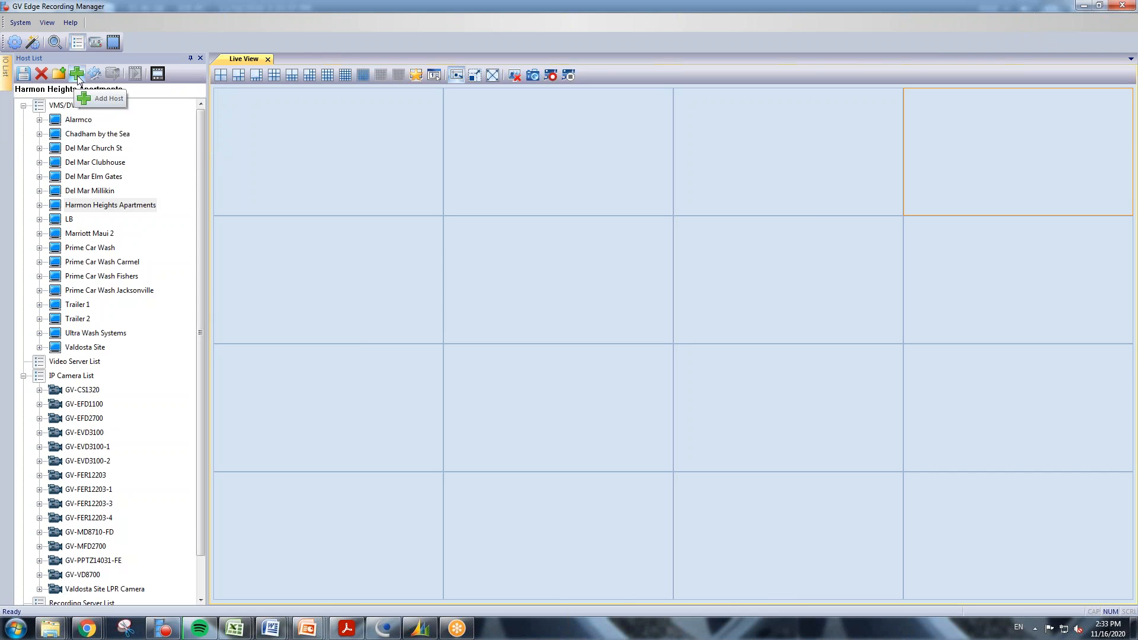
Show the Add Host dropdown listing VMS/DVR/NVR, video server, IP camera, recording server and SNVR.
left_click(77, 74)
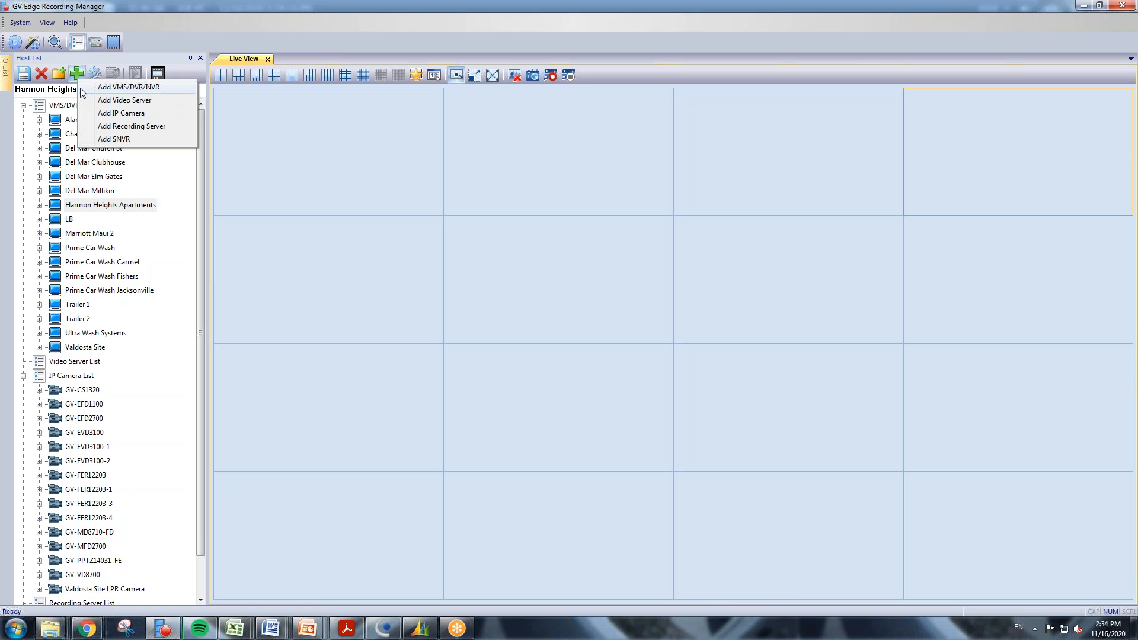
mouse_move(140, 96)
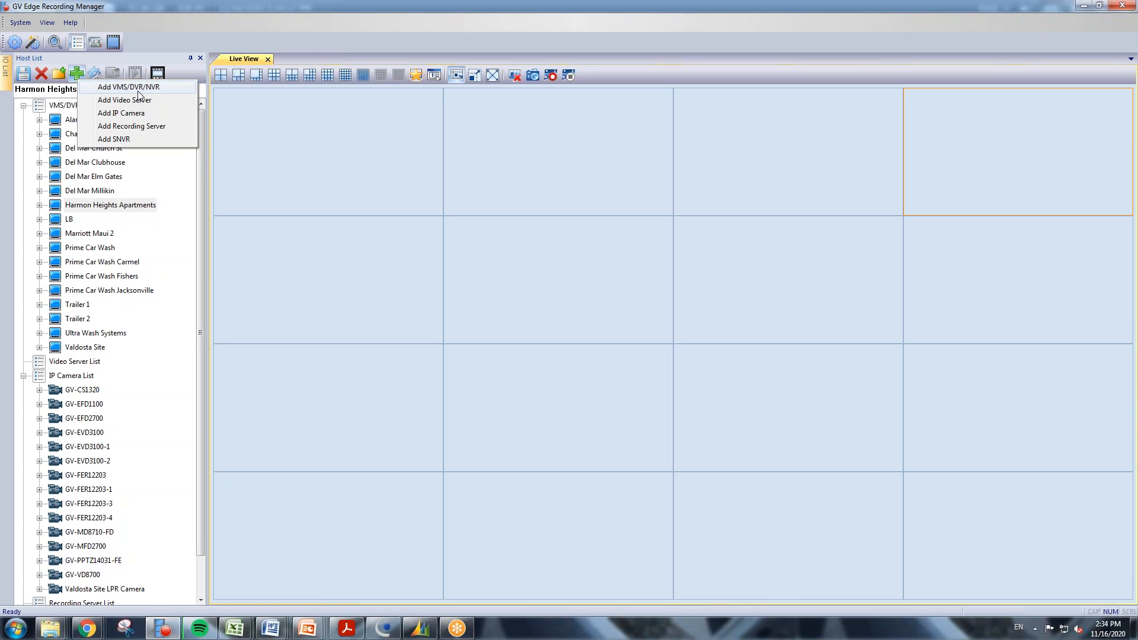
mouse_move(133, 96)
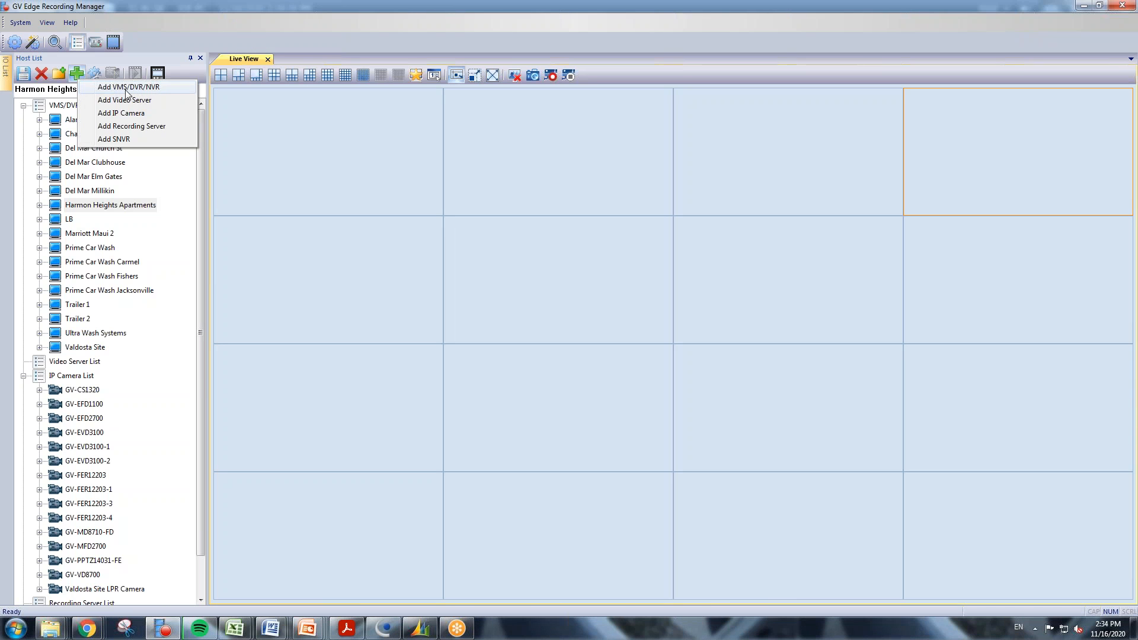
mouse_move(150, 97)
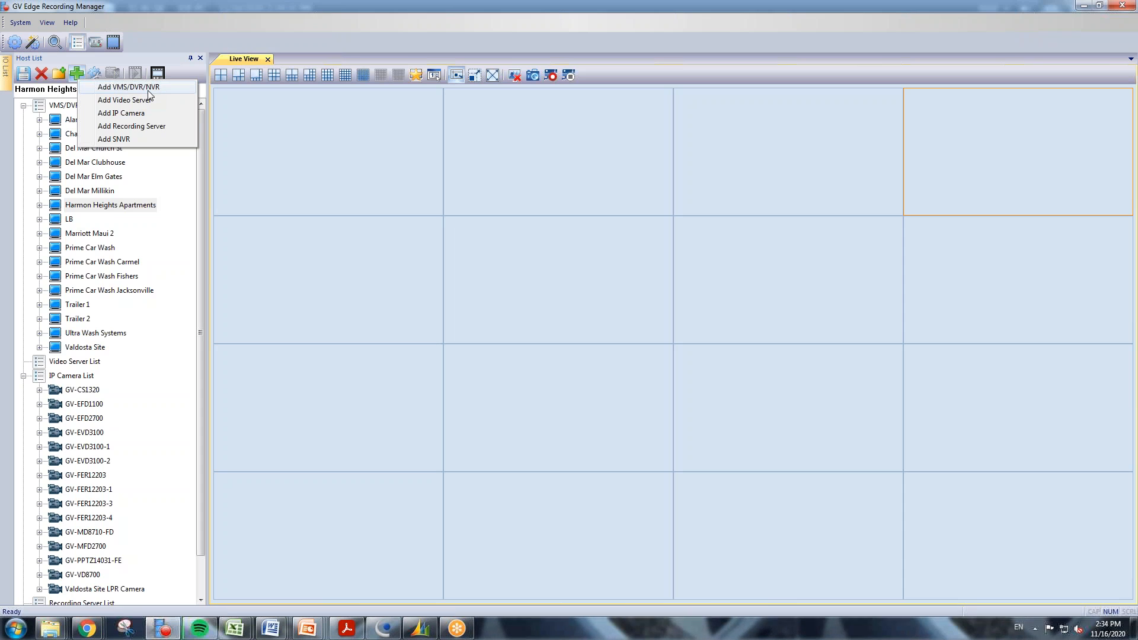
Add a VMS/DVR/NVR host named Fishers Office with address 50.255.x and login ID 000.
left_click(128, 86)
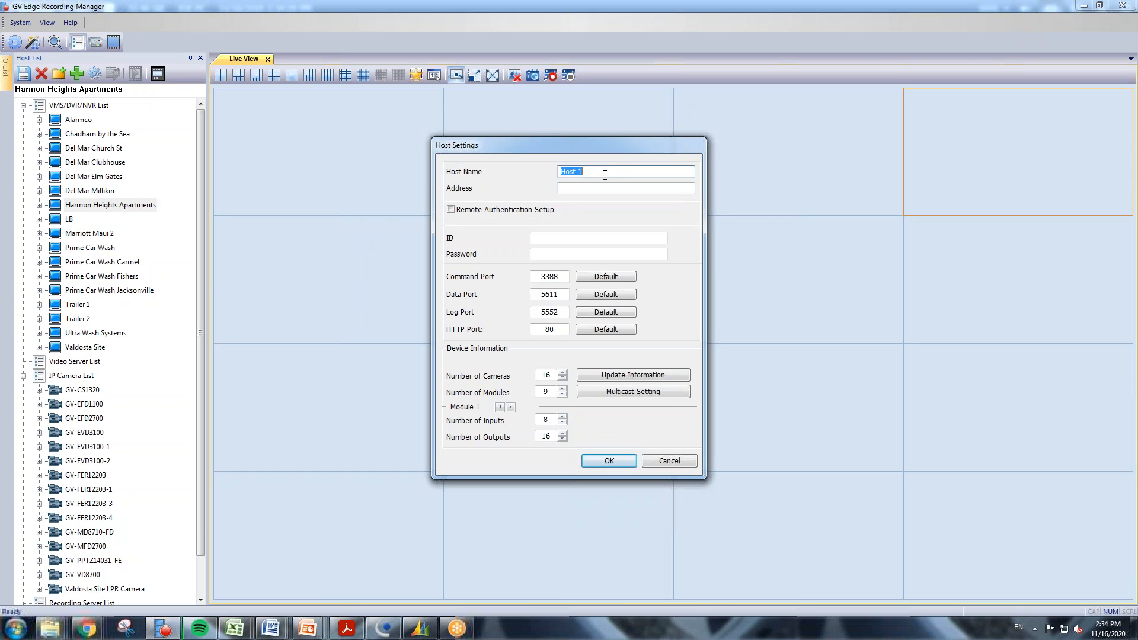
type("Fishers")
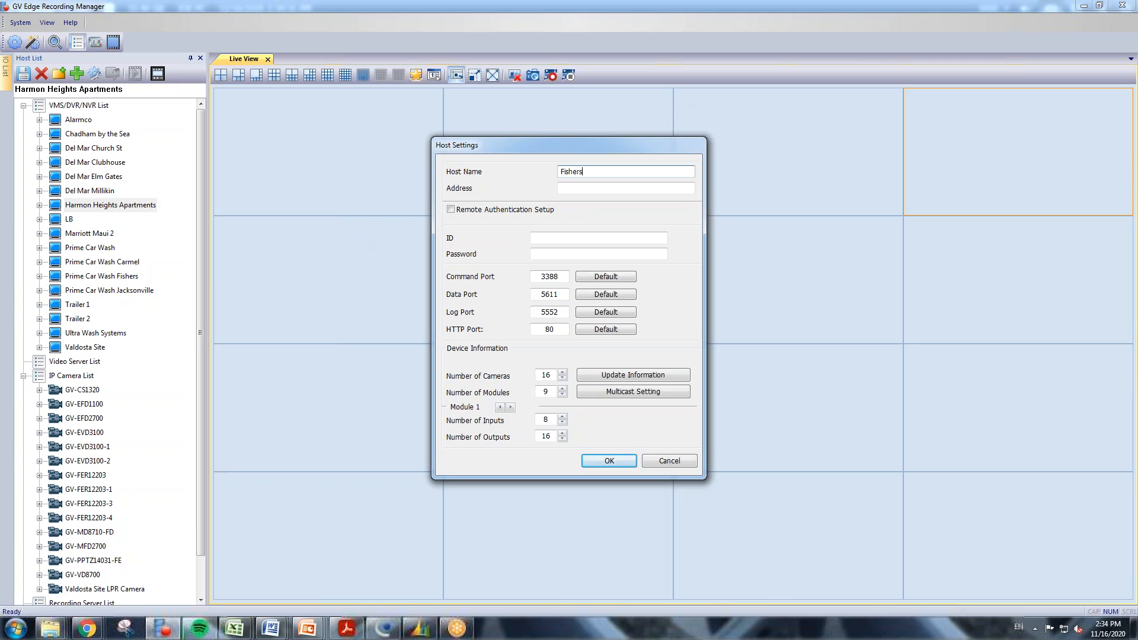
type("Office")
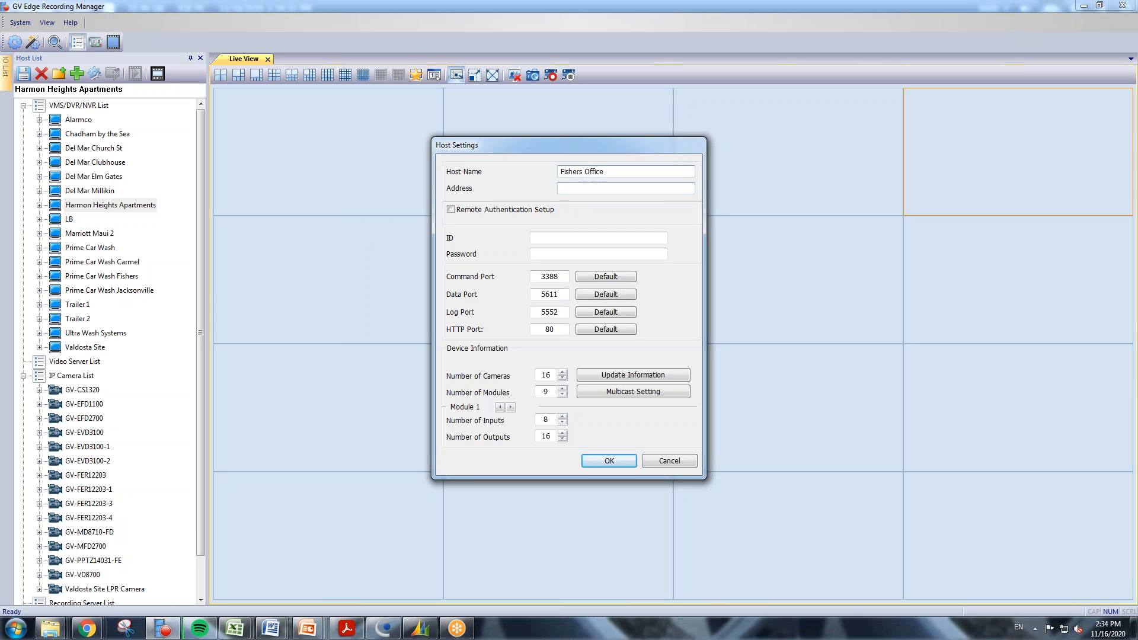
type("5")
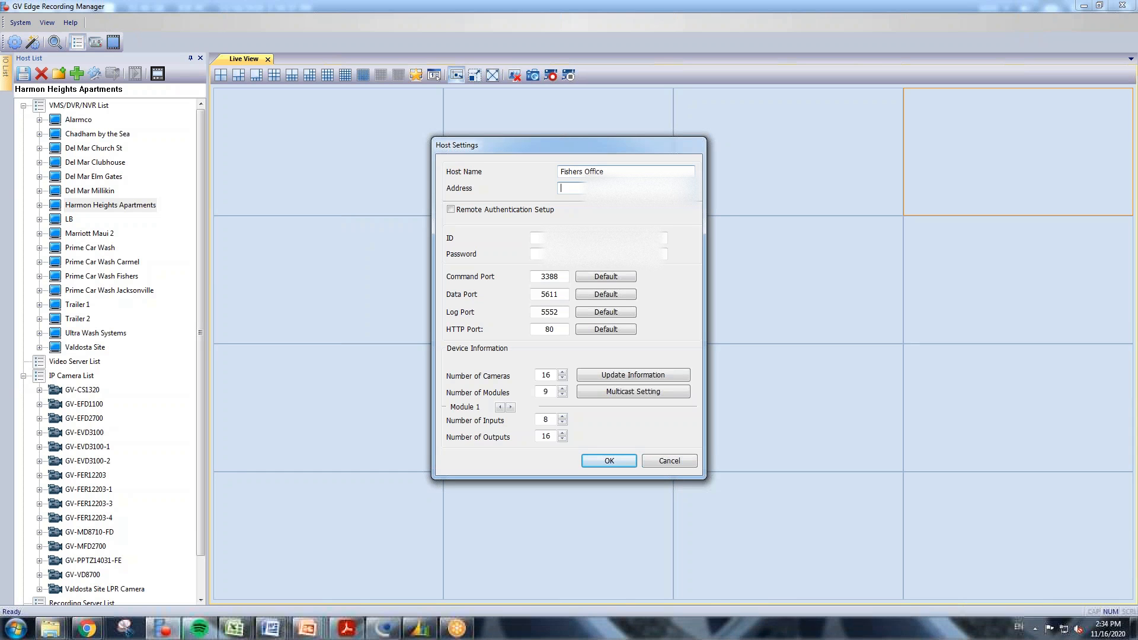
type("50.255.")
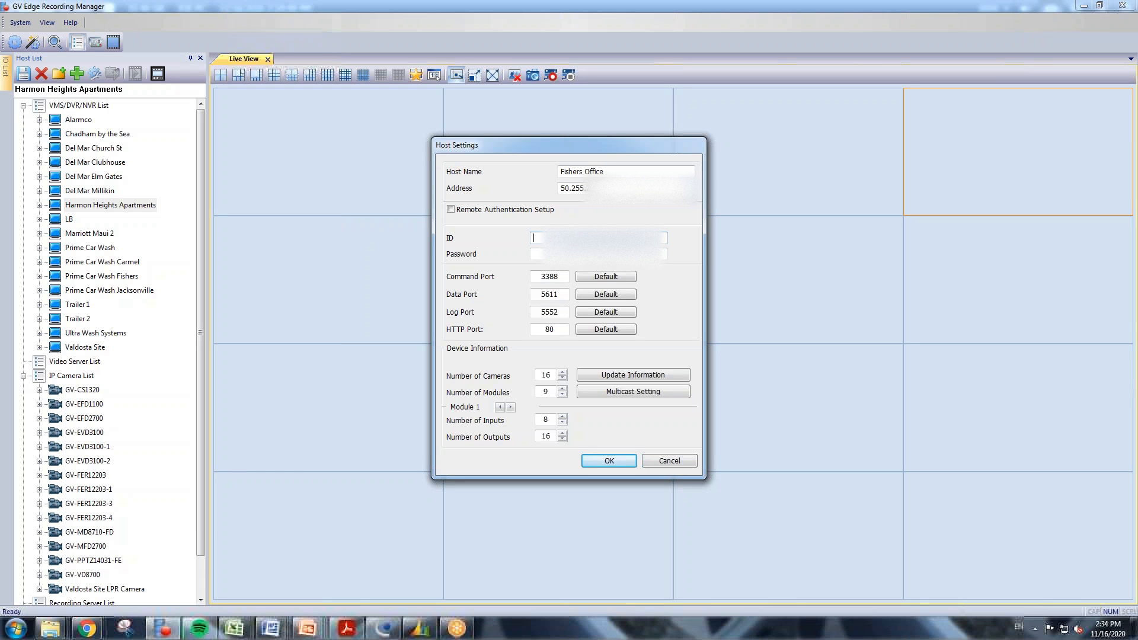
type("000")
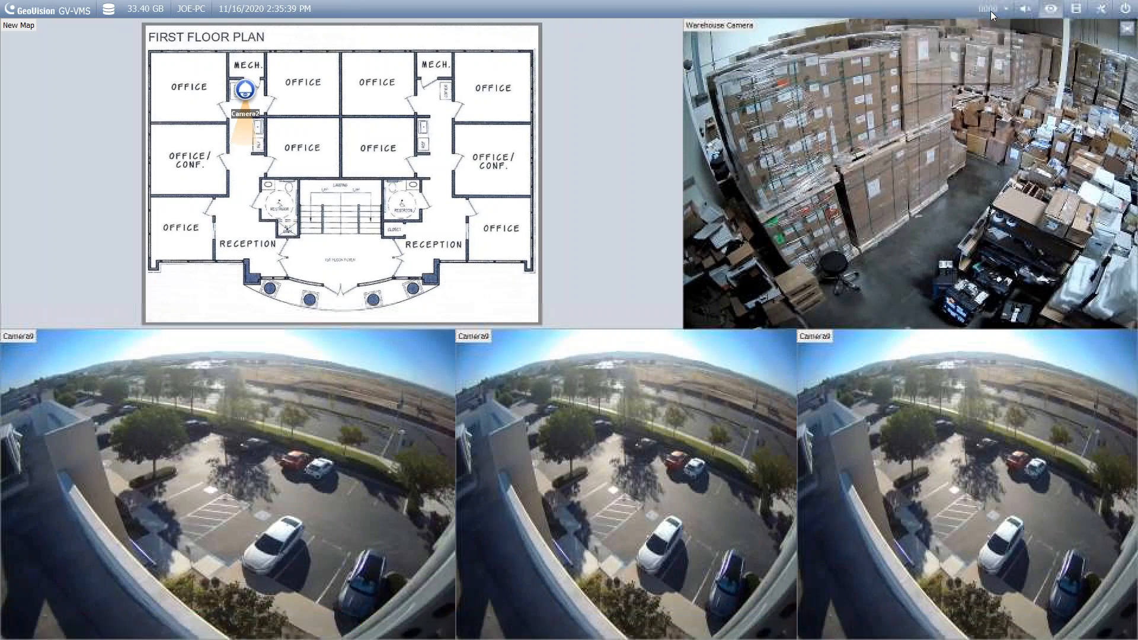
Reach Local Account Edit via the account menu's Password Setup.
left_click(986, 8)
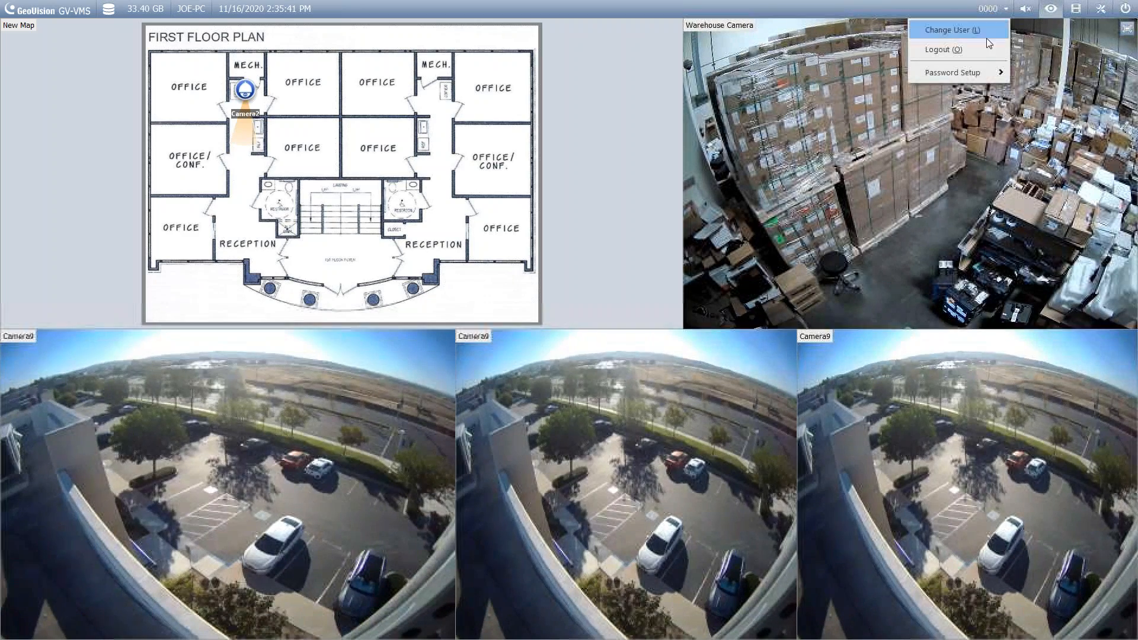
mouse_move(955, 73)
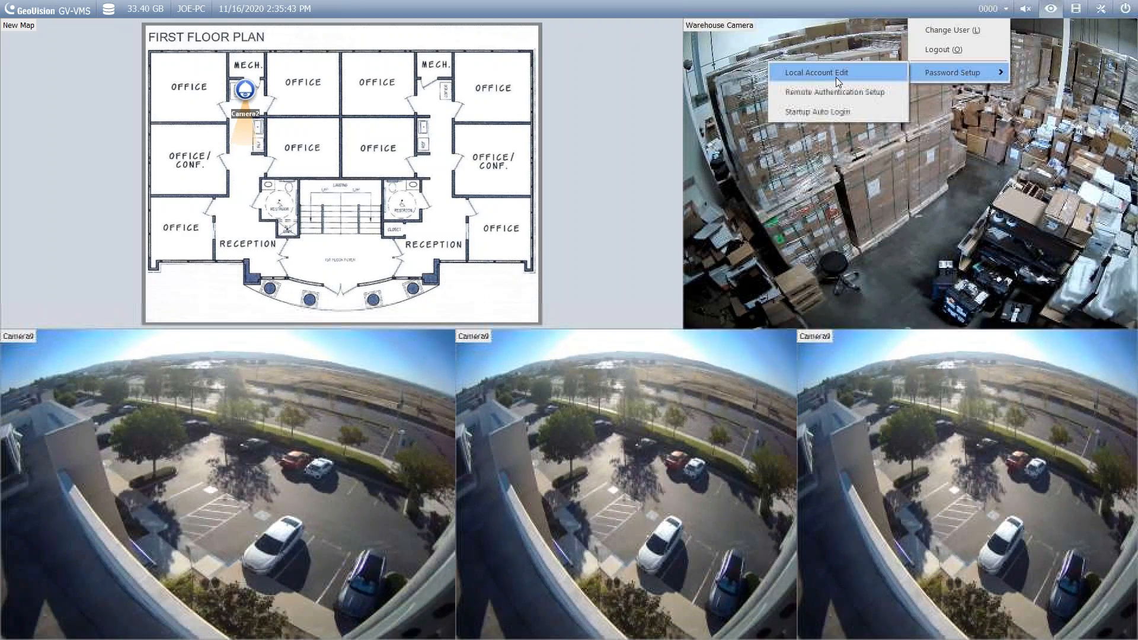
left_click(816, 72)
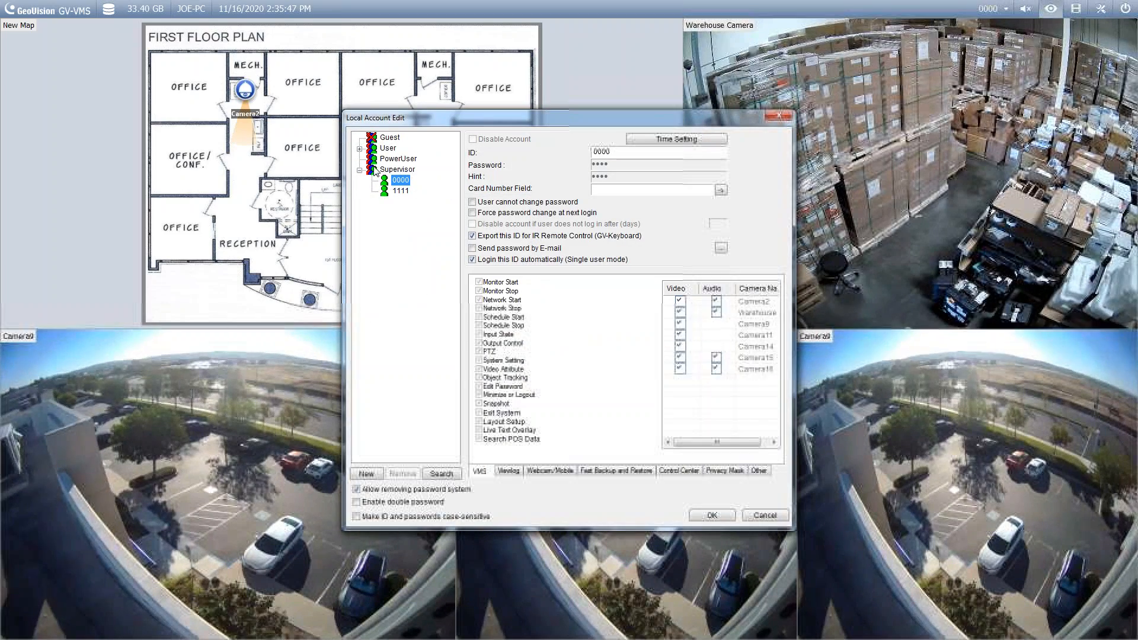
Create user Test and grant it Webcam/Mobile video for Camera11 and Camera14.
left_click(389, 149)
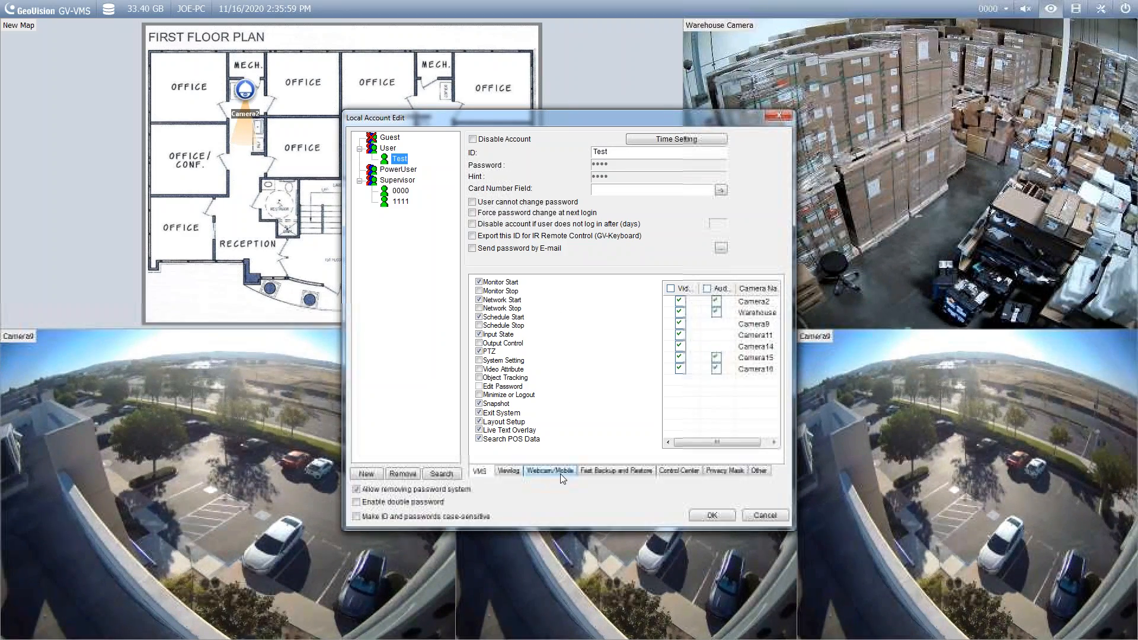
left_click(549, 471)
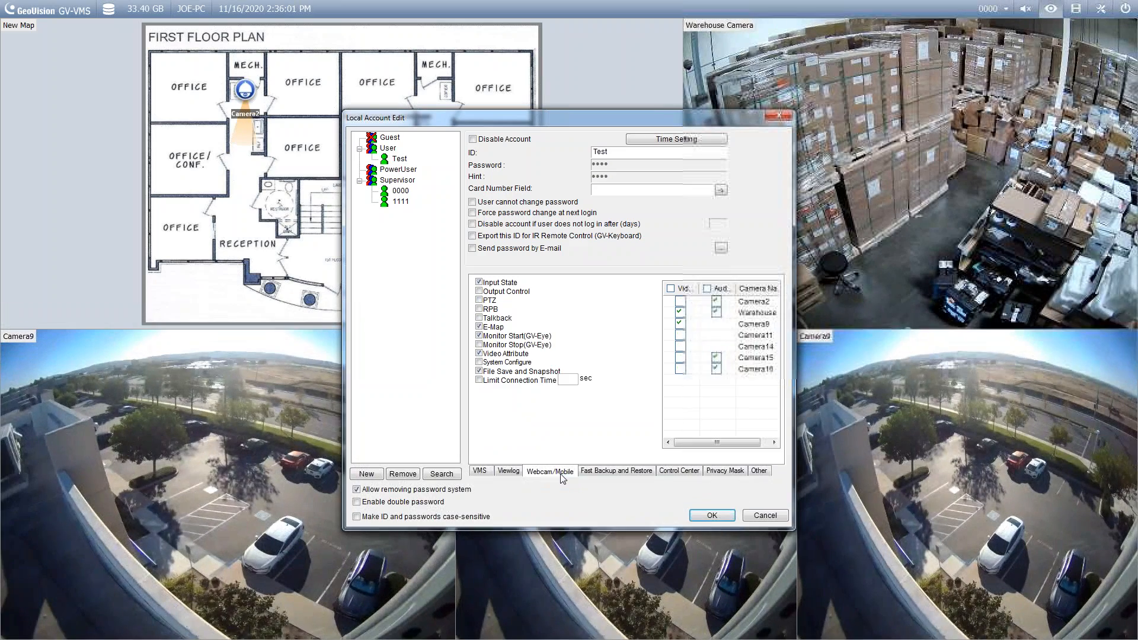
mouse_move(660, 285)
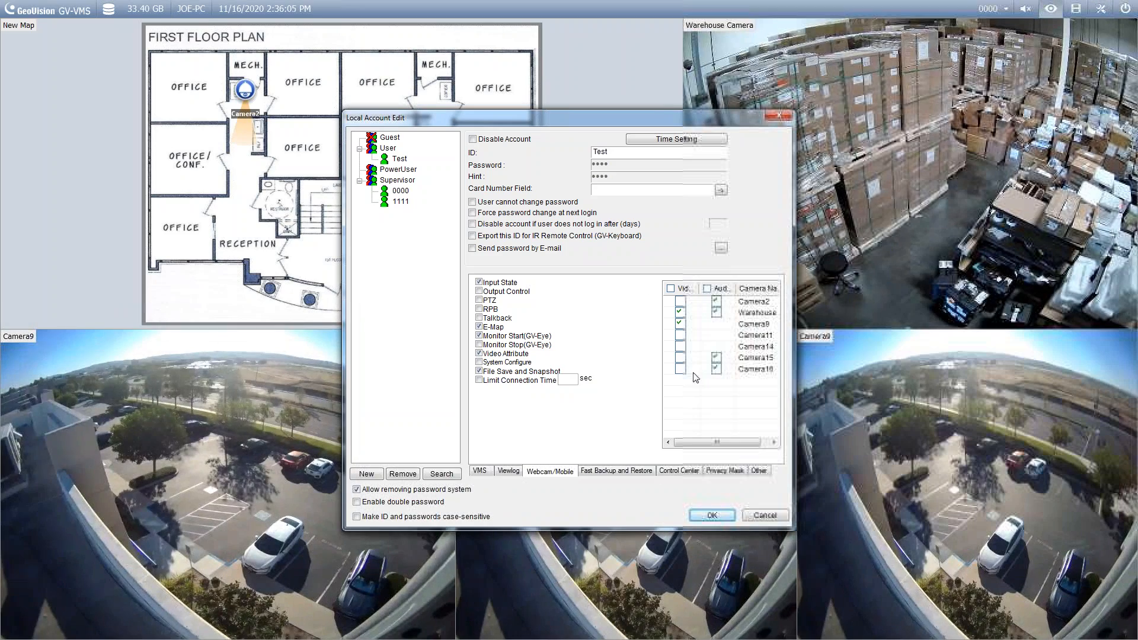
left_click(480, 362)
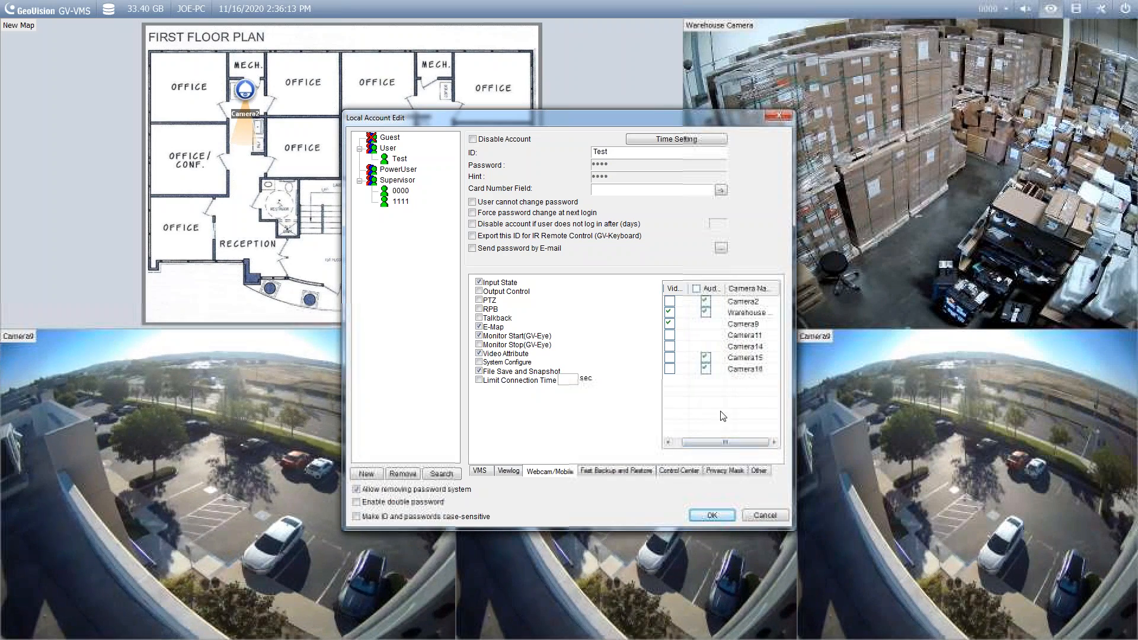
left_click(740, 334)
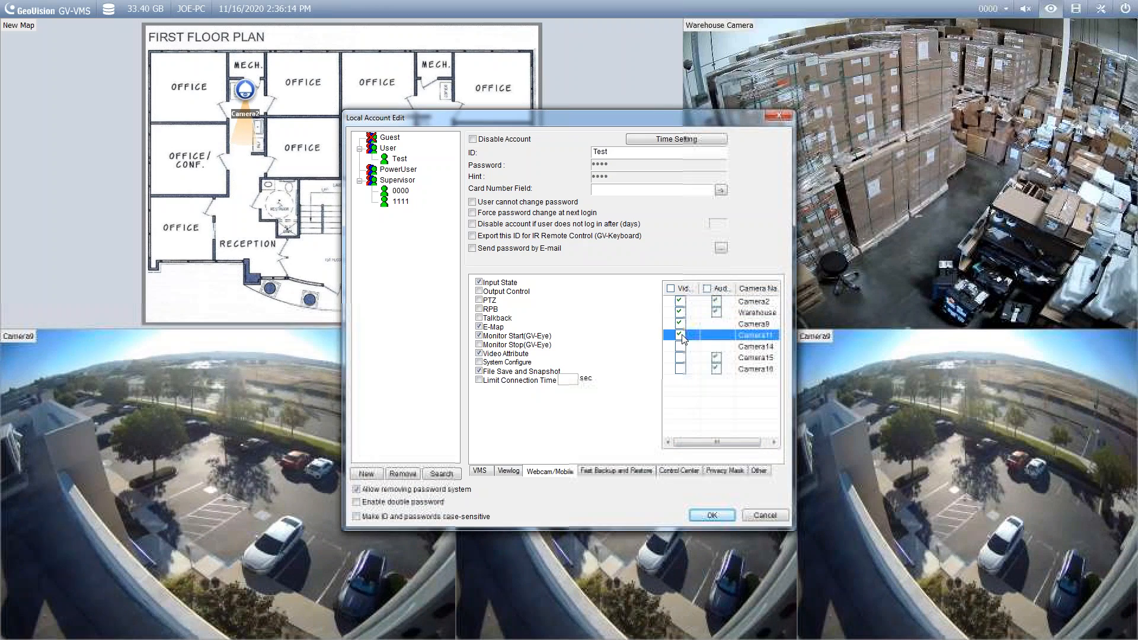
left_click(756, 346)
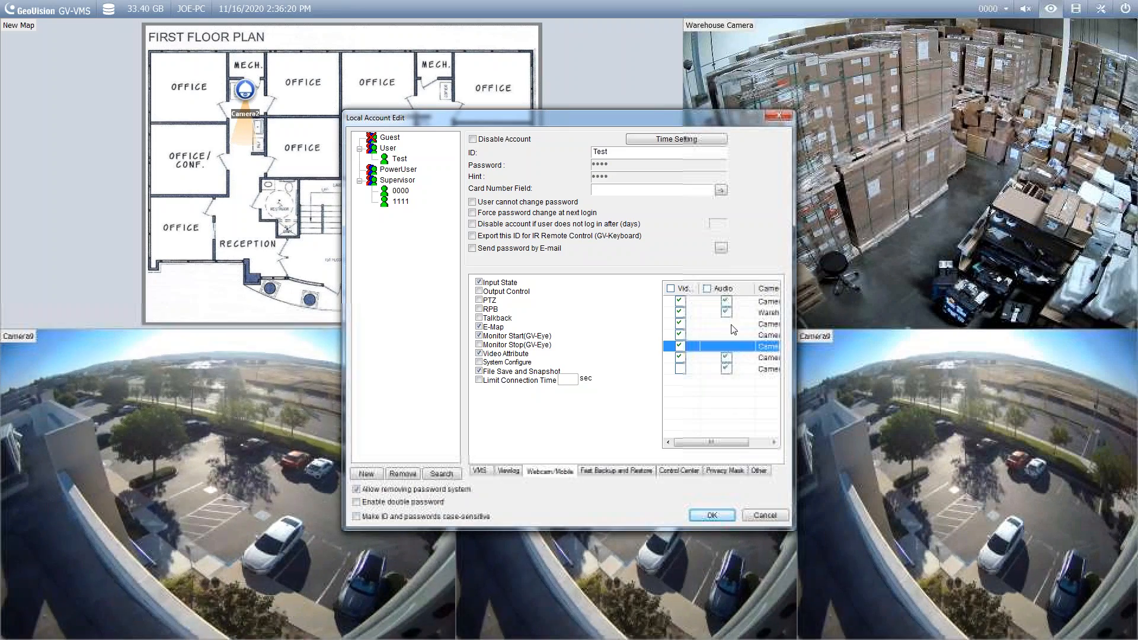
mouse_move(710, 515)
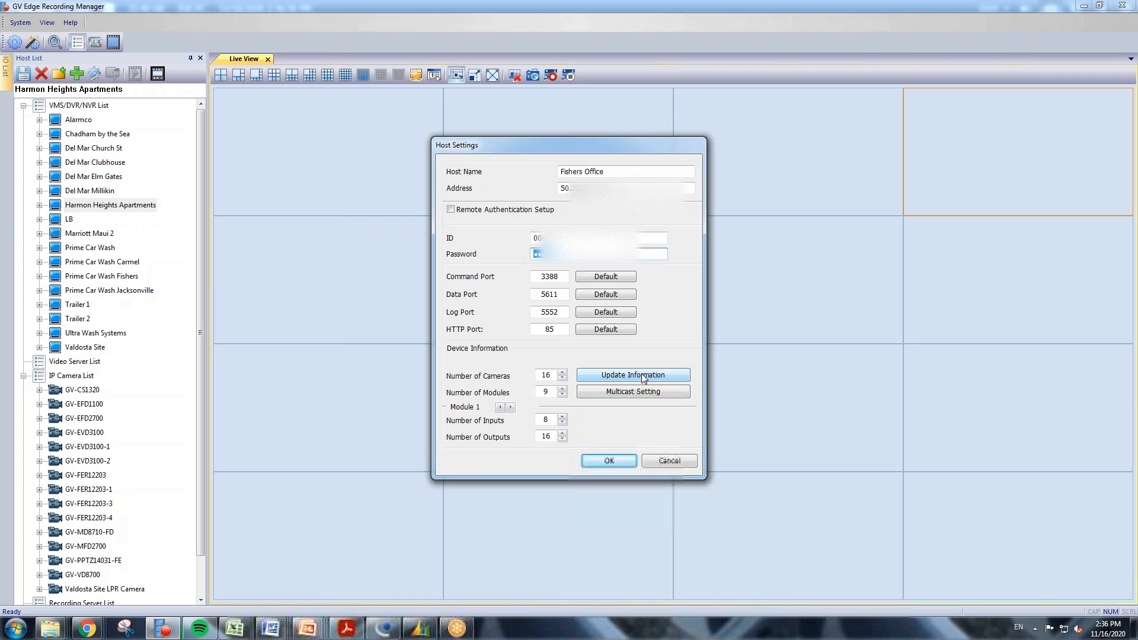
Update Fishers Office device info to 41 cameras and 1 module, then save the host.
left_click(632, 375)
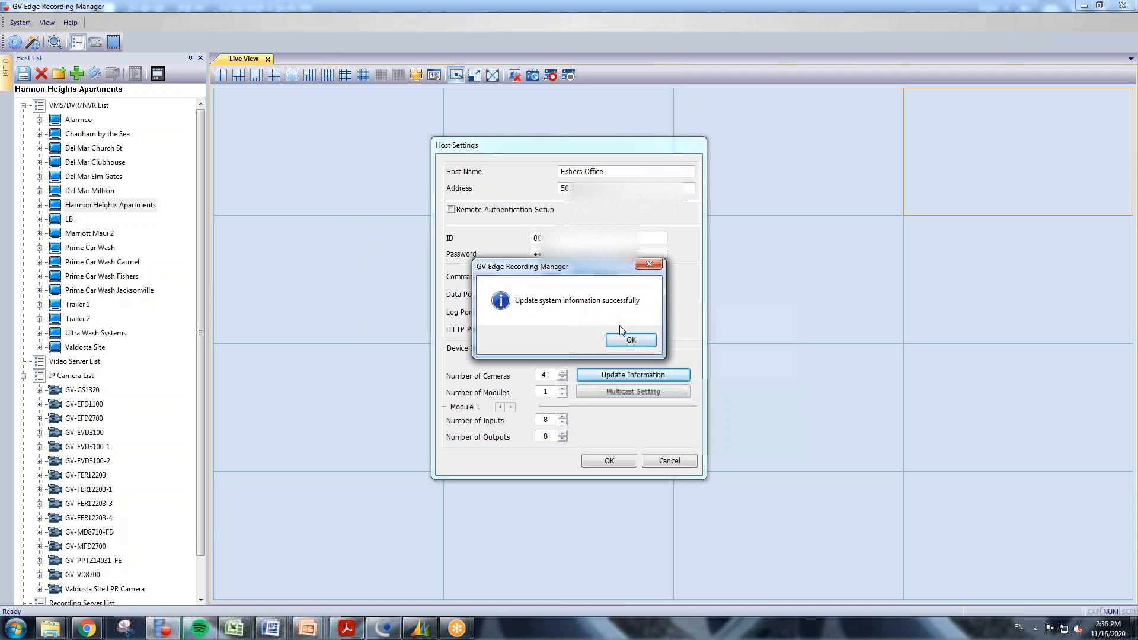
left_click(630, 340)
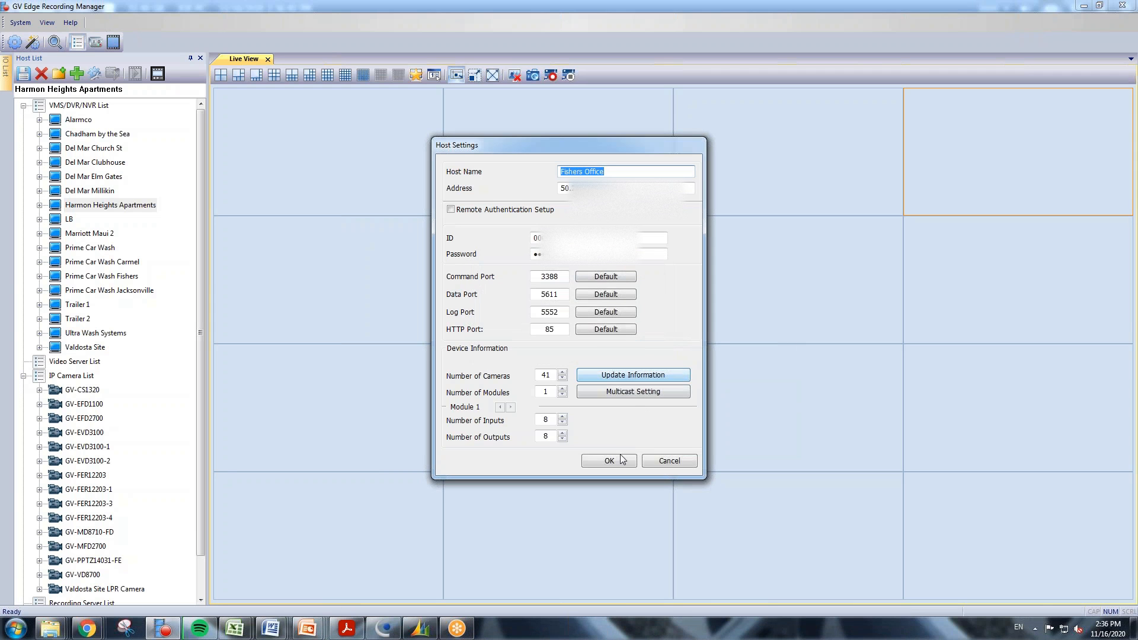
left_click(610, 460)
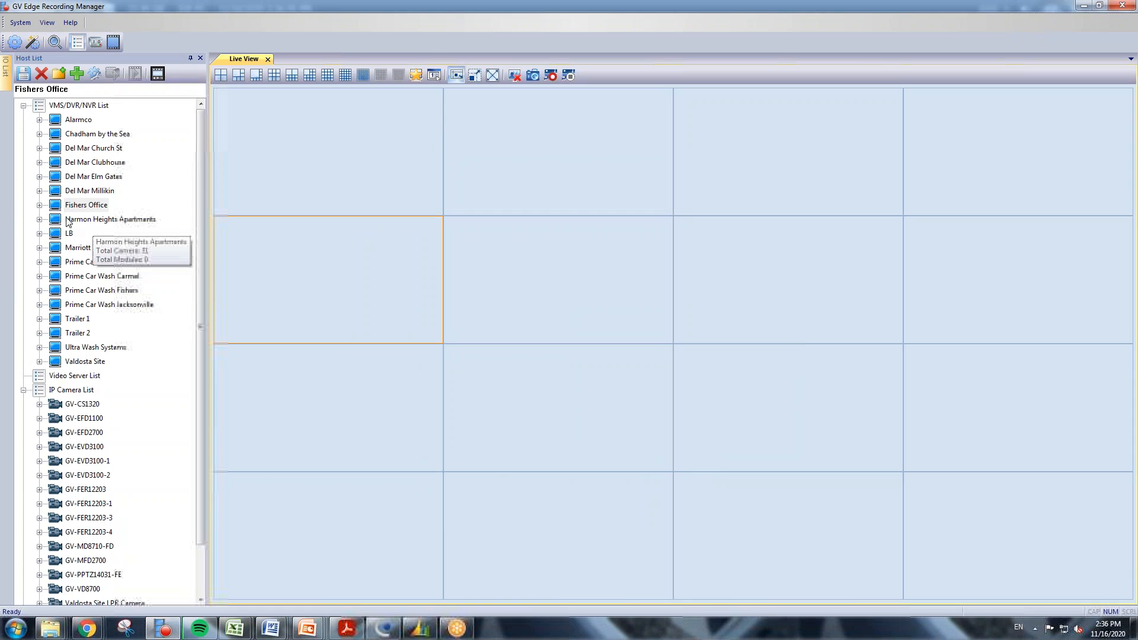
Expand the Valdosta Site host to list its cameras from Gate FE to Green Island Rd PTZ.
left_click(85, 205)
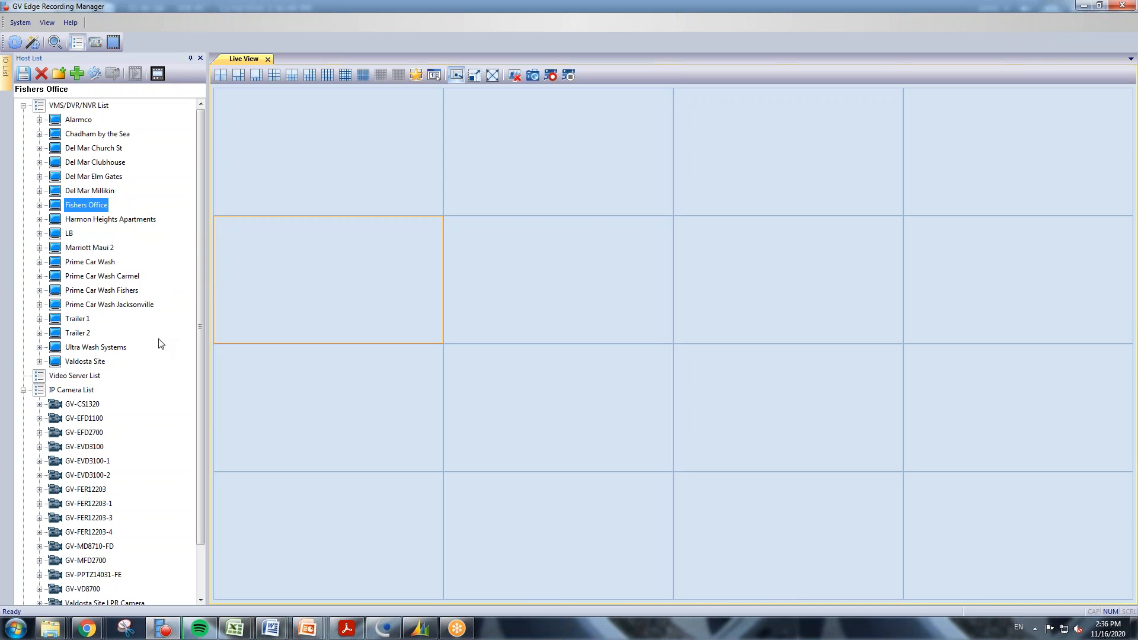
mouse_move(85, 361)
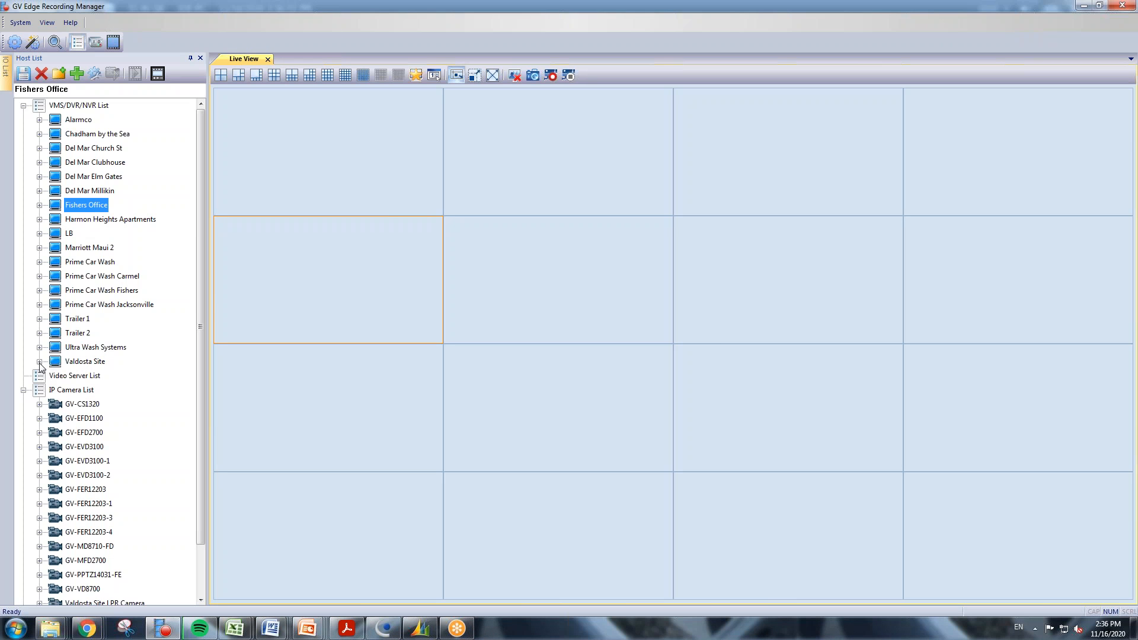
left_click(85, 362)
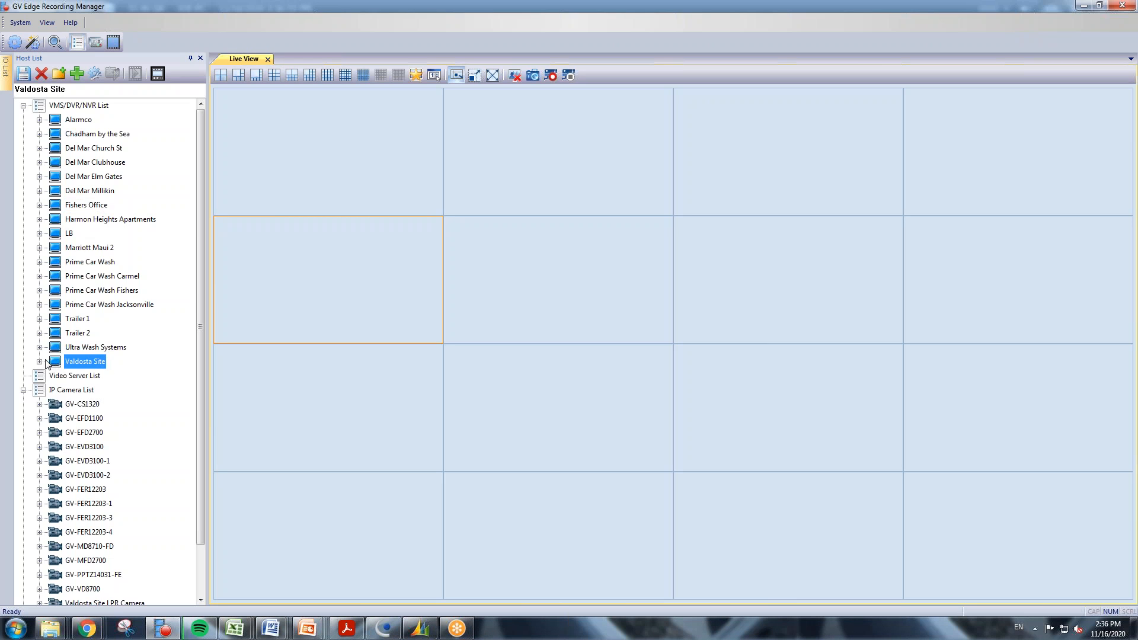
left_click(39, 362)
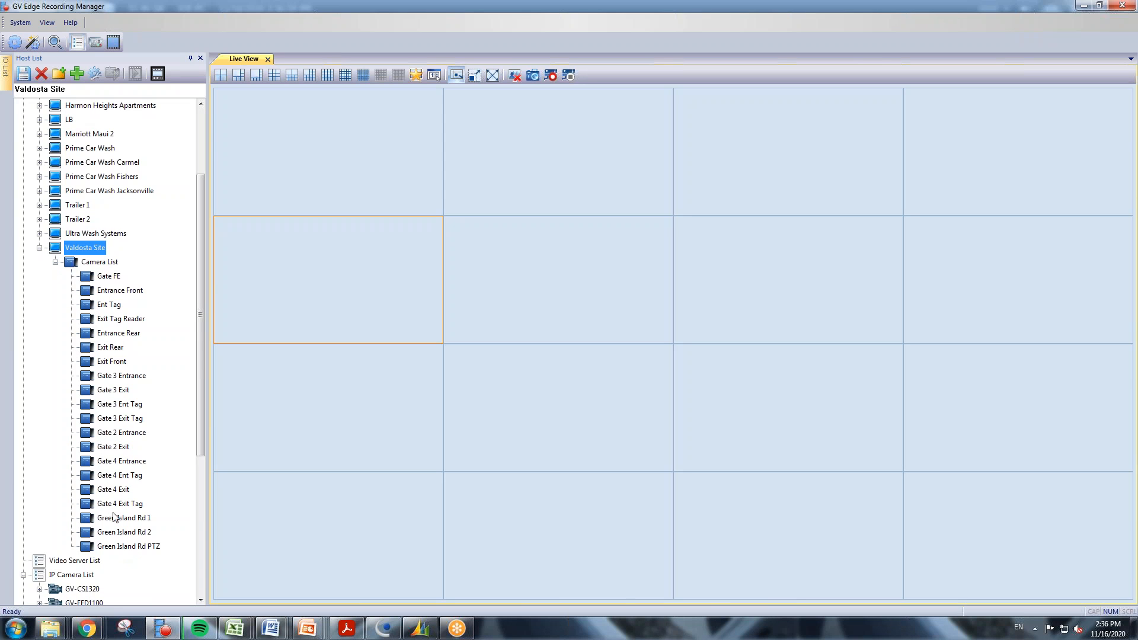
mouse_move(98, 268)
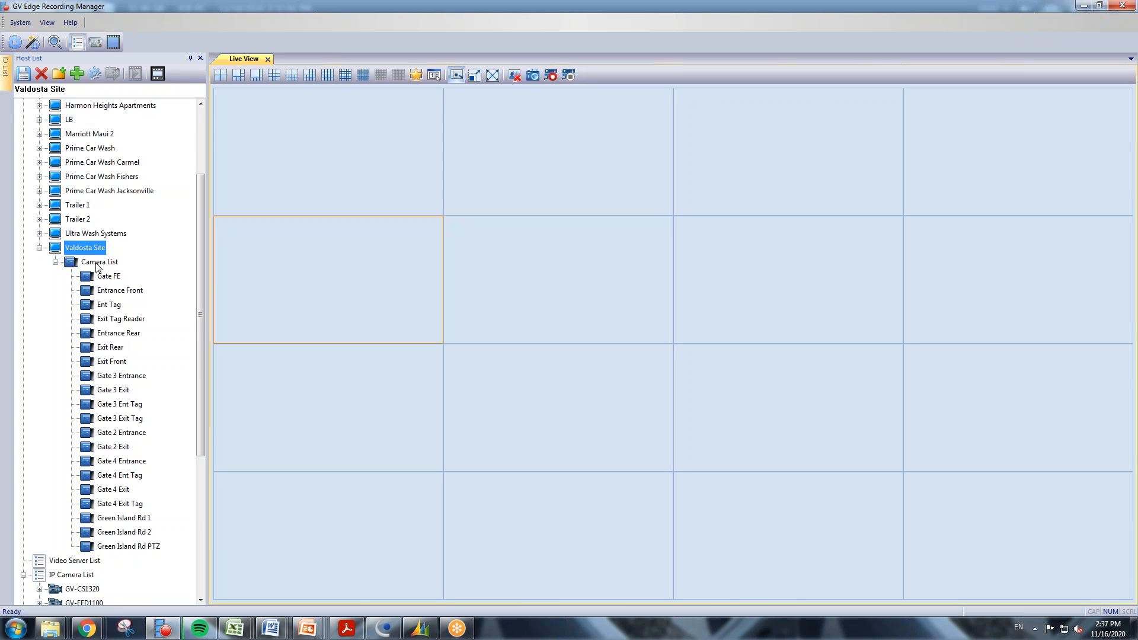
Drag Gate FE, Entrance Front and Exit Tag Reader into Live View cells.
left_click_drag(99, 261, 305, 163)
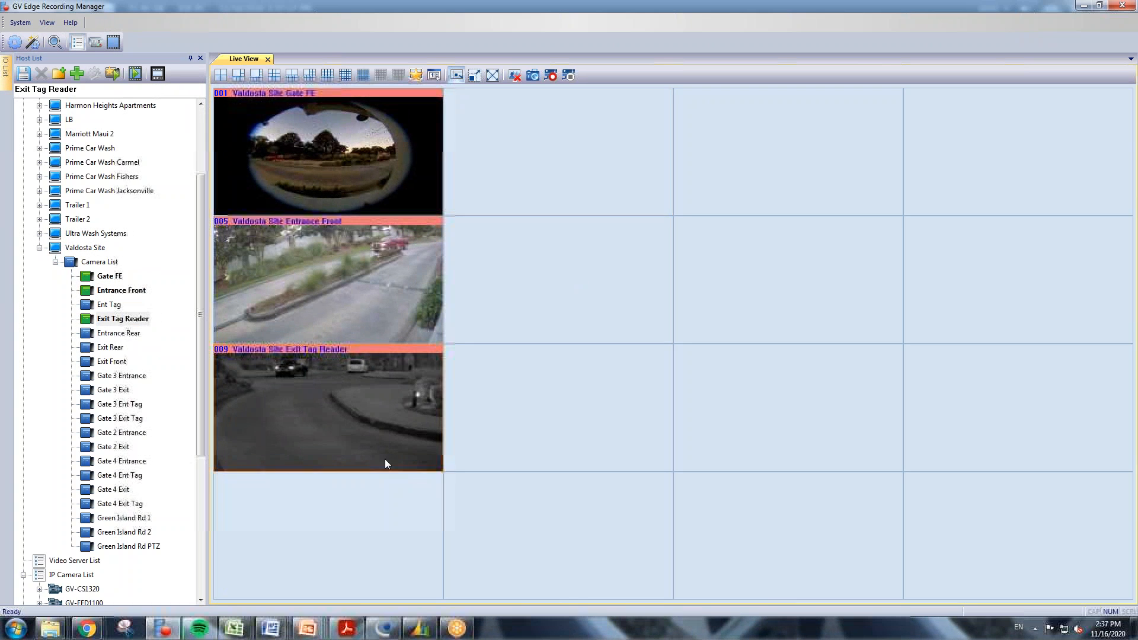
mouse_move(513, 75)
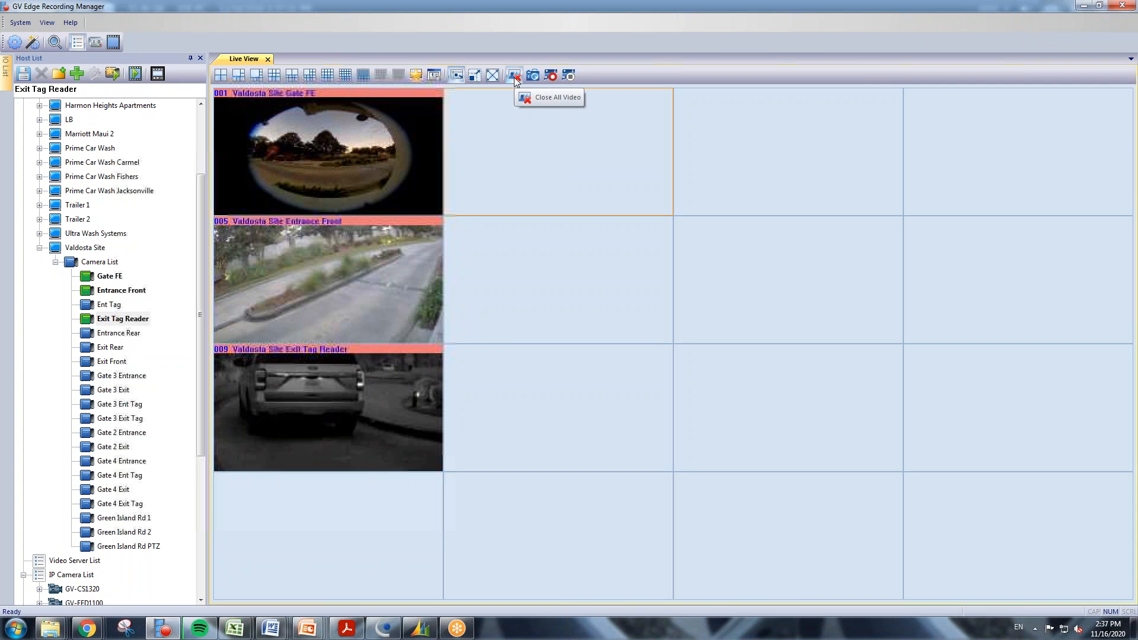
Close all live feeds, then choose a channel layout for the grid.
left_click(515, 75)
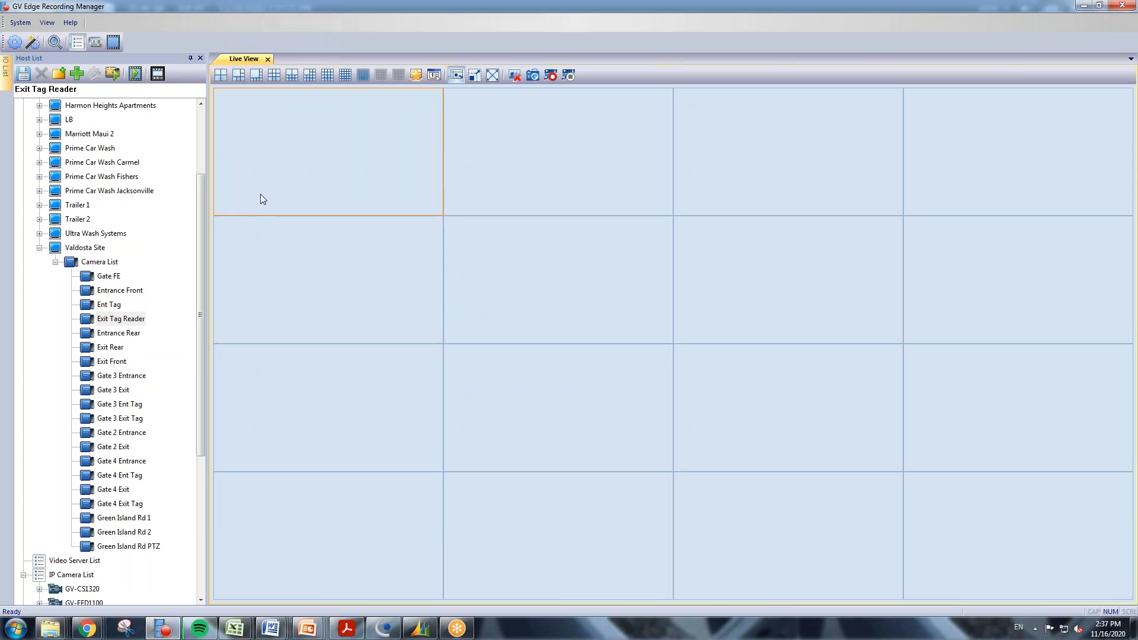
mouse_move(305, 106)
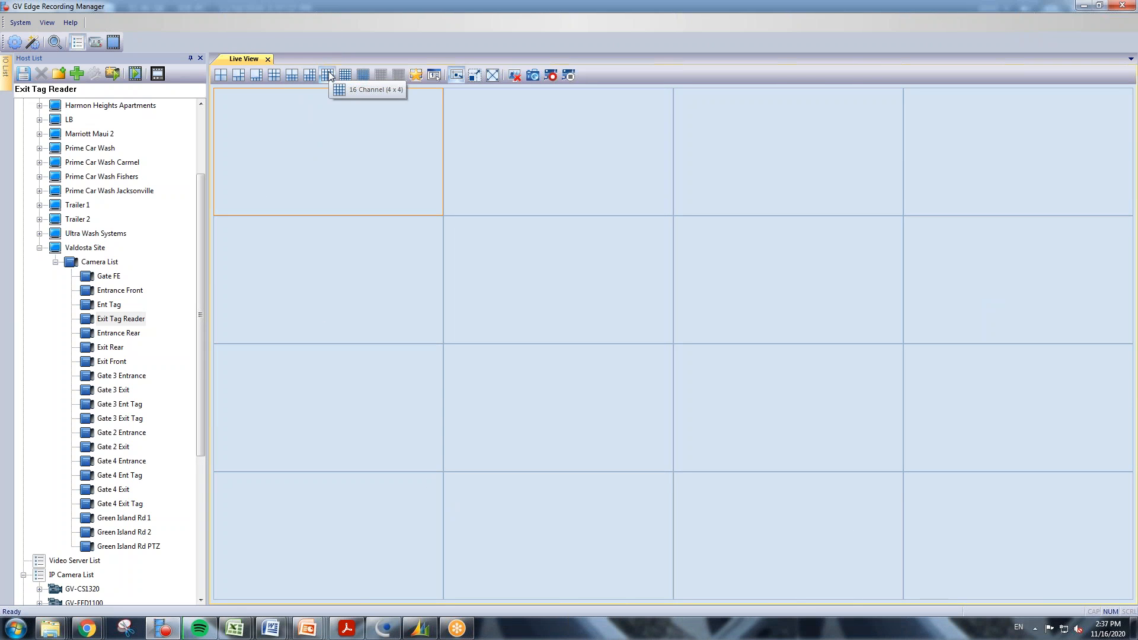
mouse_move(309, 78)
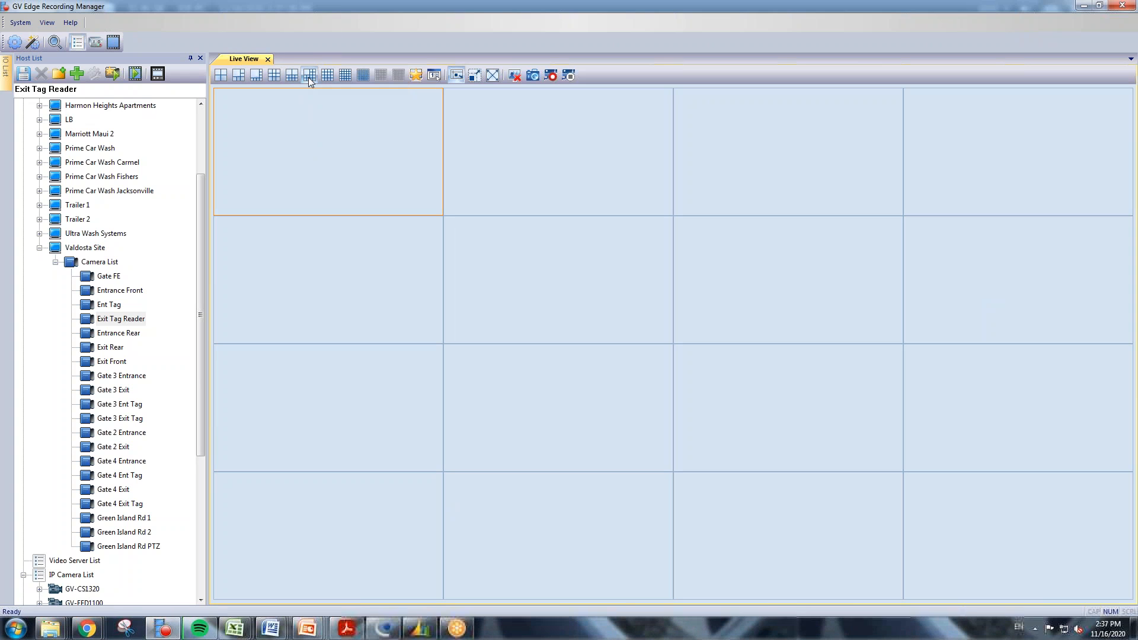
mouse_move(328, 75)
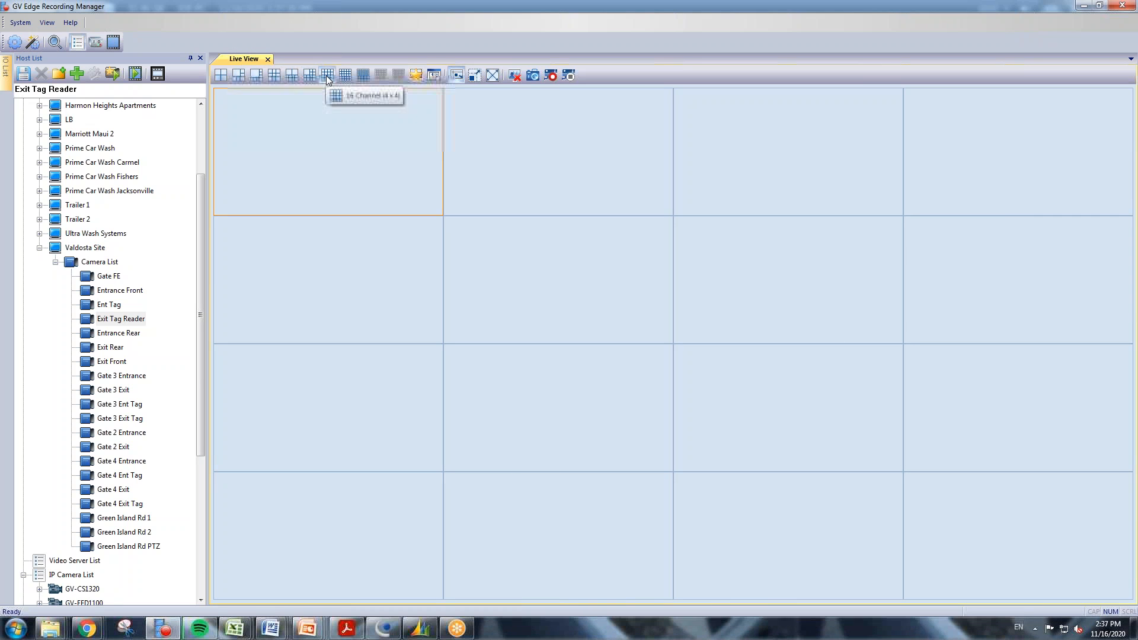
mouse_move(363, 74)
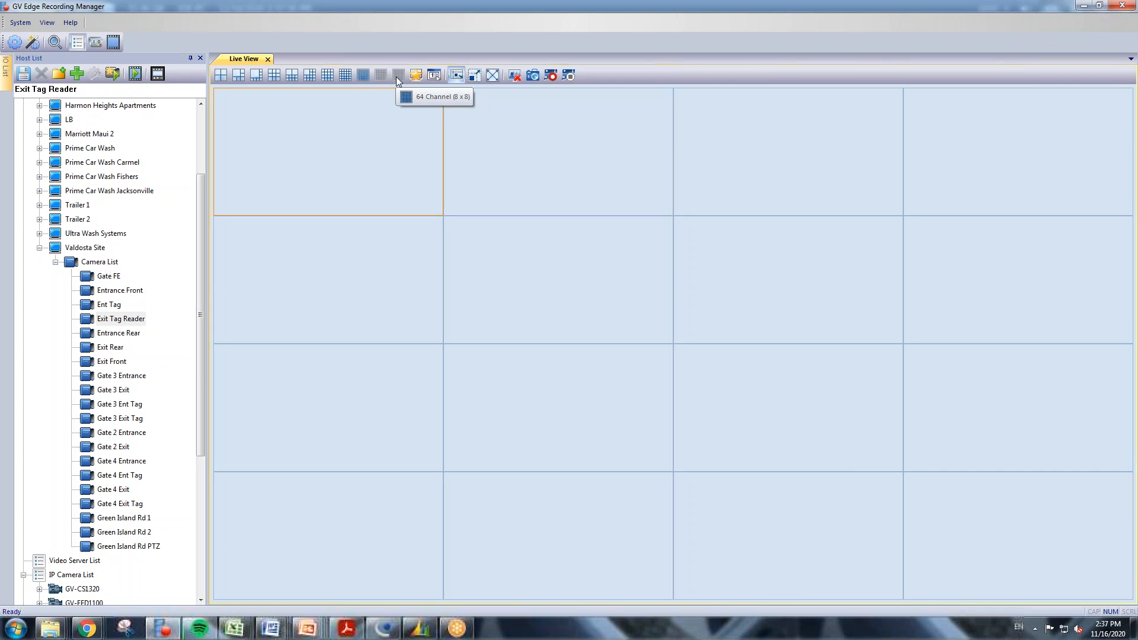
left_click(363, 74)
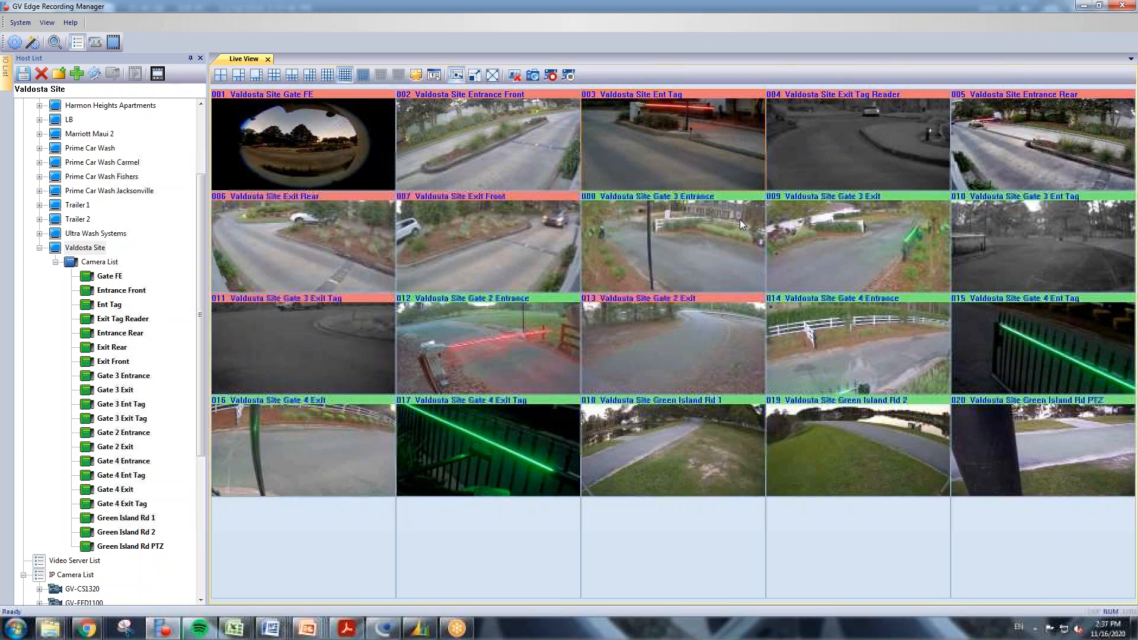
mouse_move(510, 263)
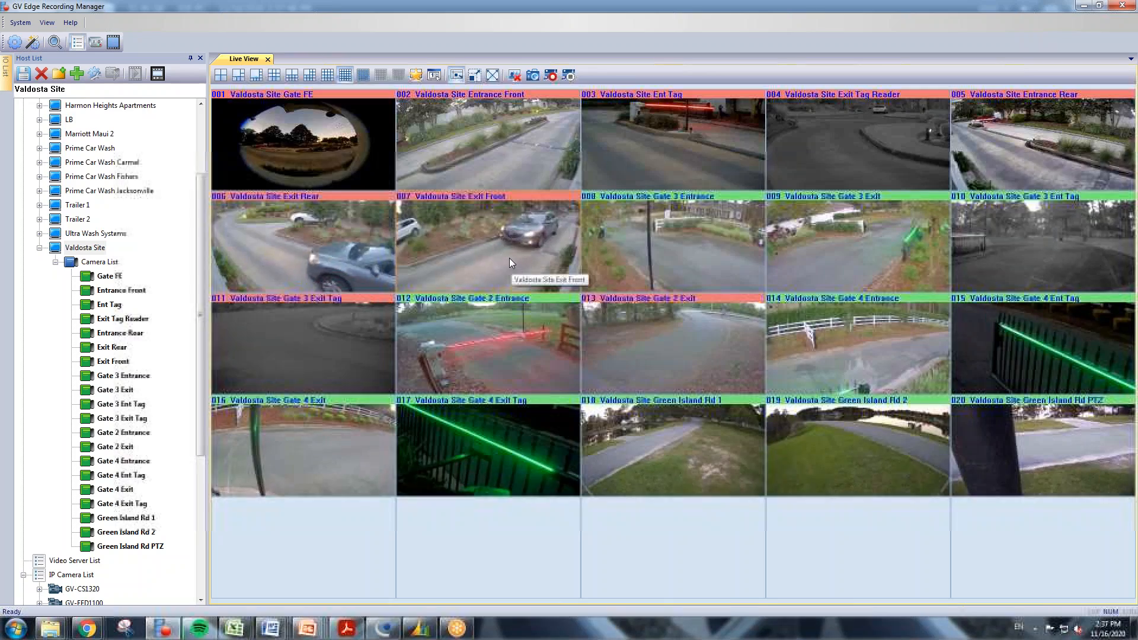
Maximize the Exit Front feed, then return to the channel layout grid.
double_click(488, 245)
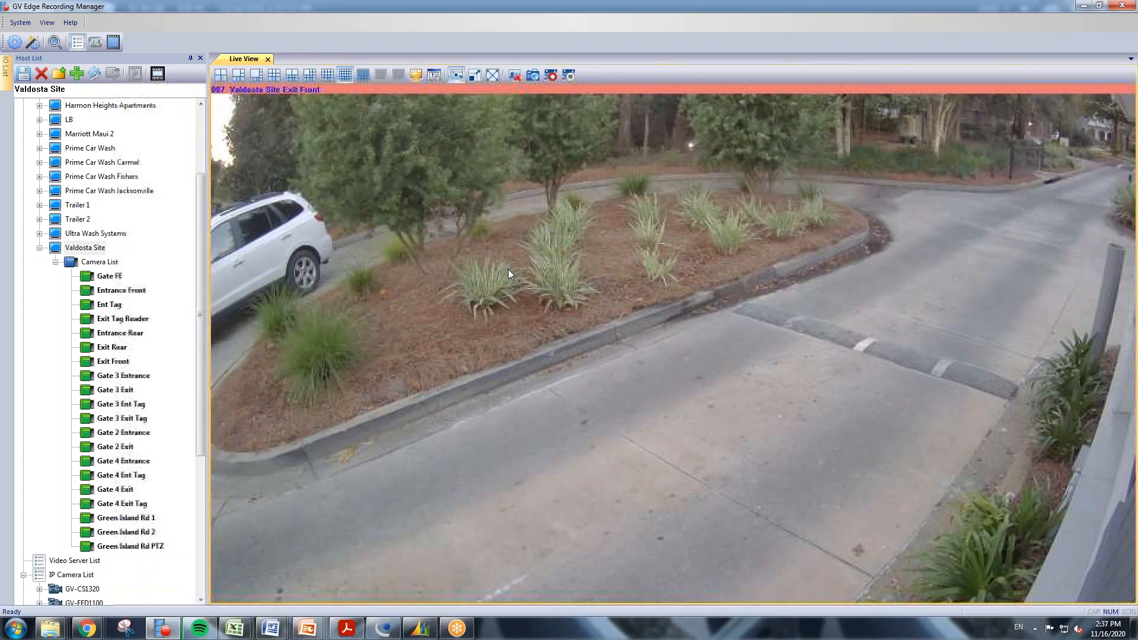
mouse_move(691, 282)
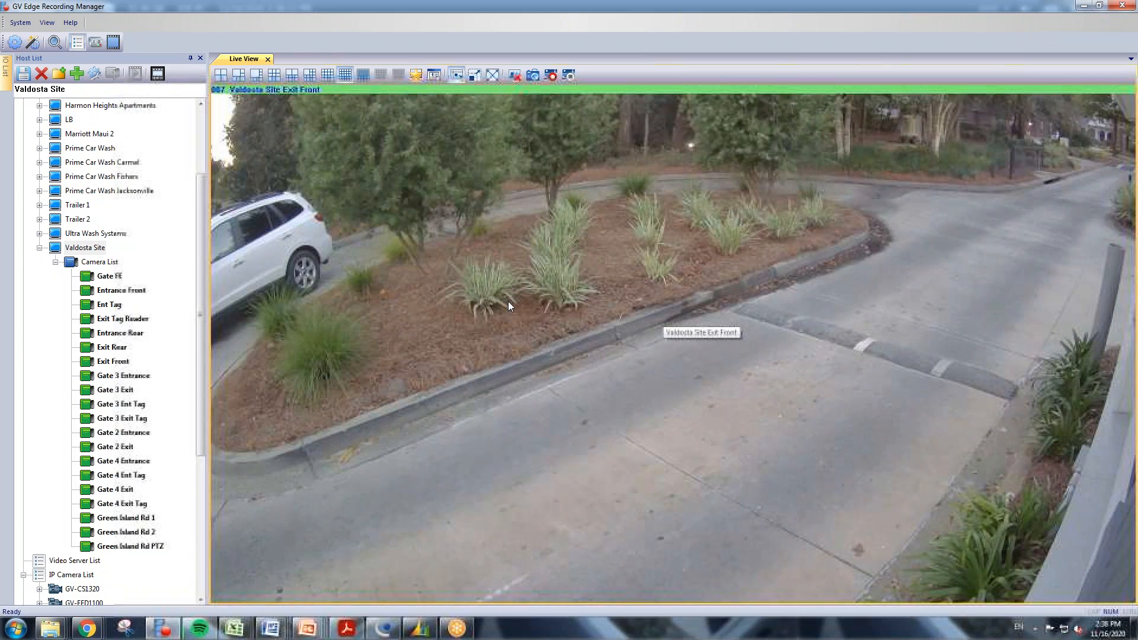
left_click(362, 75)
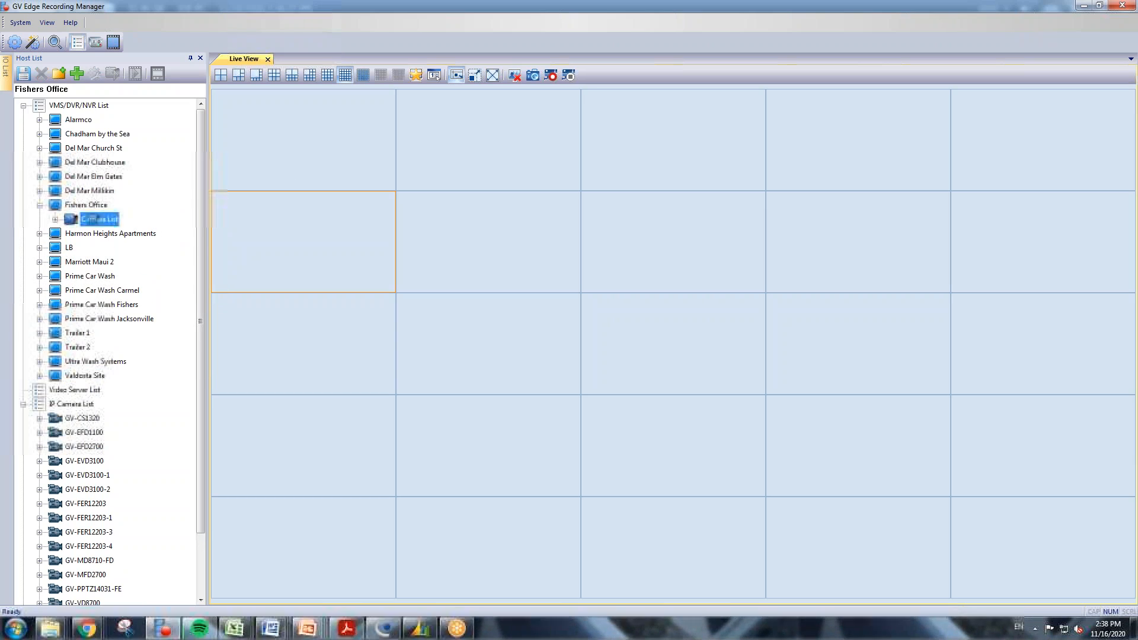
Load all Fishers Office cameras past the channel-limit warning and dewarp the enlarged FER5700 fisheye feed.
double_click(98, 219)
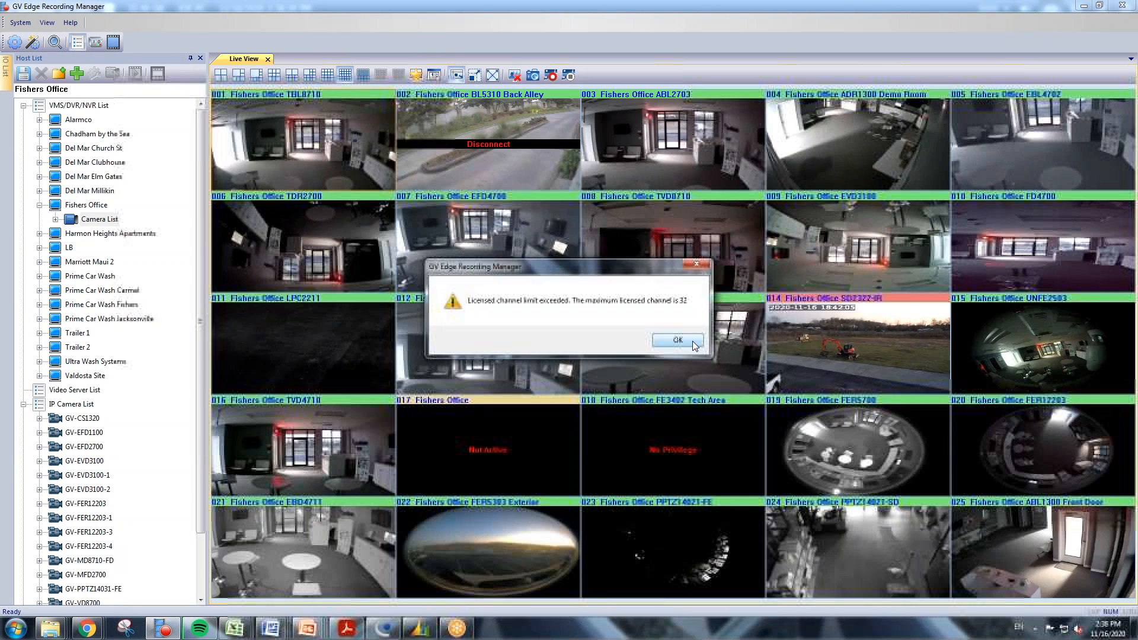
left_click(676, 340)
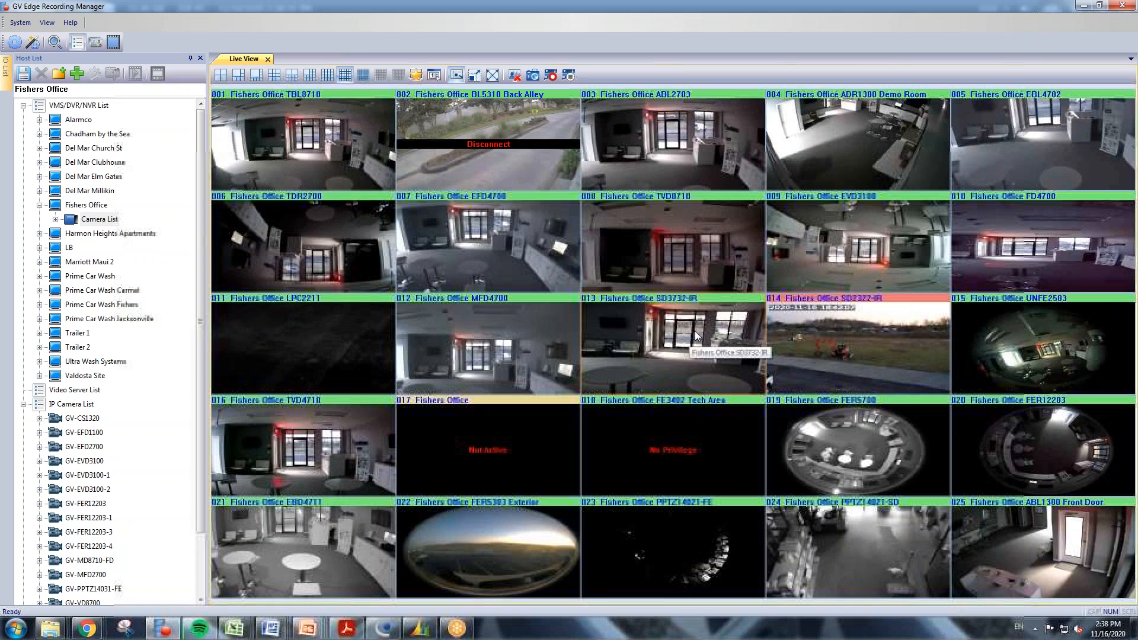
double_click(856, 450)
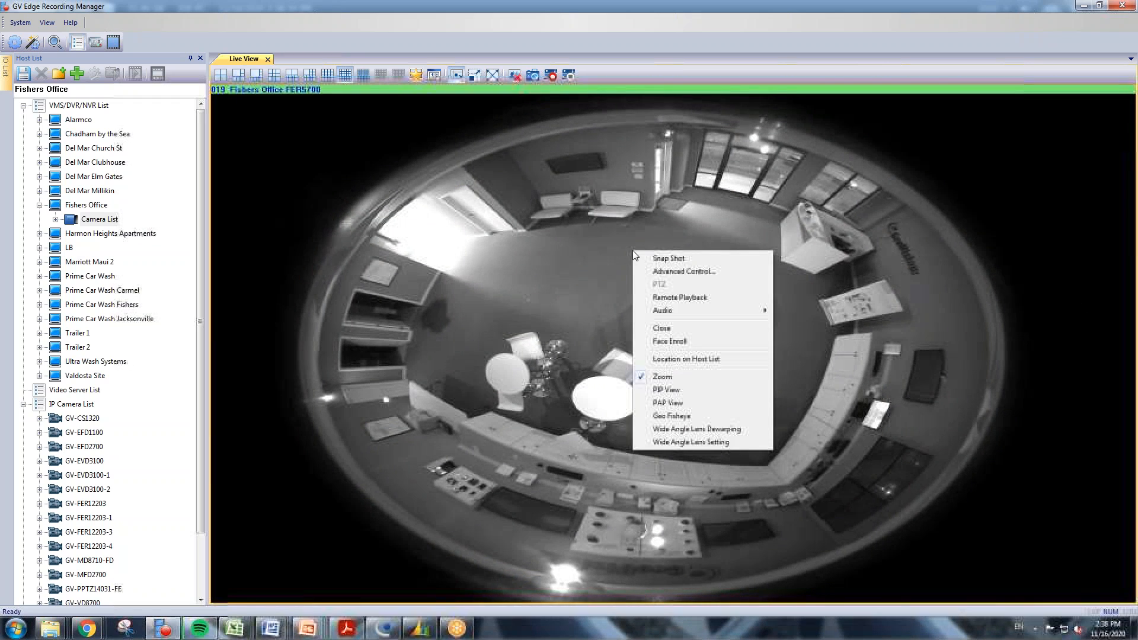
left_click(671, 416)
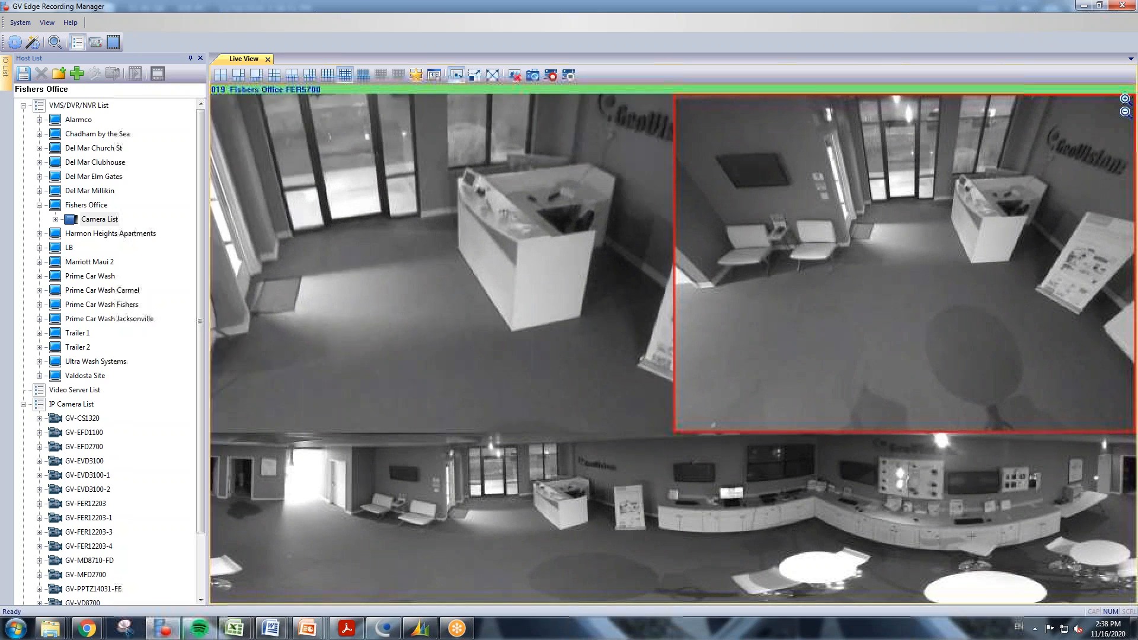
Switch the FER5700 fisheye feed to Quad view camera mode from its context menu.
right_click(385, 182)
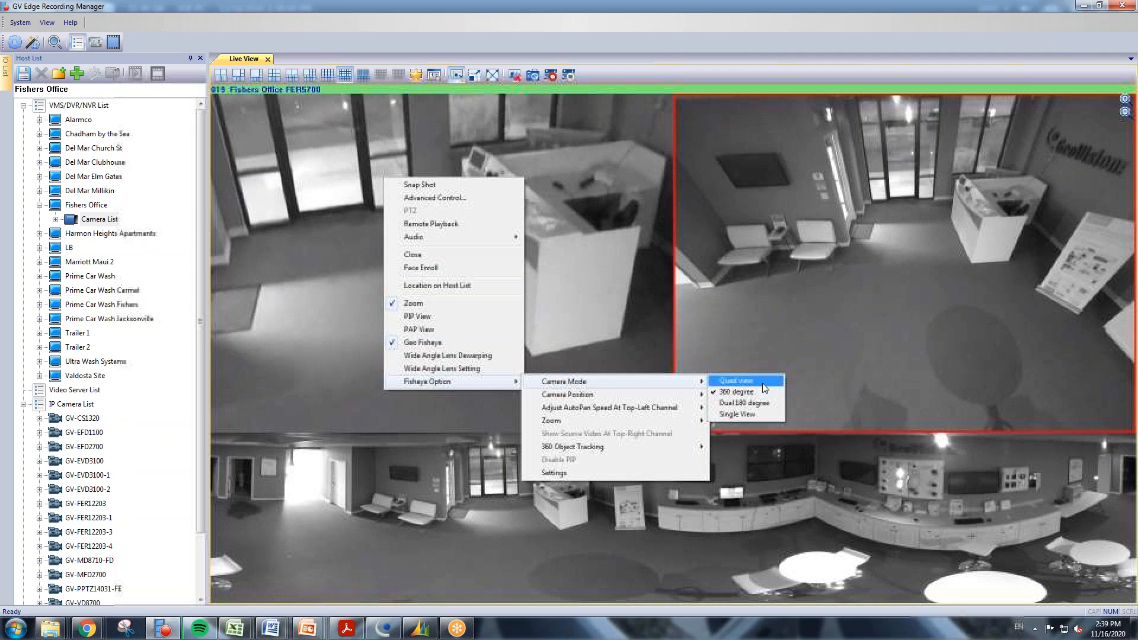
left_click(735, 381)
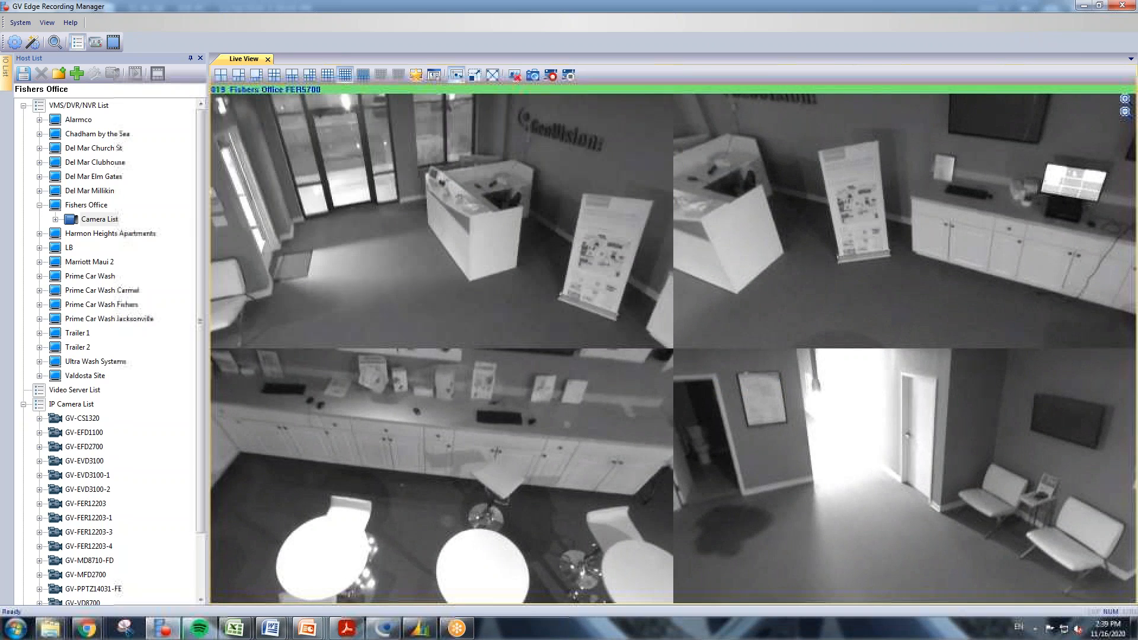
right_click(435, 172)
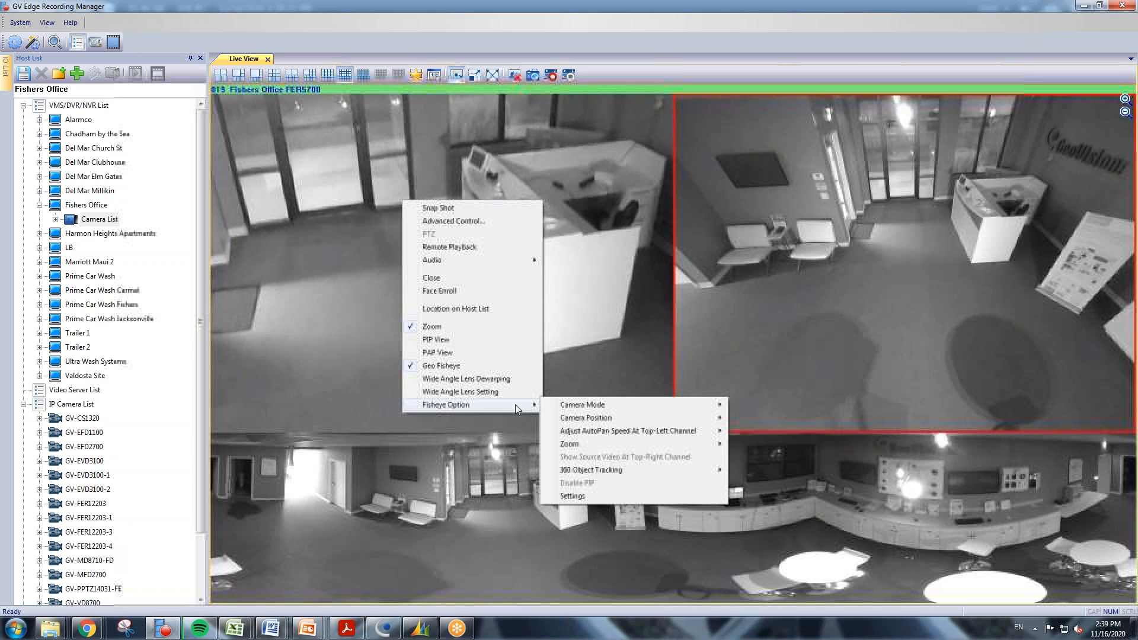
mouse_move(628, 430)
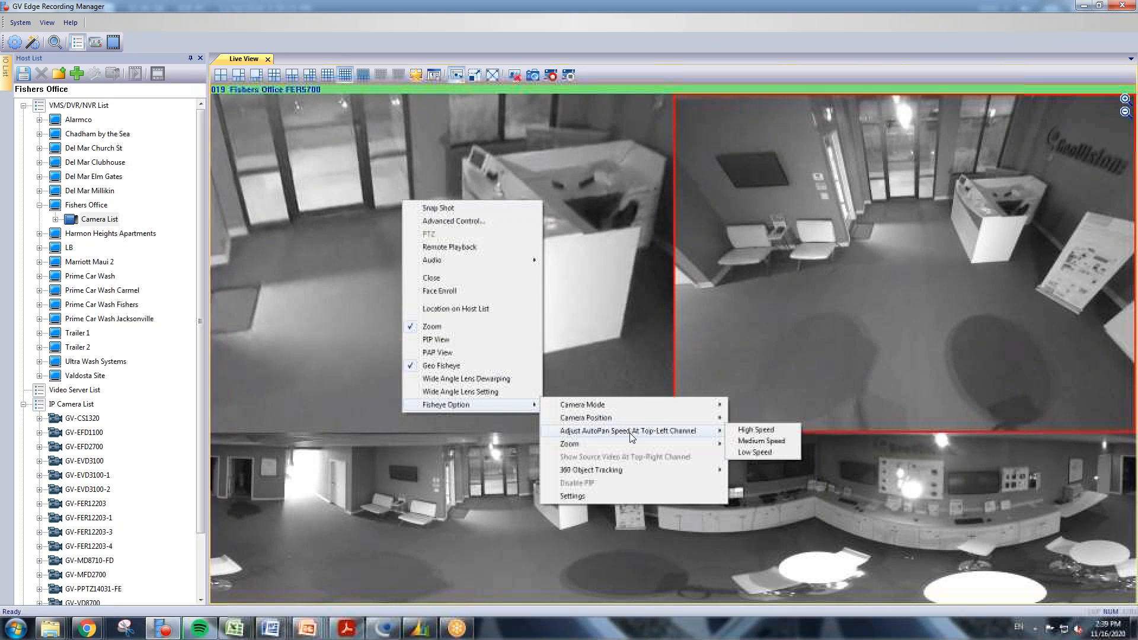
mouse_move(761, 442)
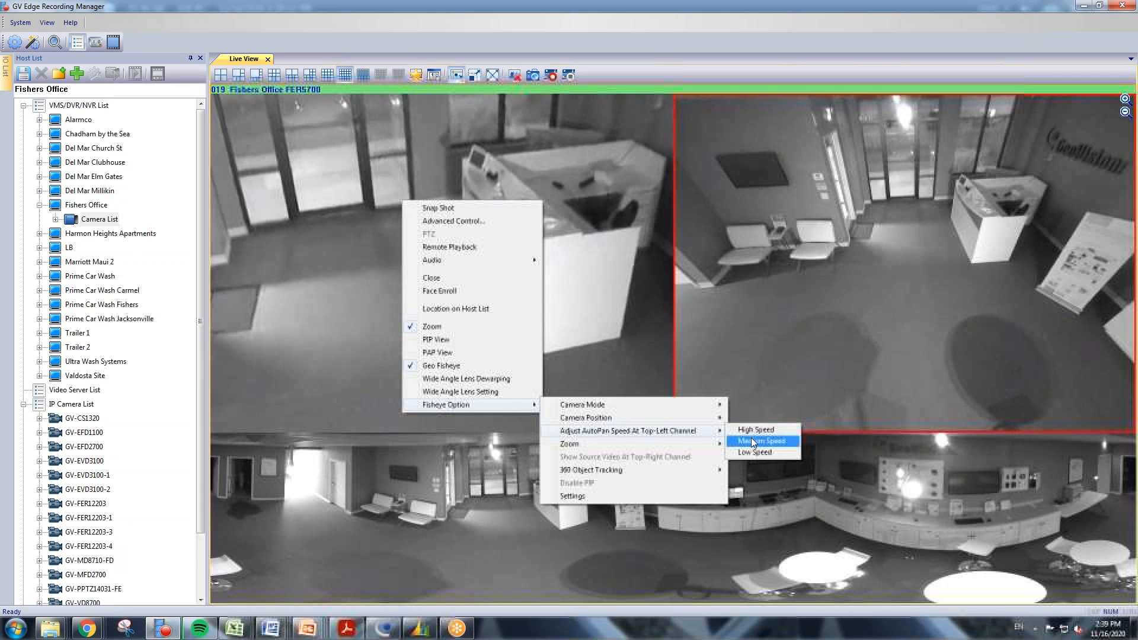
Set the FER5700 auto-pan speed to Medium, then uncheck Geo Fisheye to disable dewarping.
left_click(756, 441)
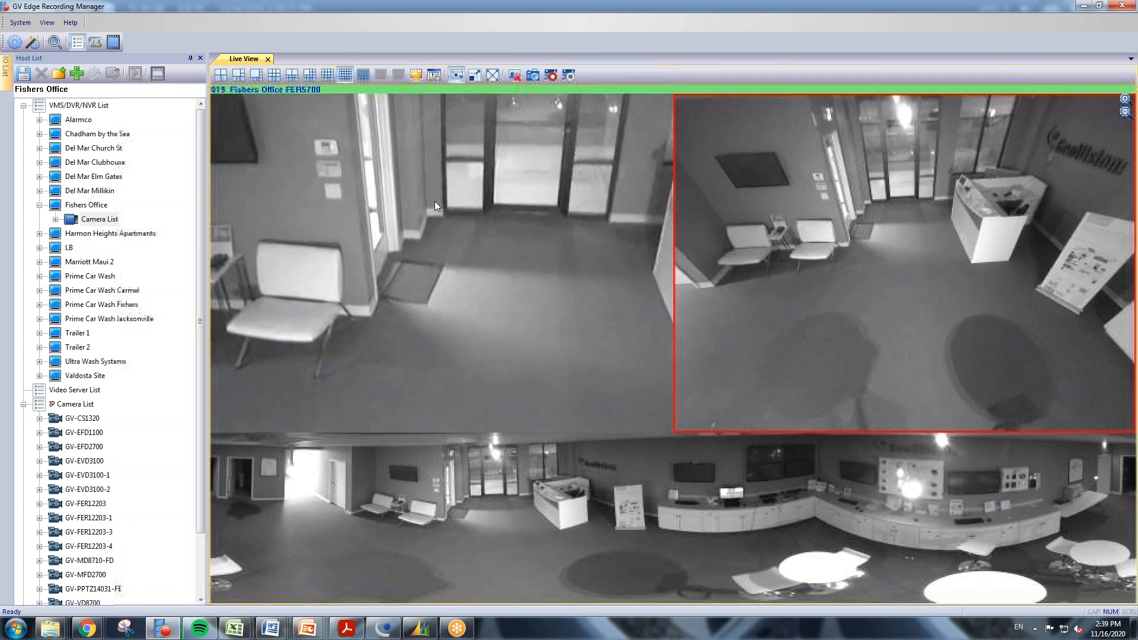
right_click(435, 205)
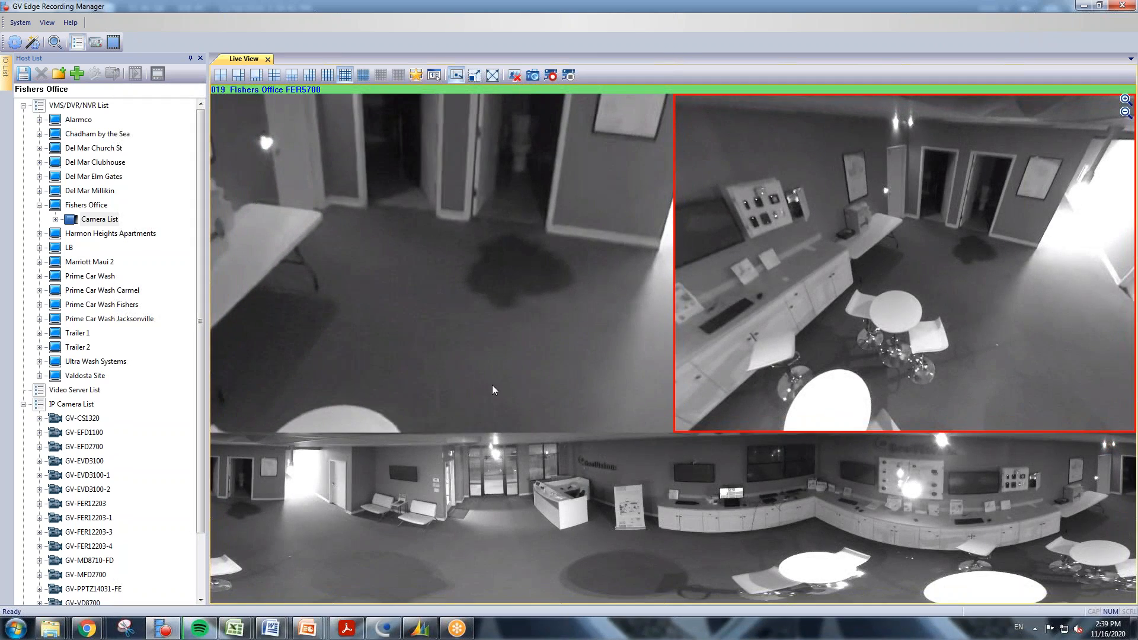
mouse_move(729, 549)
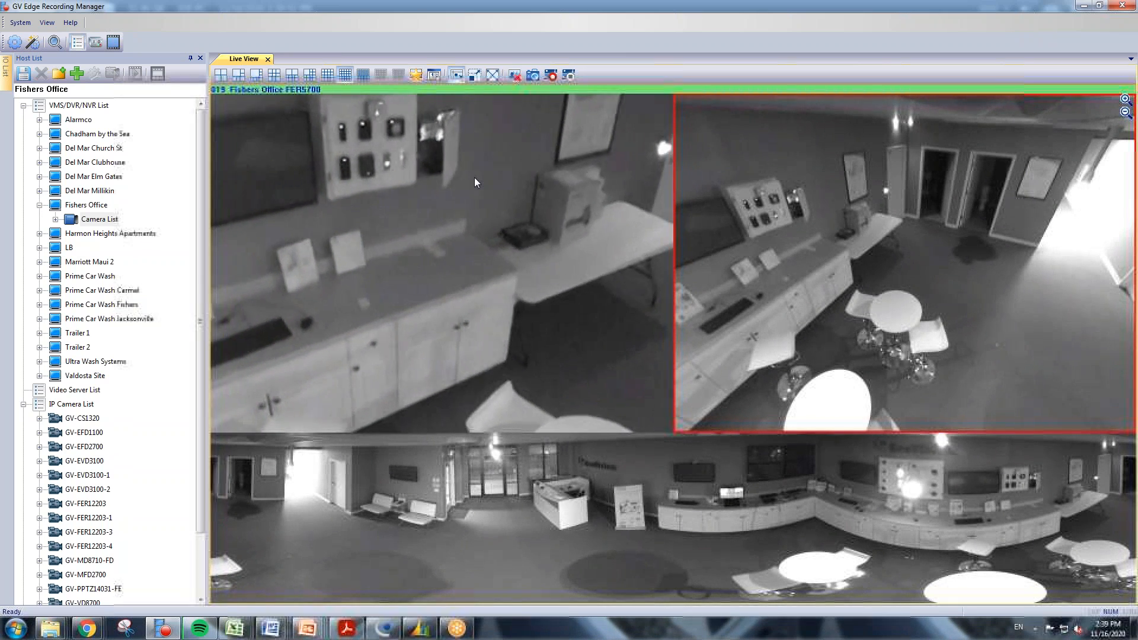
right_click(476, 183)
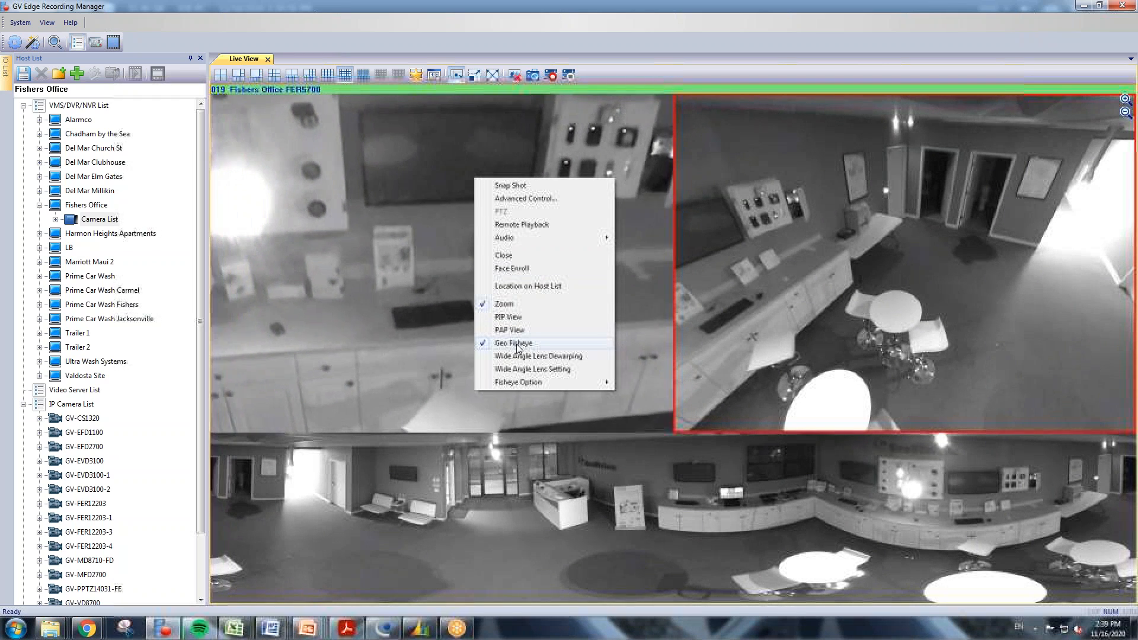
left_click(513, 343)
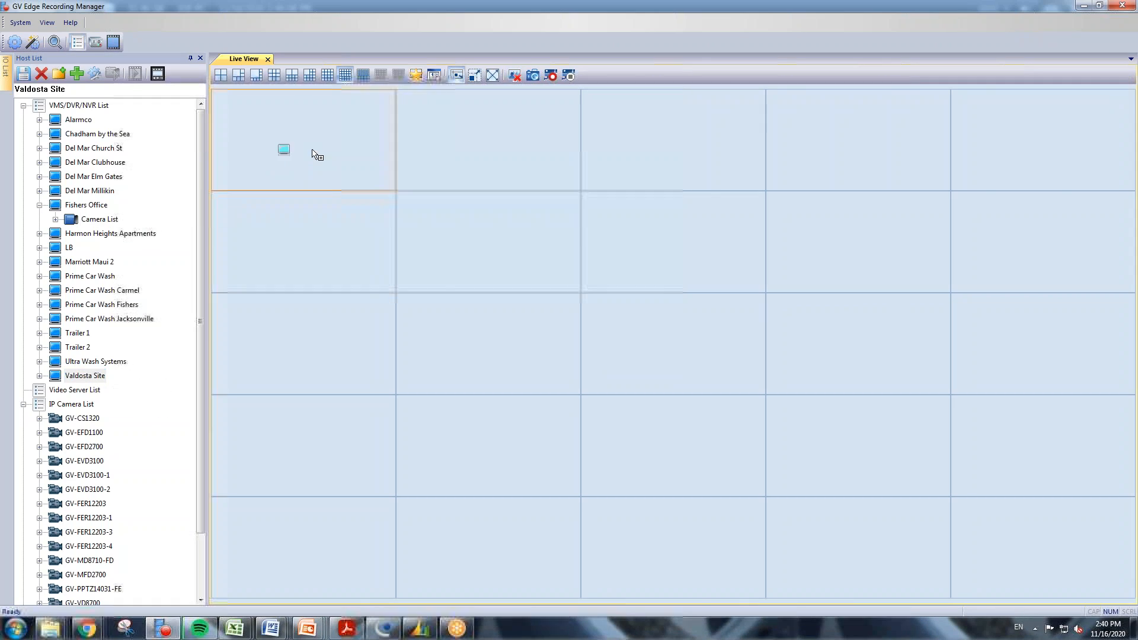
Load all twenty Valdosta Site cameras from the Host List into the live grid.
double_click(85, 375)
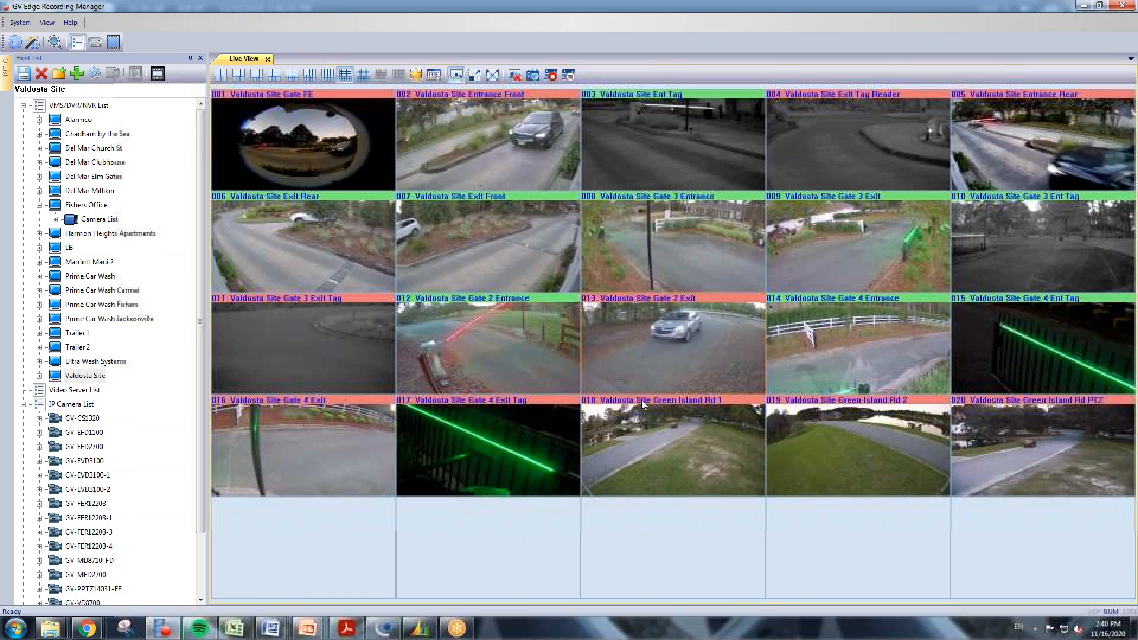
mouse_move(405, 323)
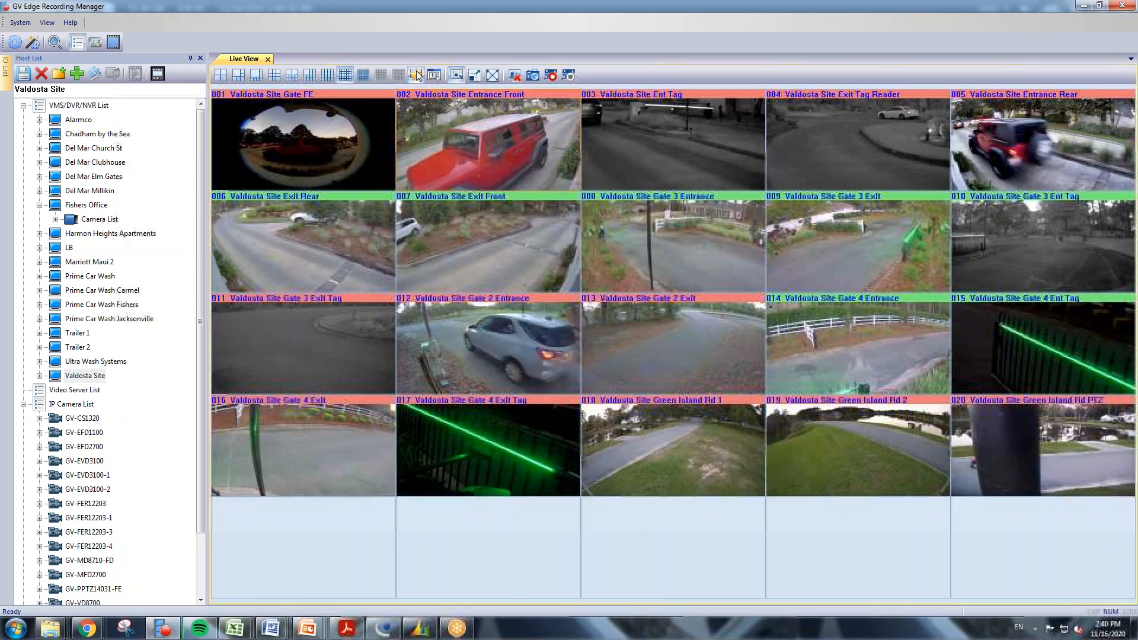
Add the current twenty-camera layout to Favorites under the name Valdosta Site.
left_click(434, 75)
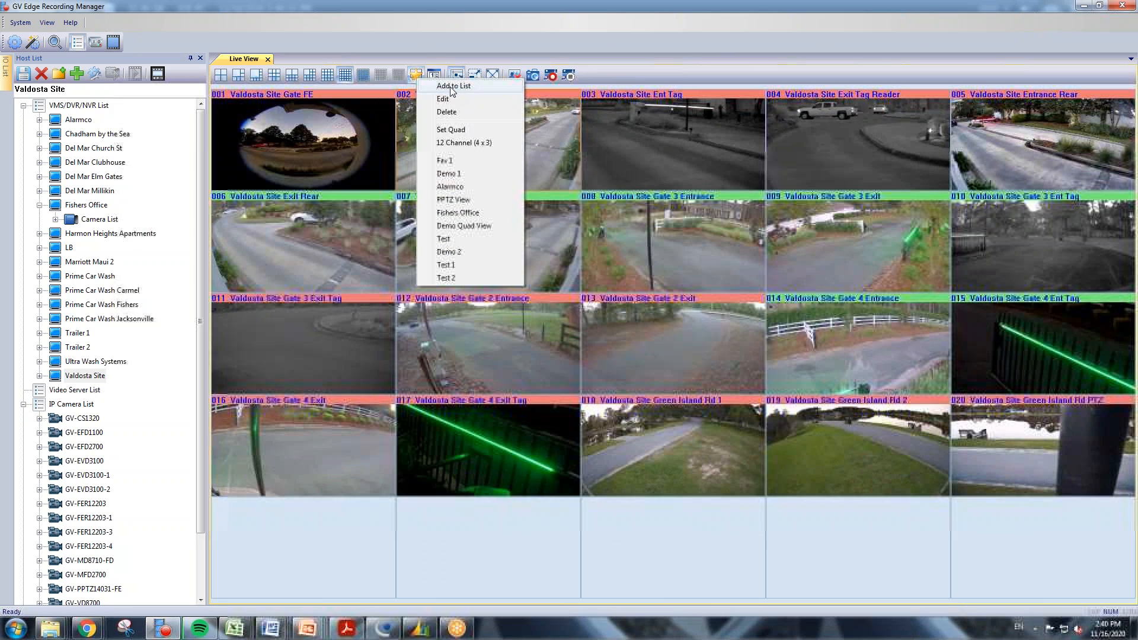
left_click(444, 99)
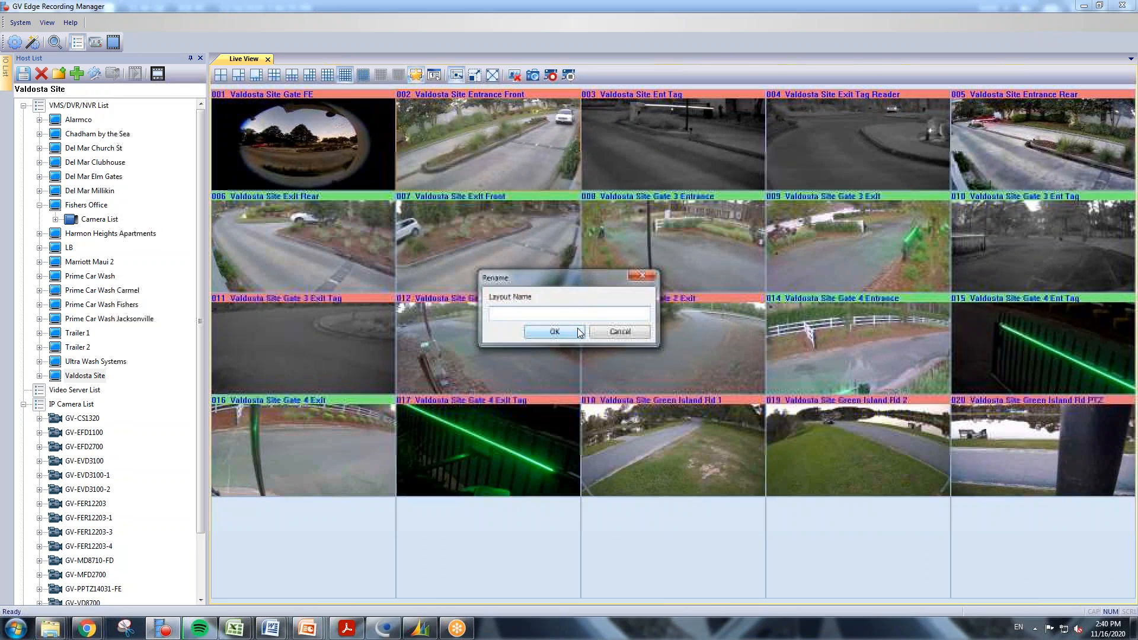
type("Valdosta Site")
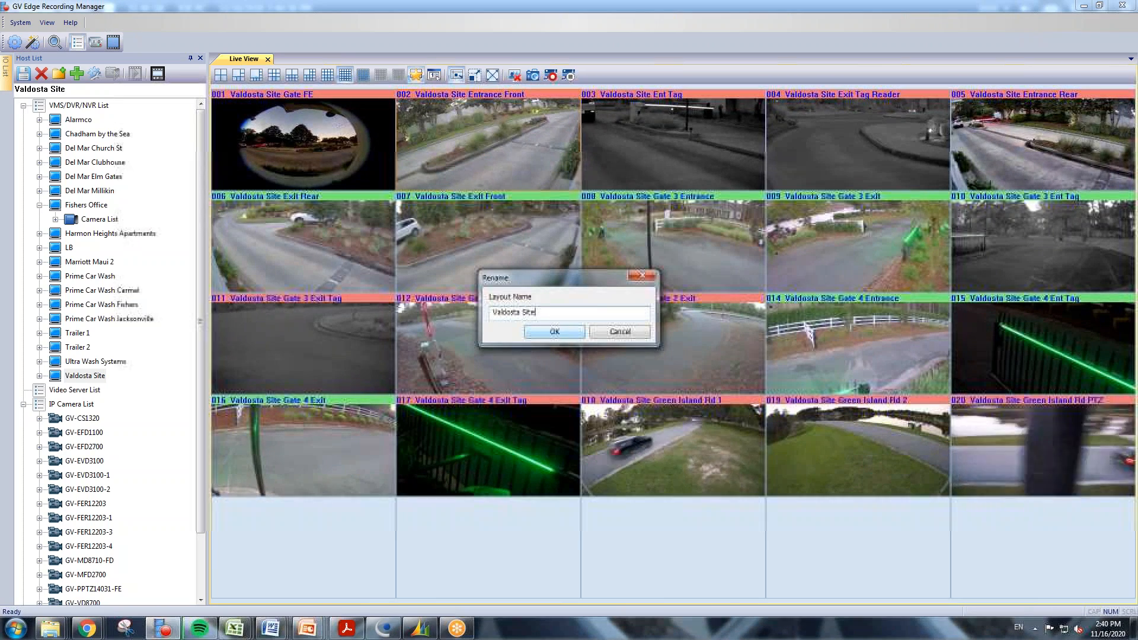
left_click(554, 331)
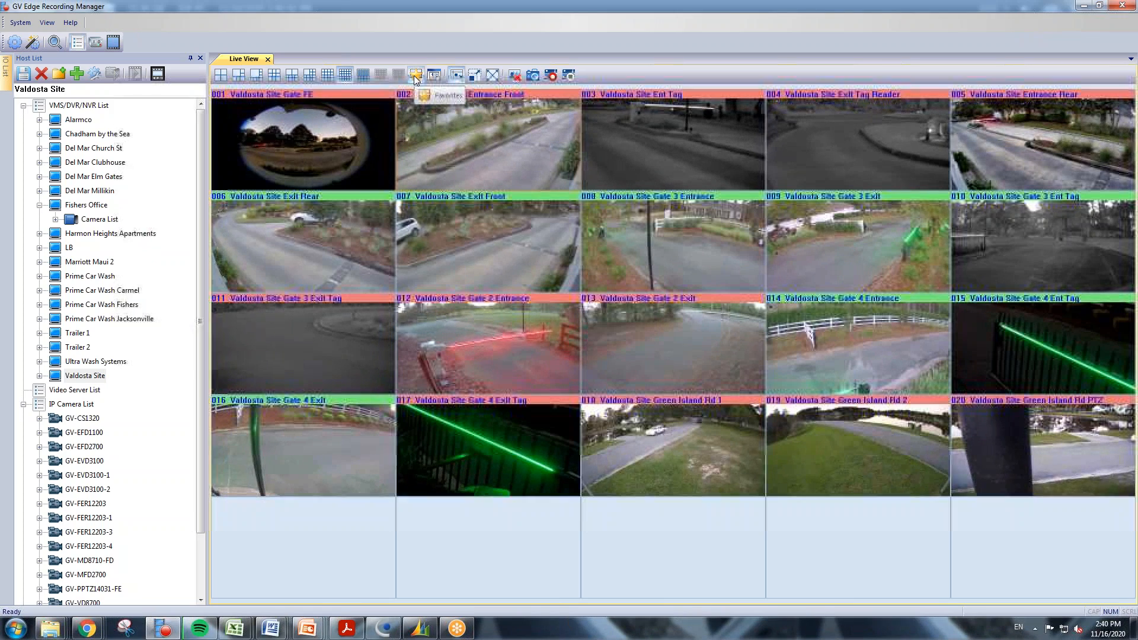
left_click(415, 74)
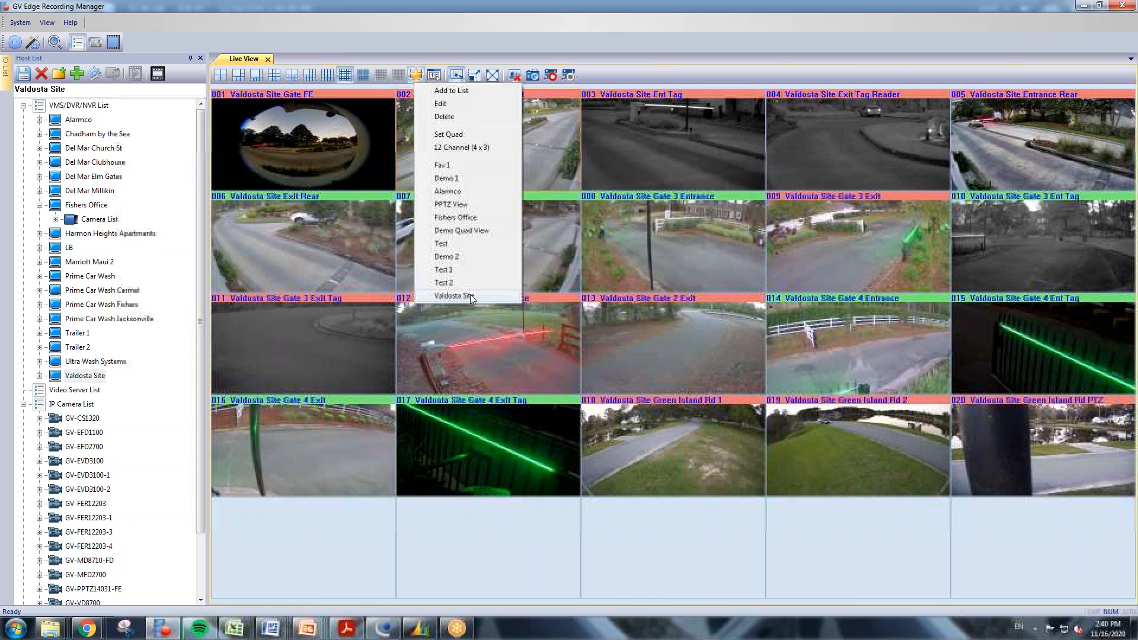
mouse_move(478, 178)
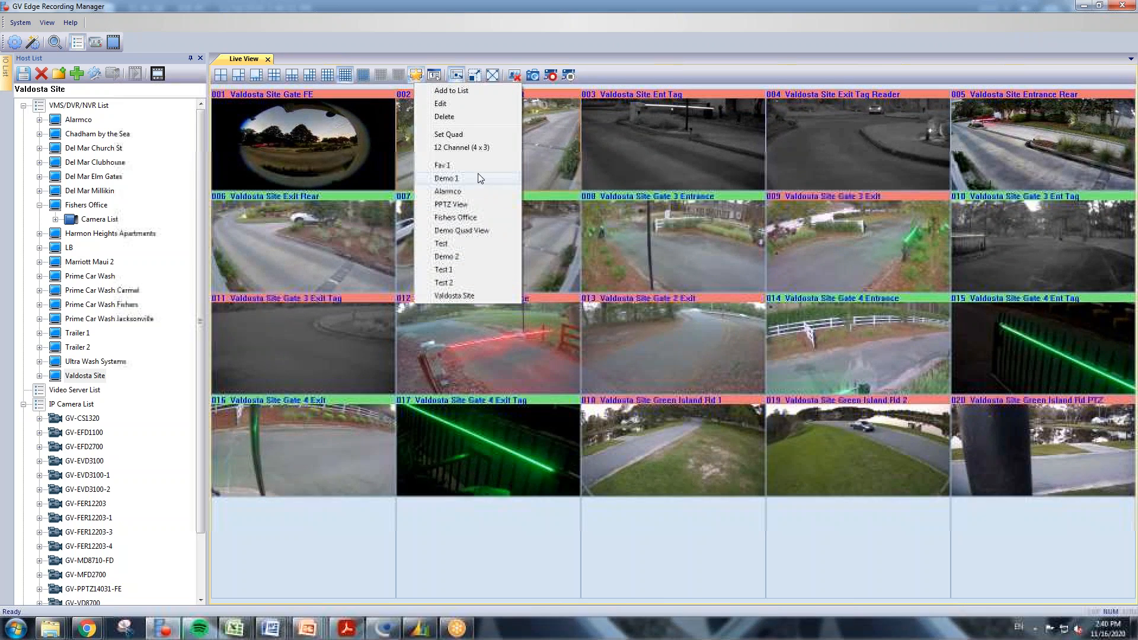
mouse_move(456, 217)
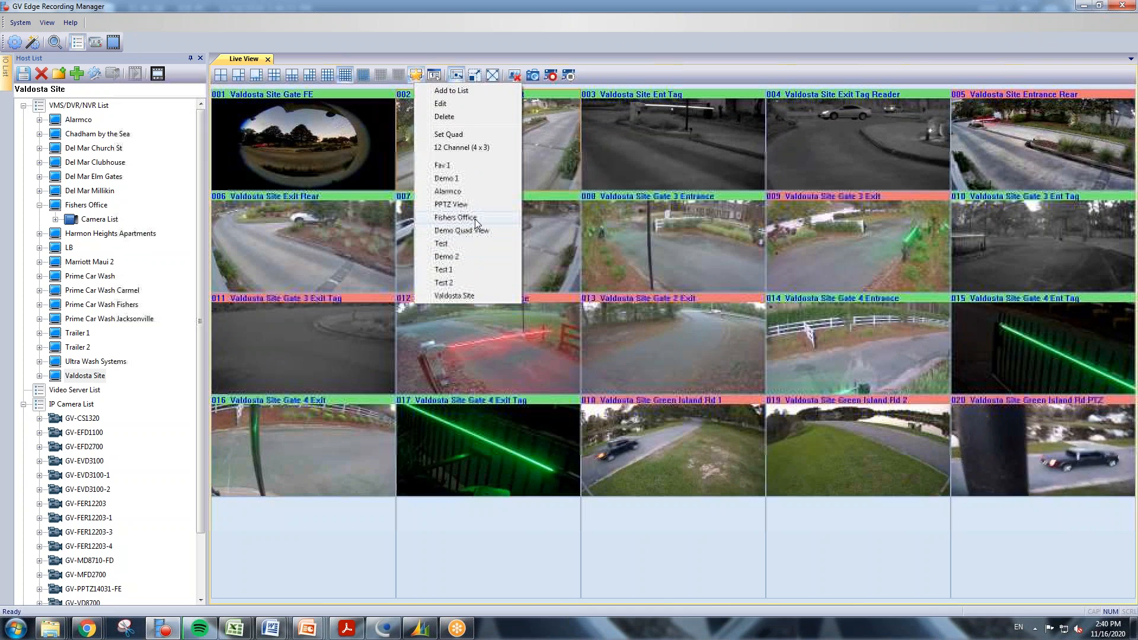
left_click(455, 217)
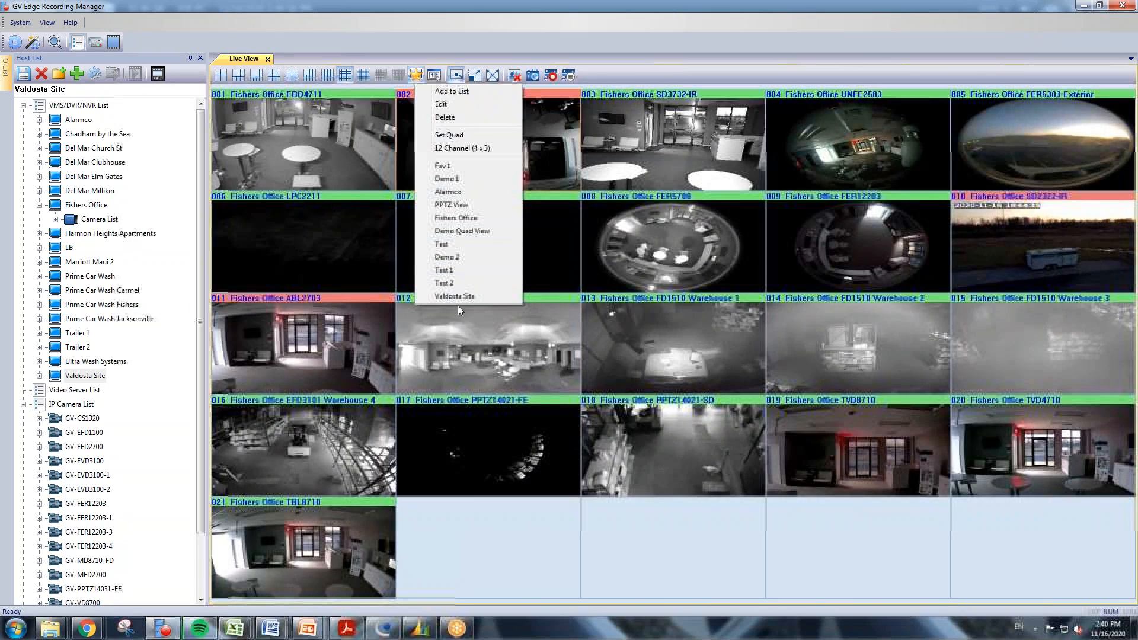
left_click(454, 295)
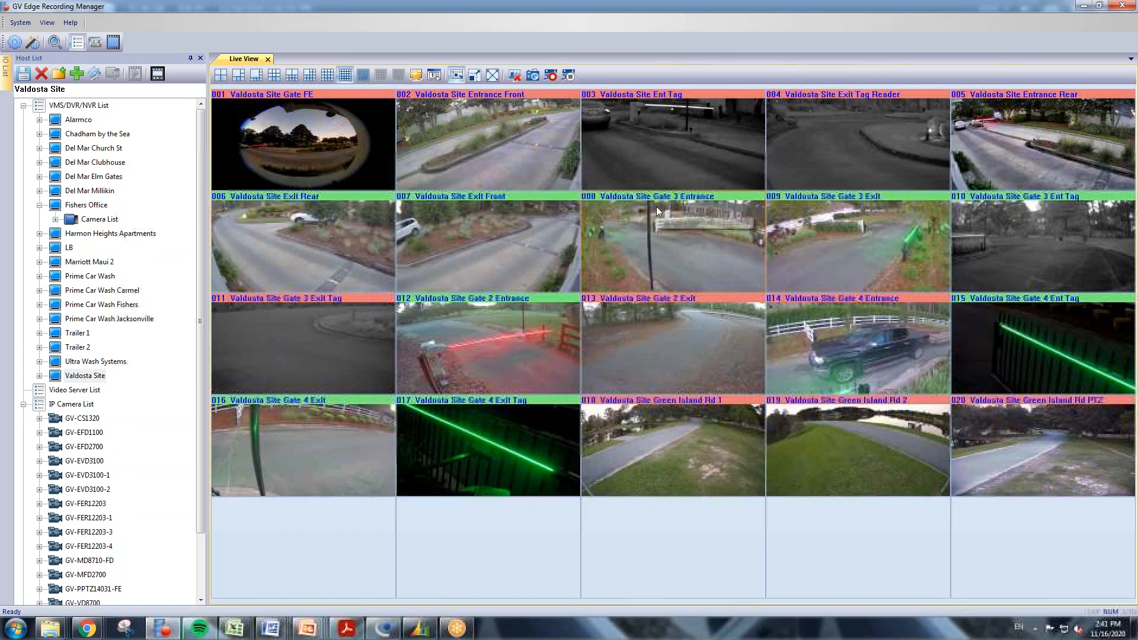
mouse_move(657, 211)
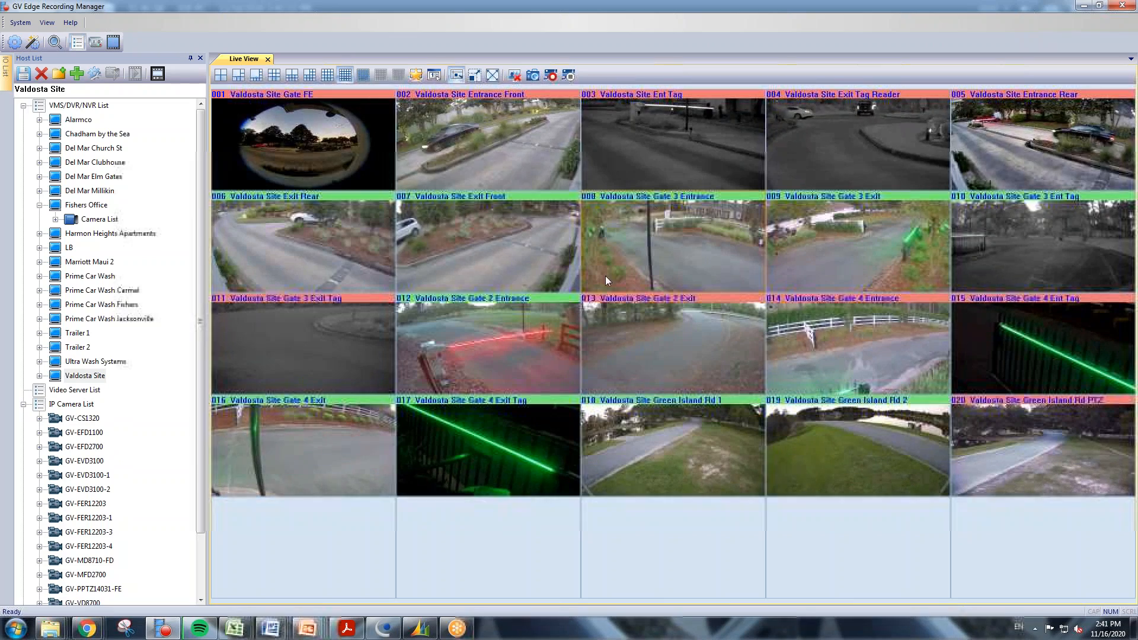
Start Remote Playback for the Gate 2 Entrance camera from its tile menu.
double_click(487, 345)
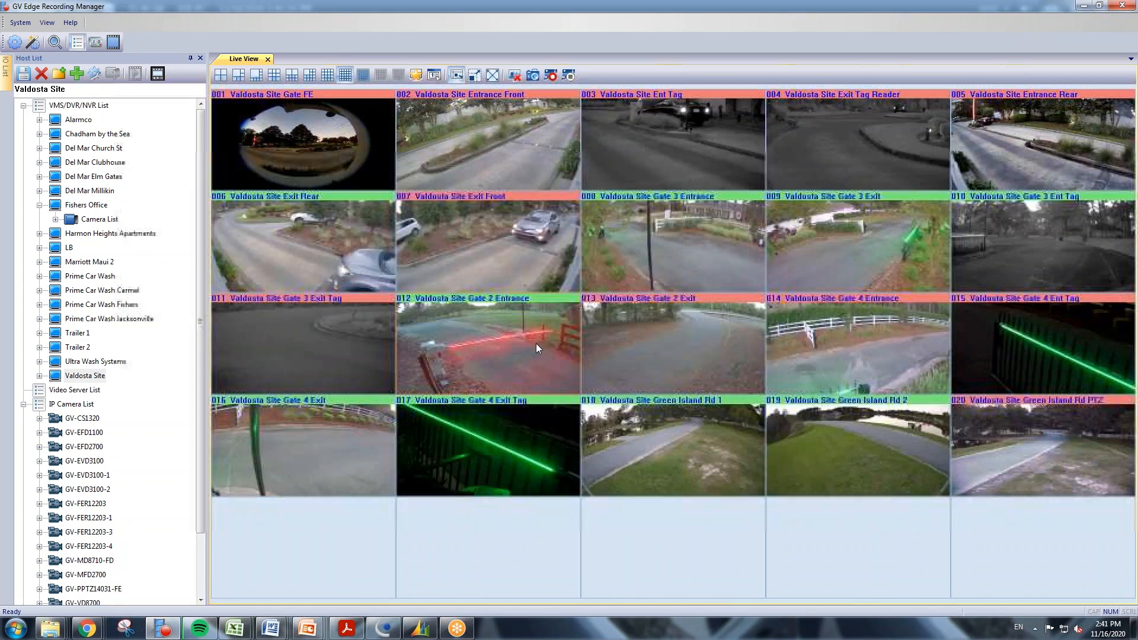
right_click(533, 346)
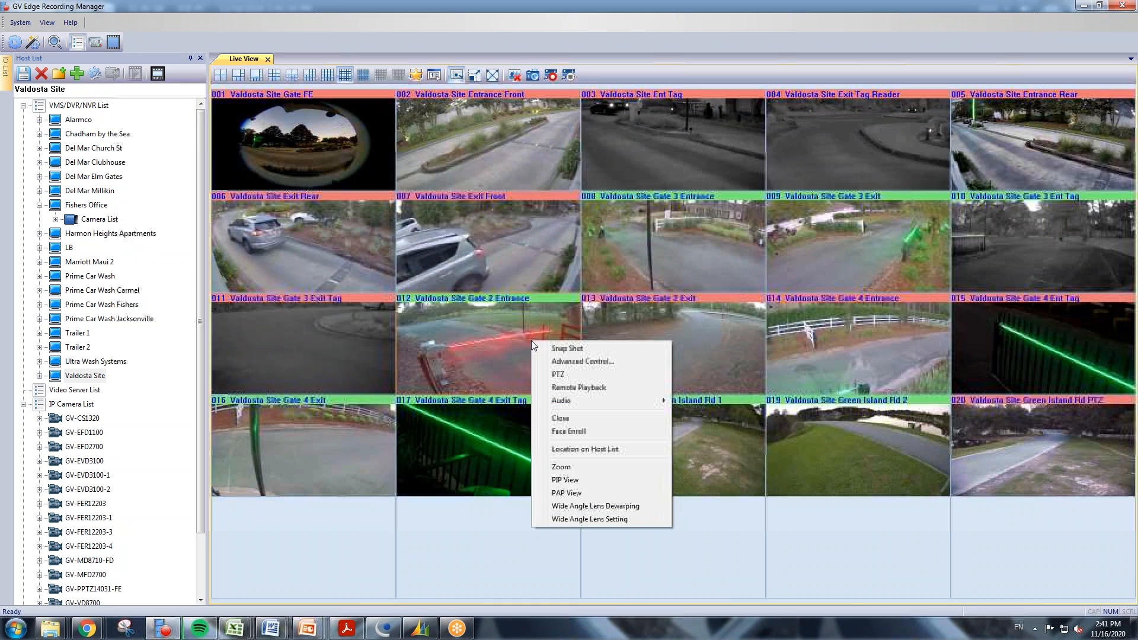
mouse_move(585, 390)
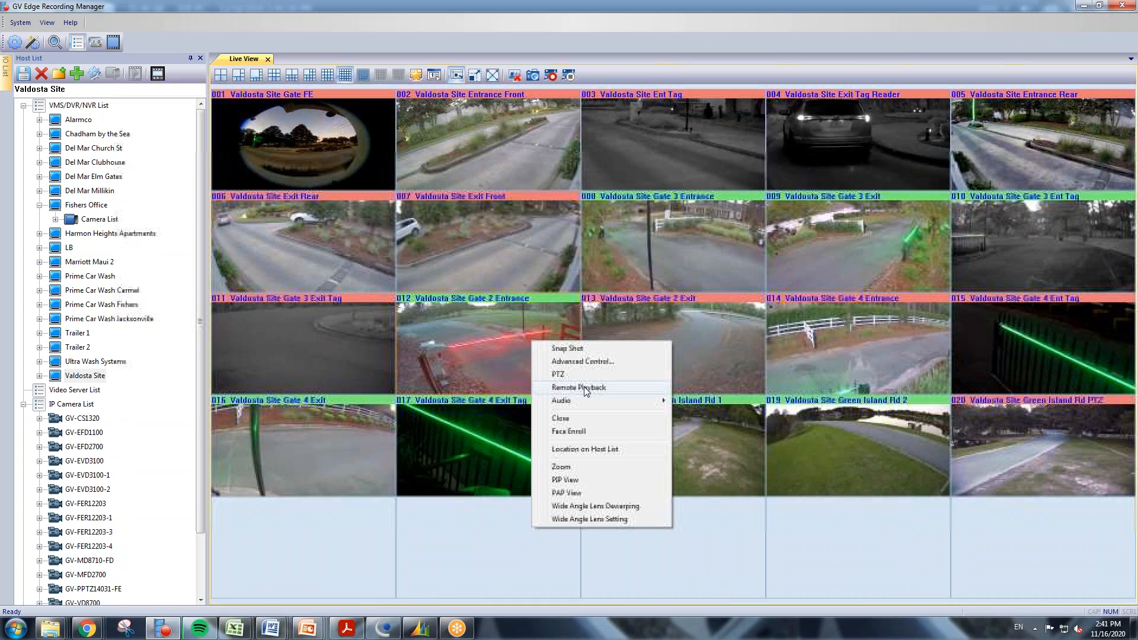
left_click(577, 386)
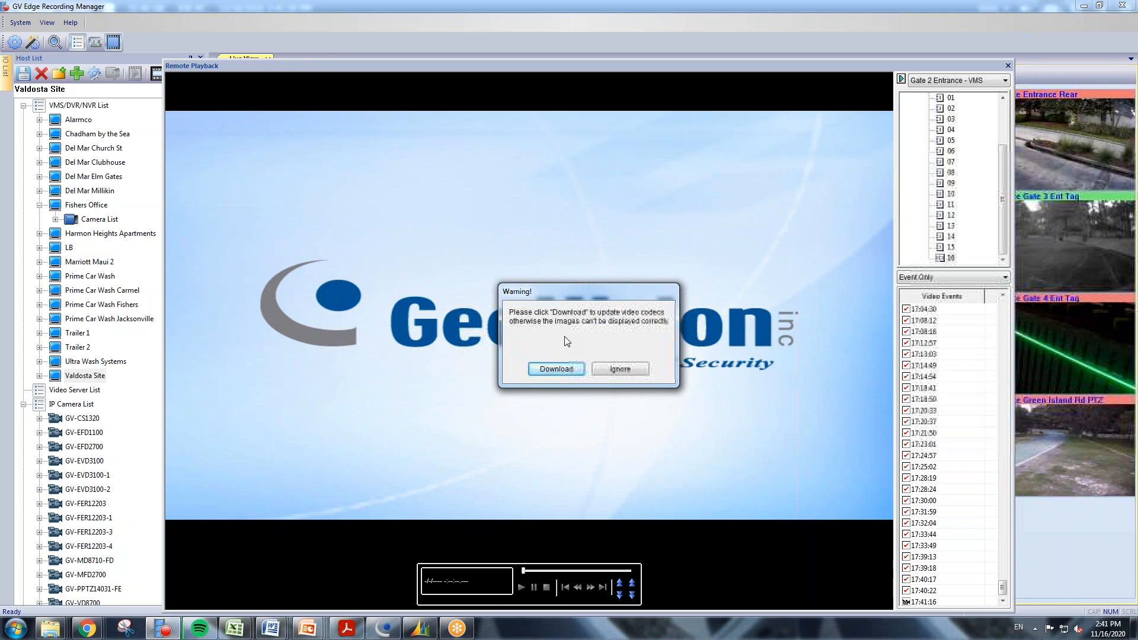
mouse_move(594, 347)
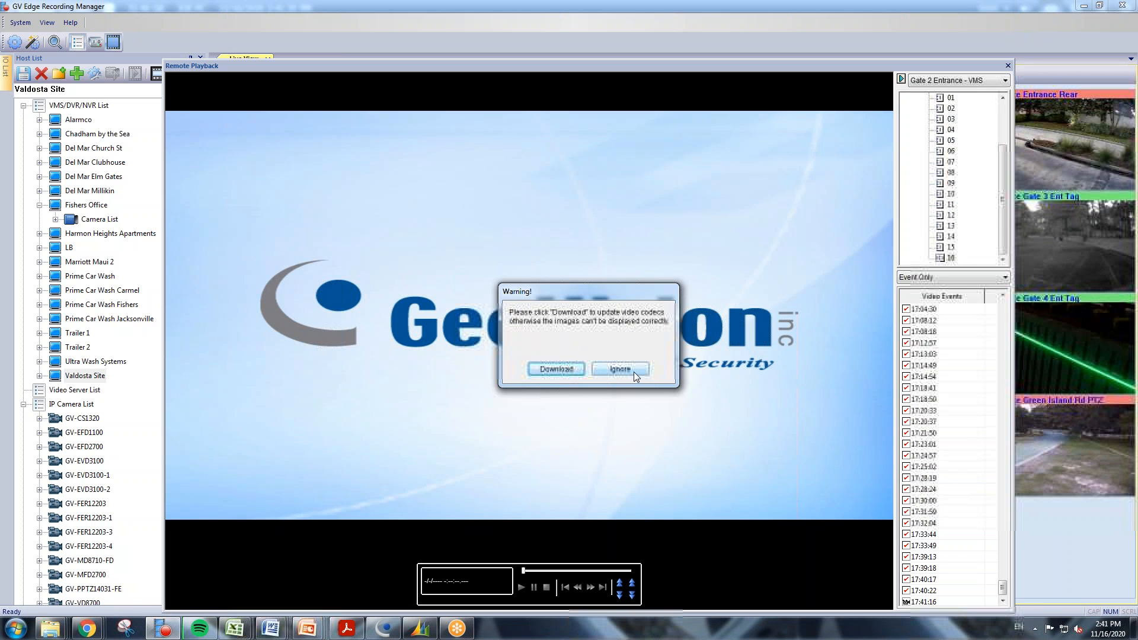
Ignore the codec update warning, leaving the Remote Playback date tree showing.
left_click(619, 370)
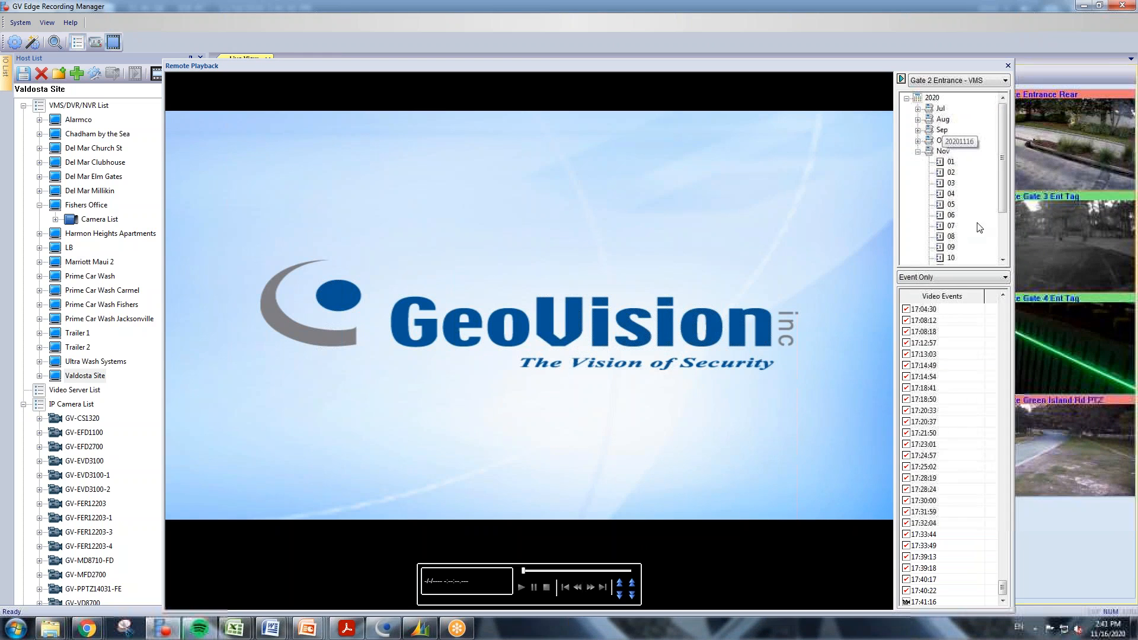
Play the November 5 Gate 2 Entrance events, then pause and stop at about 14:45:48.
scroll("down", 3)
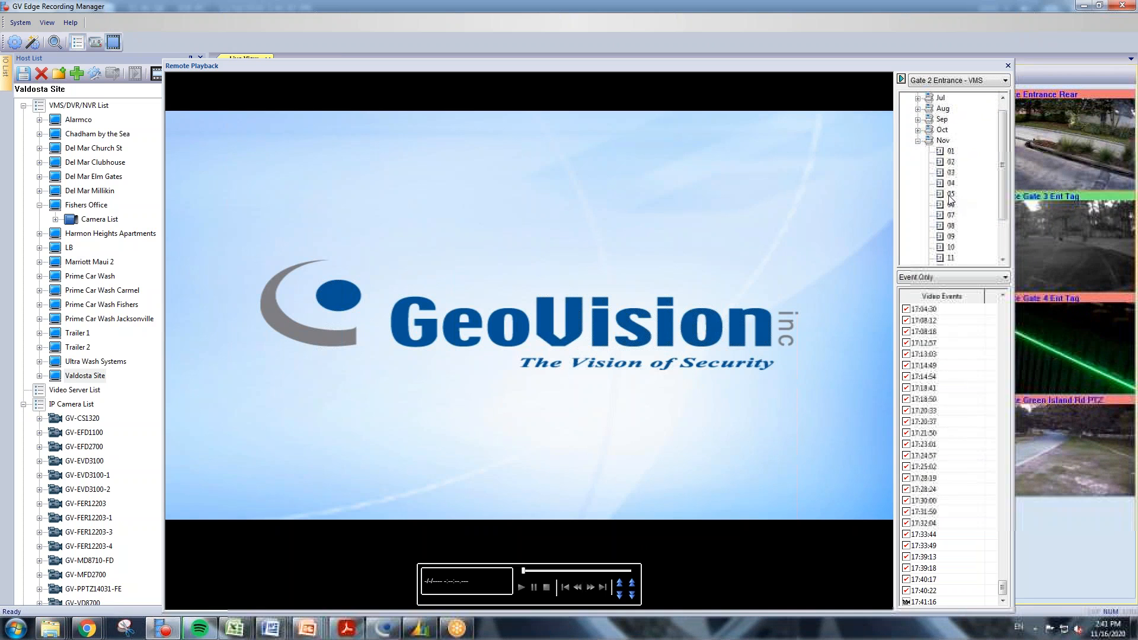
left_click(950, 193)
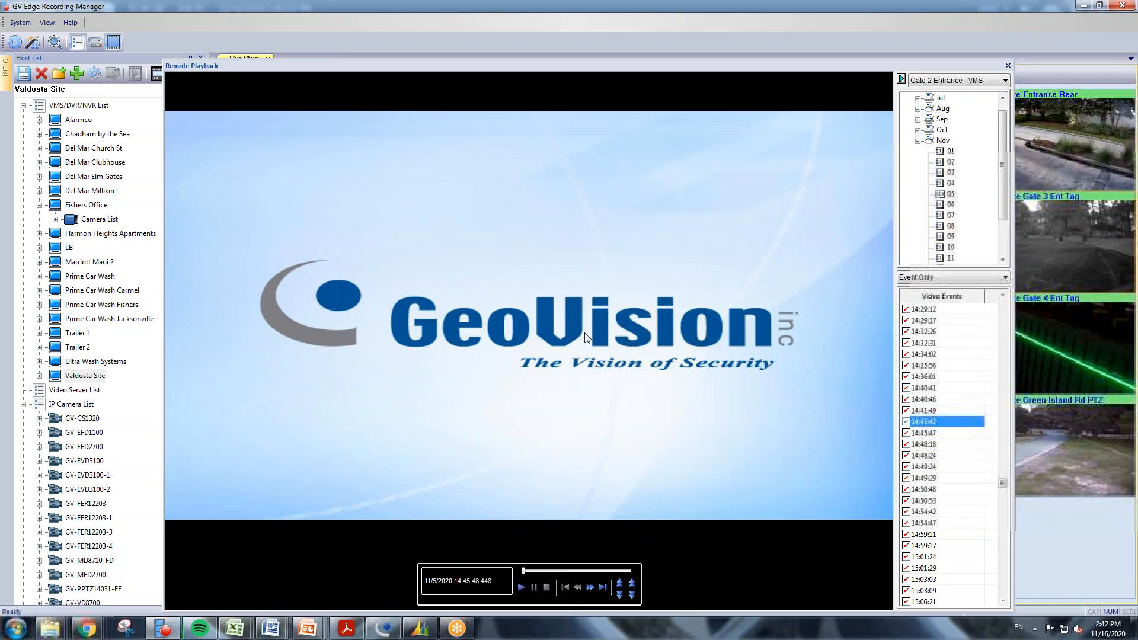
left_click(521, 587)
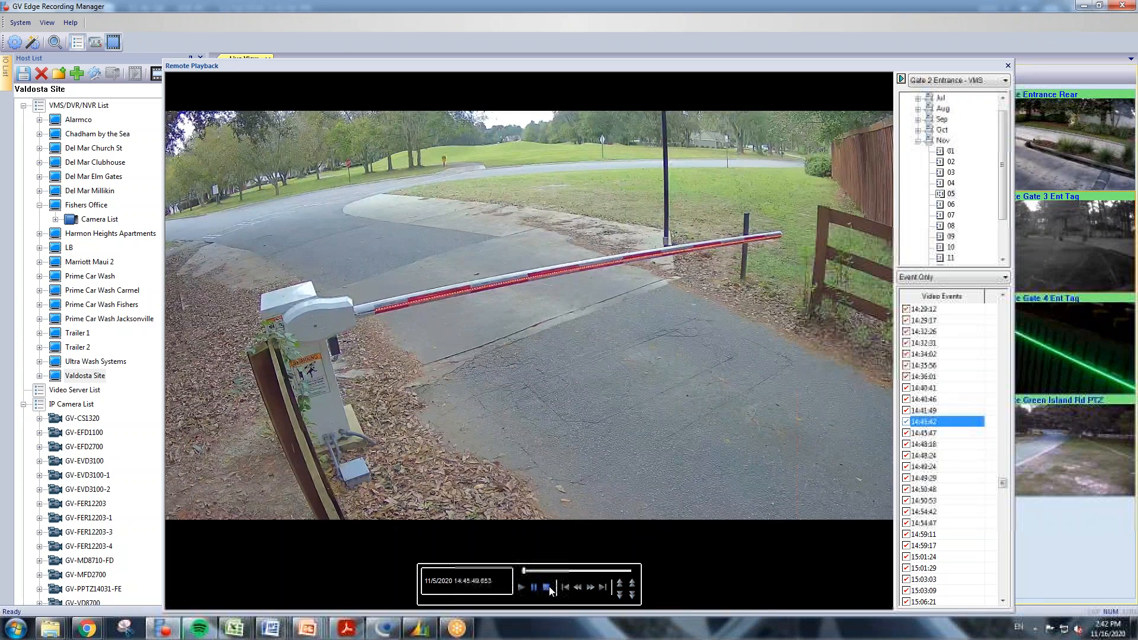
left_click(544, 587)
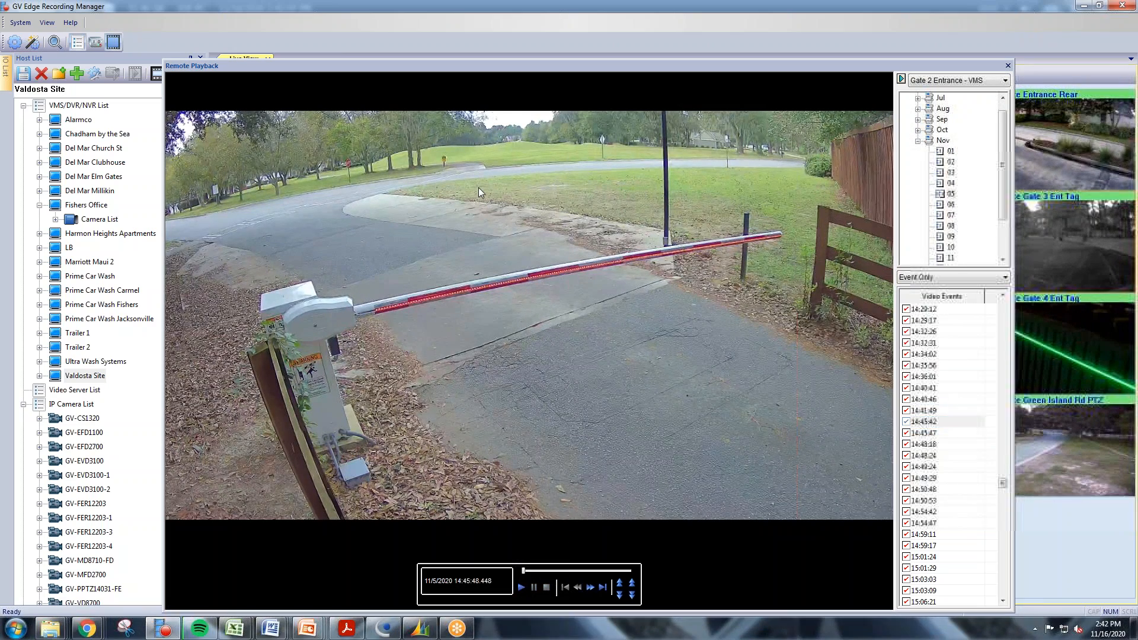
right_click(479, 192)
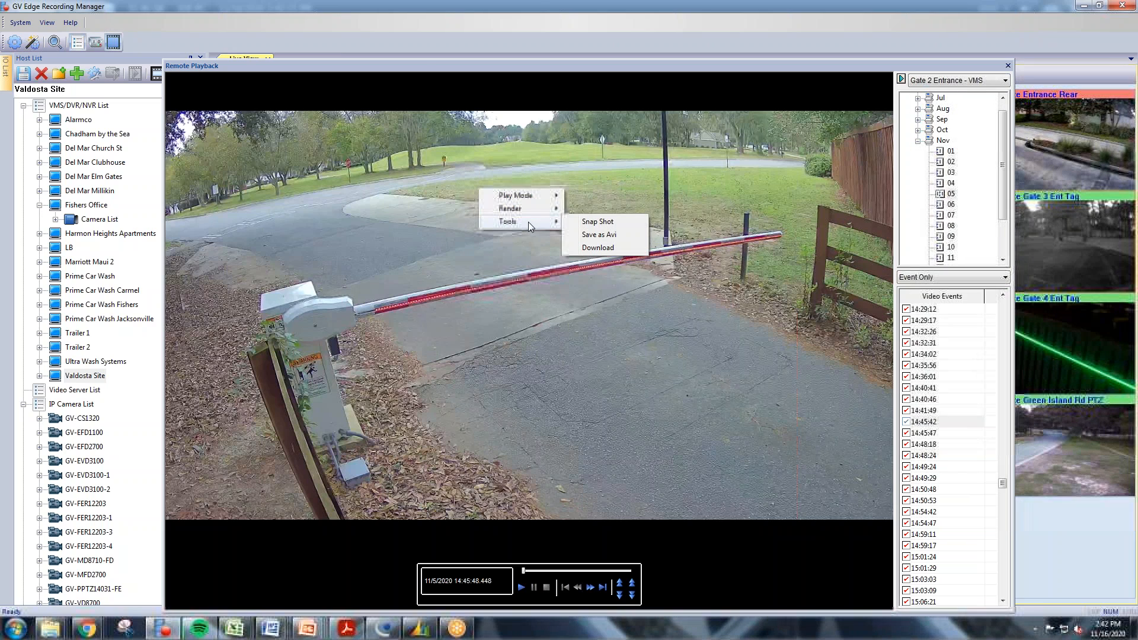
mouse_move(516, 196)
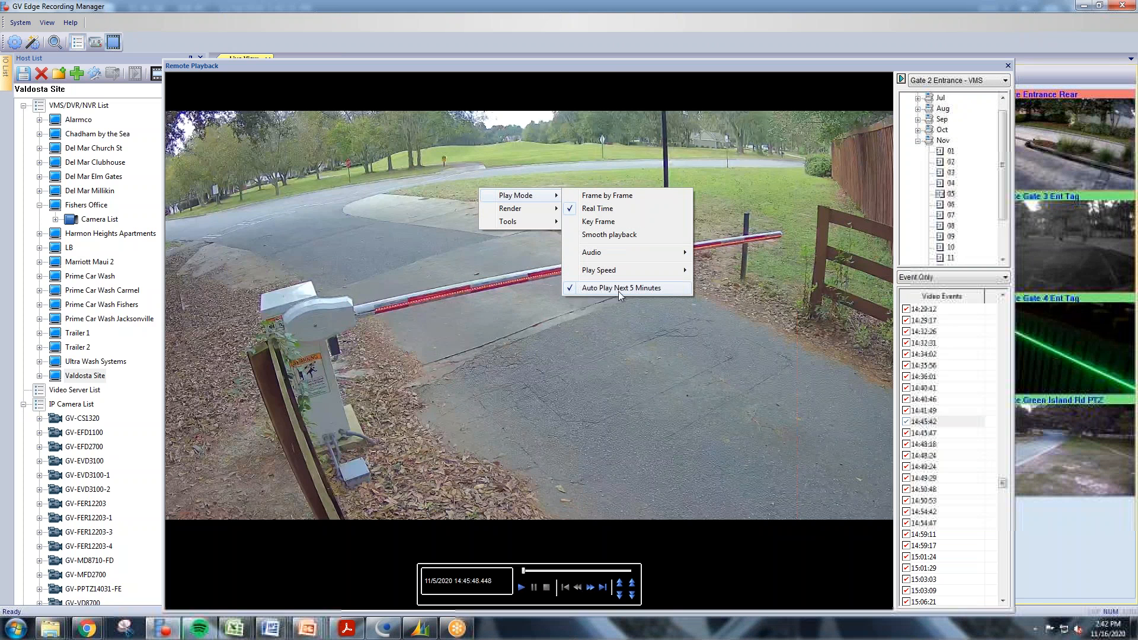
mouse_move(629, 298)
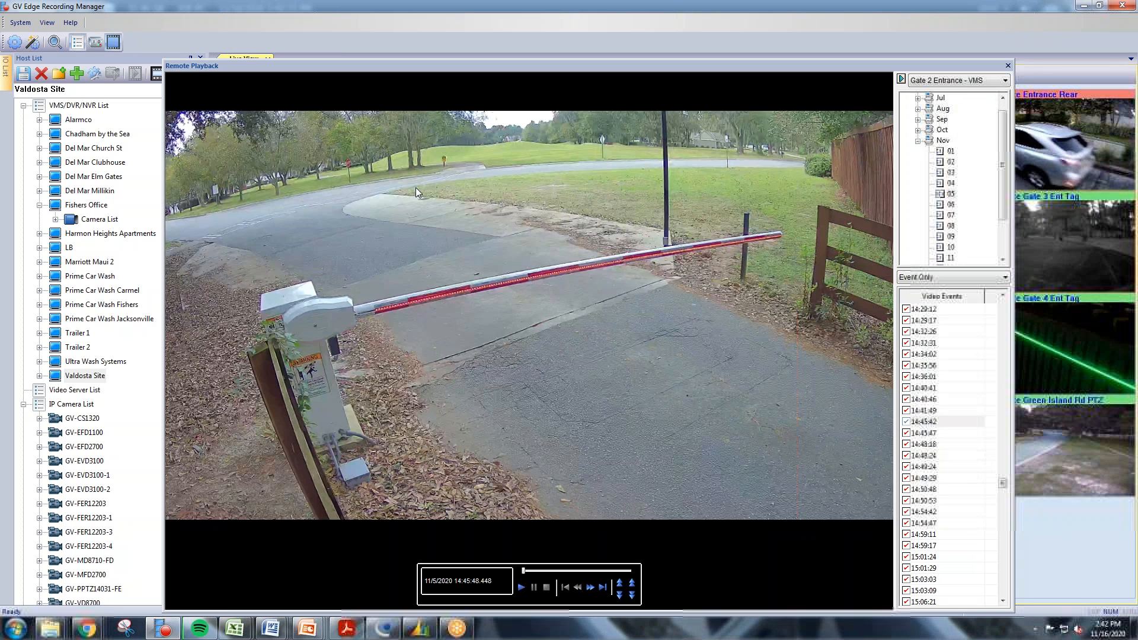
Start Save as Avi for the playing video with clip start 14:45:53 and end 14:49:58.
right_click(417, 192)
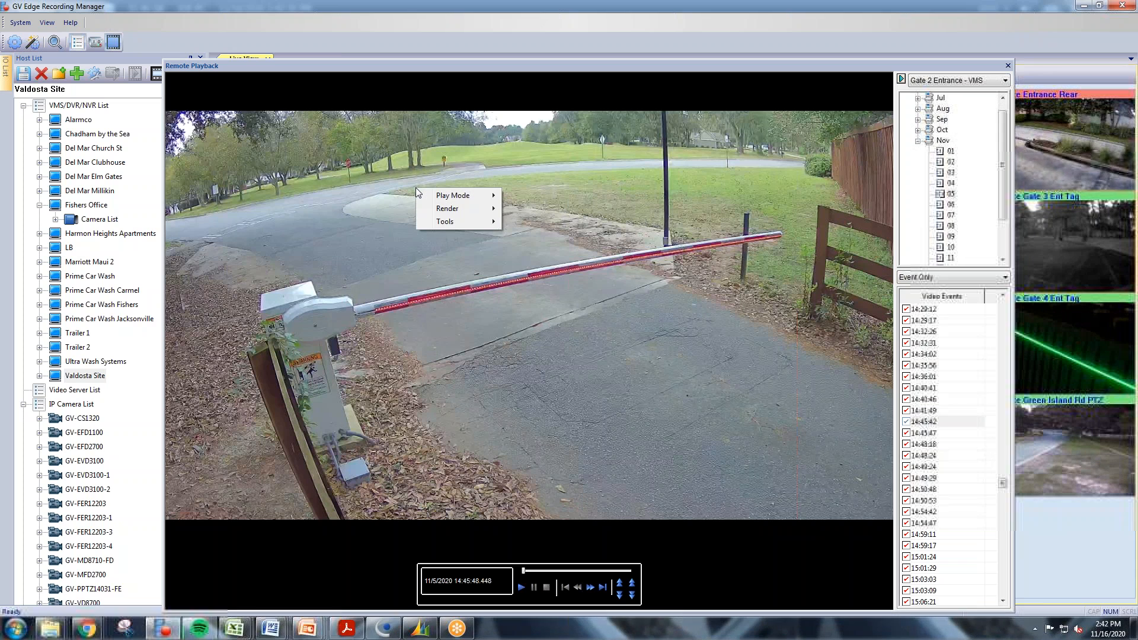
mouse_move(455, 229)
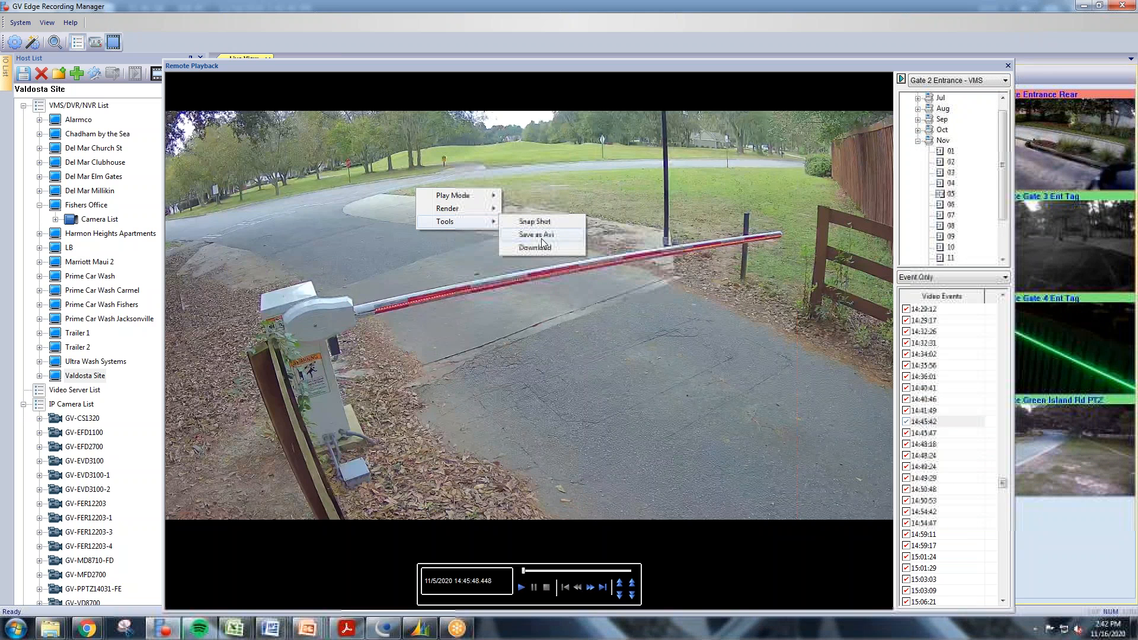
left_click(541, 243)
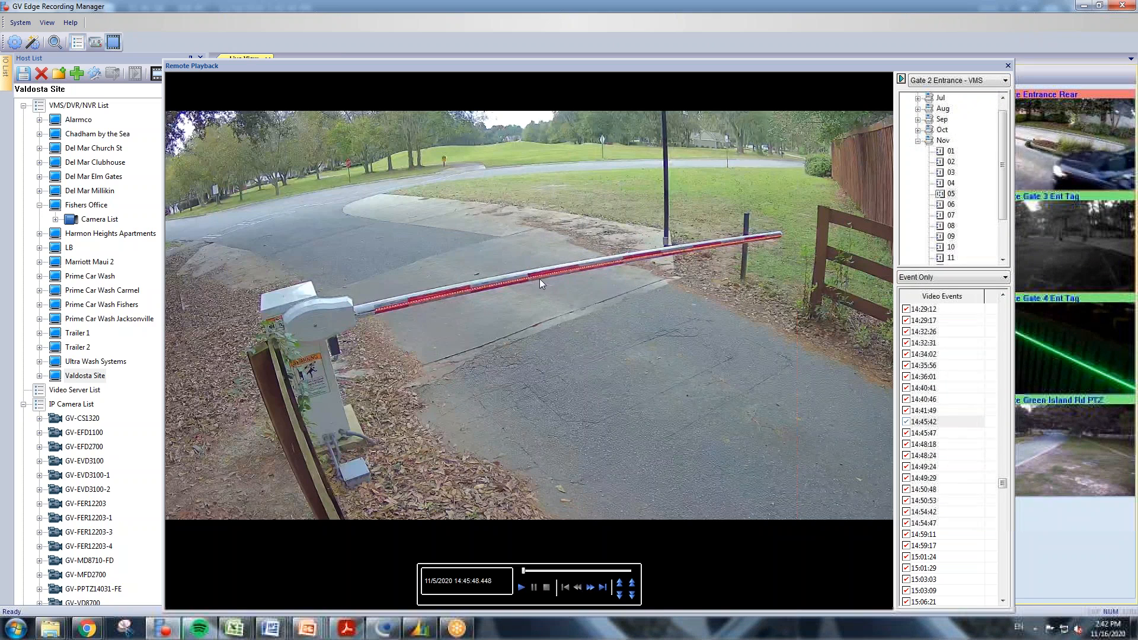
mouse_move(417, 228)
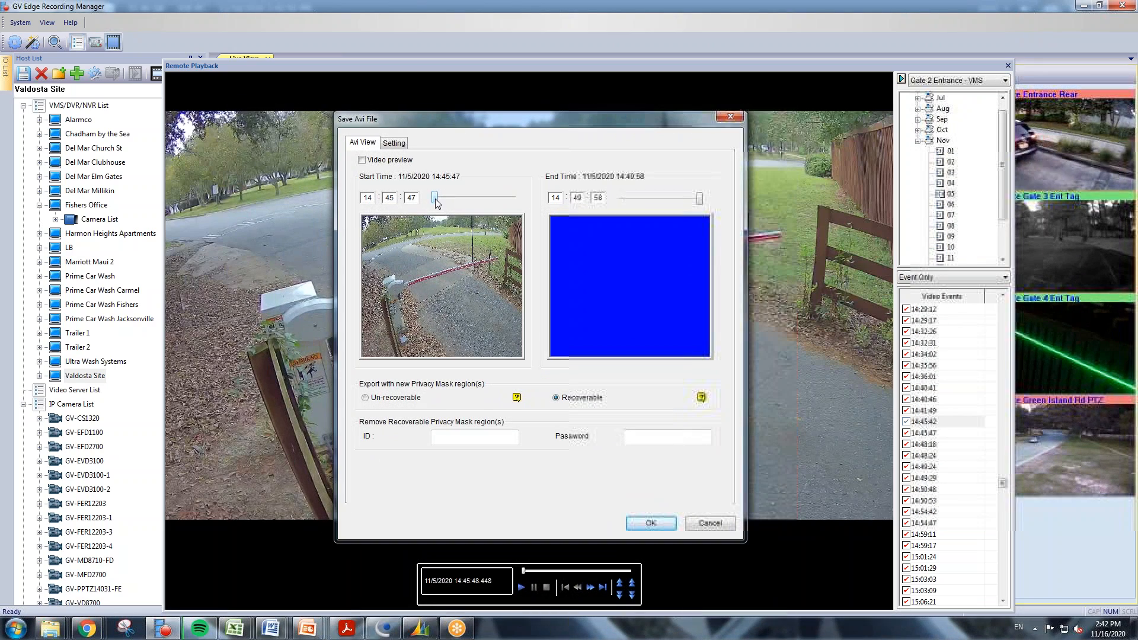
left_click_drag(435, 197, 442, 197)
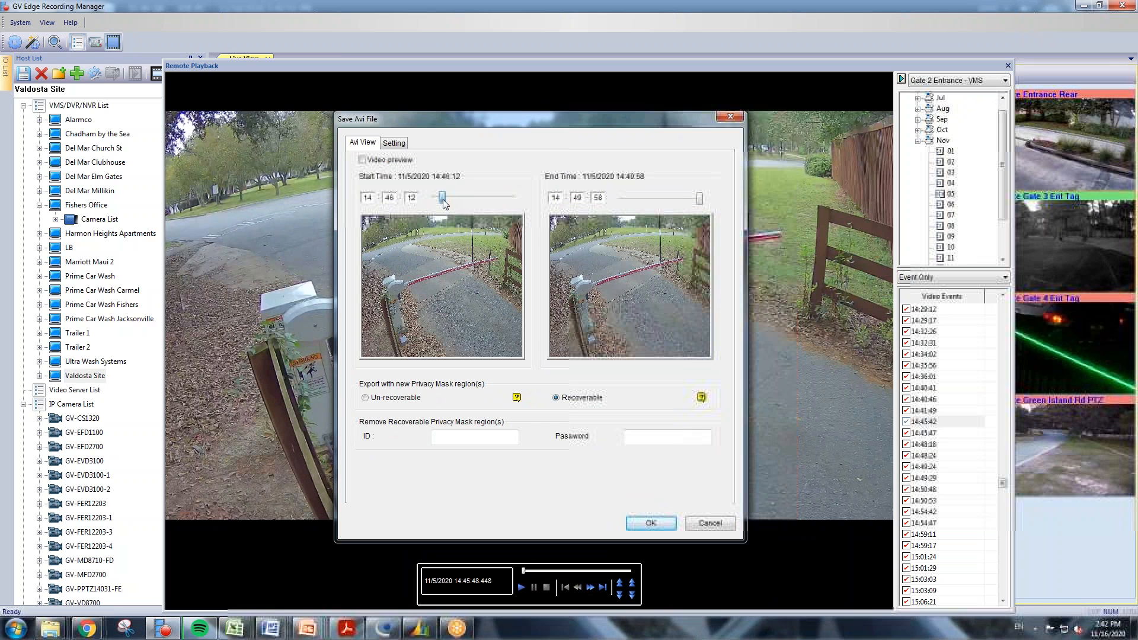
left_click_drag(700, 198, 691, 198)
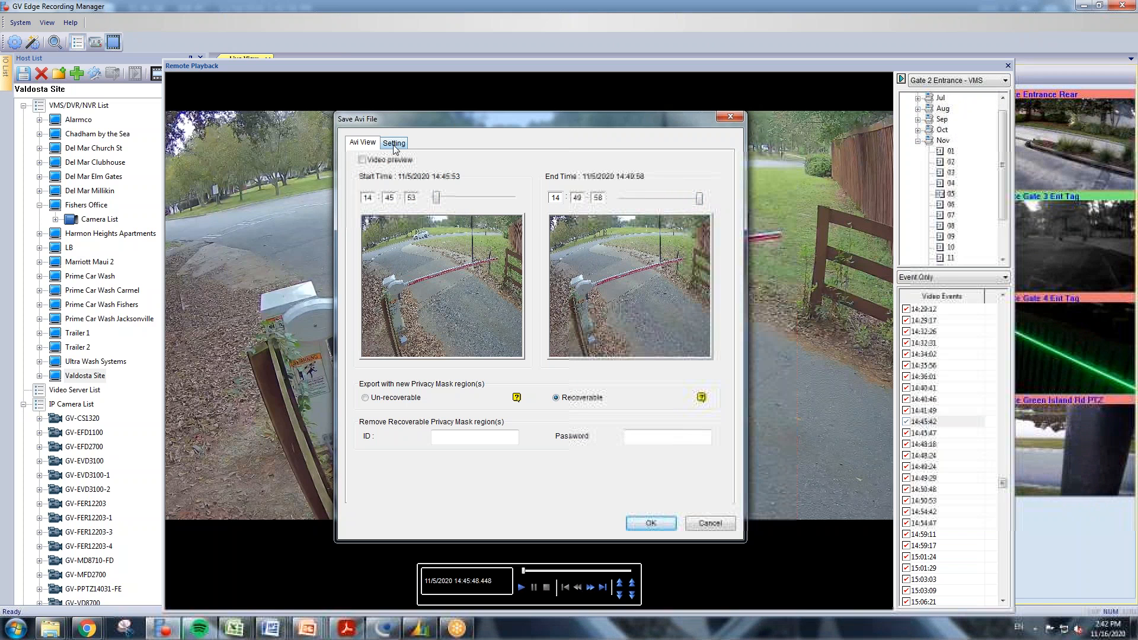
Set the export save location to the Test folder on the Desktop.
left_click(394, 143)
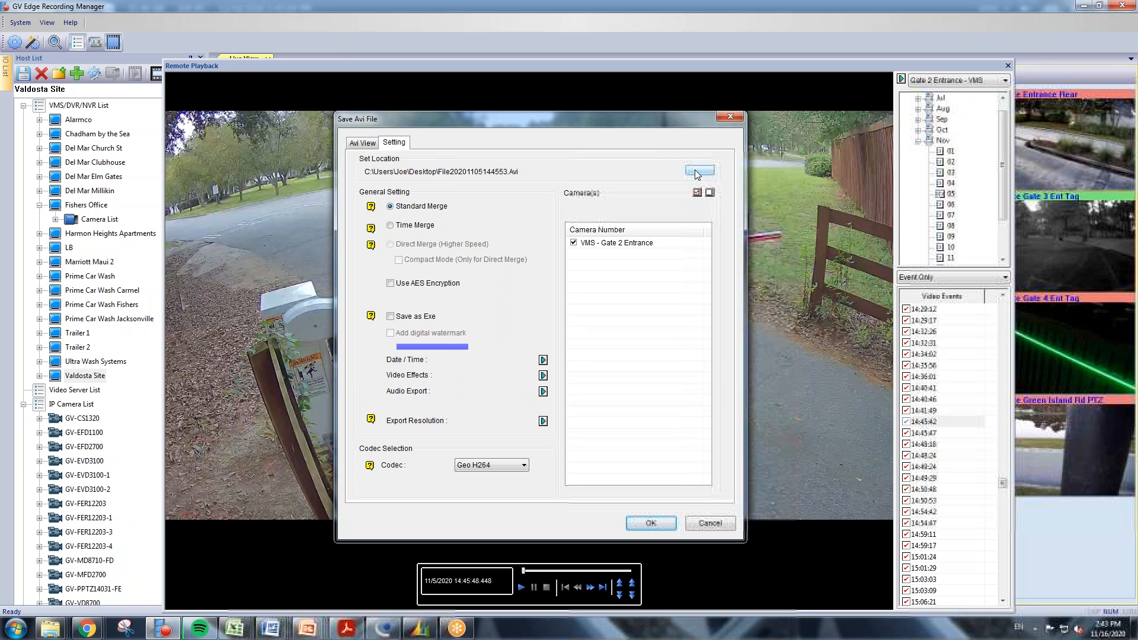
left_click(699, 171)
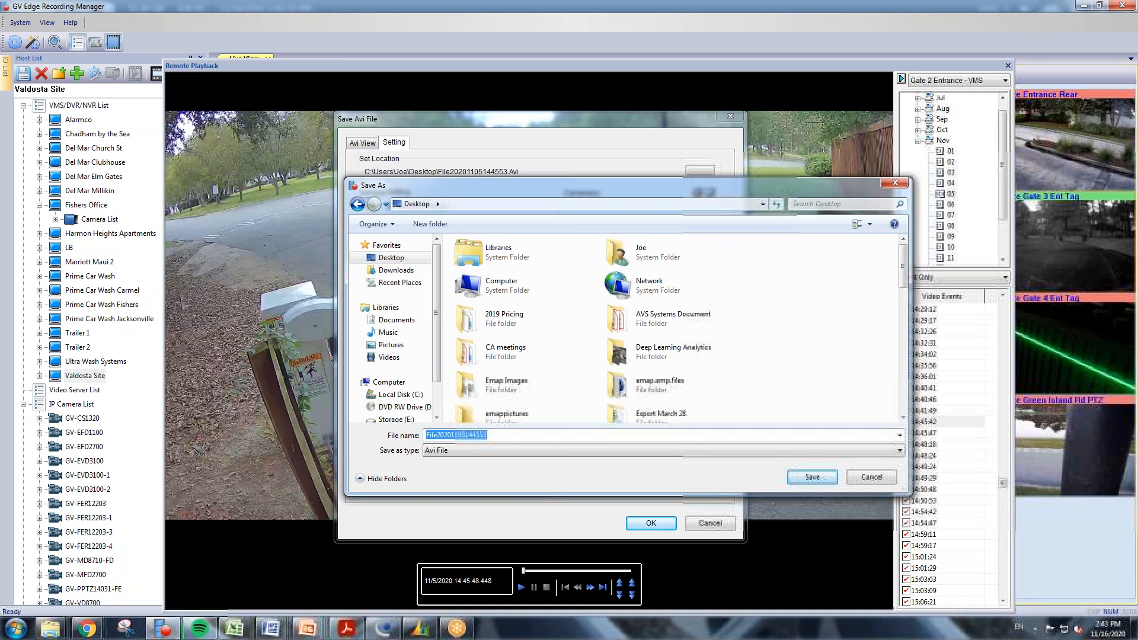
type("Text")
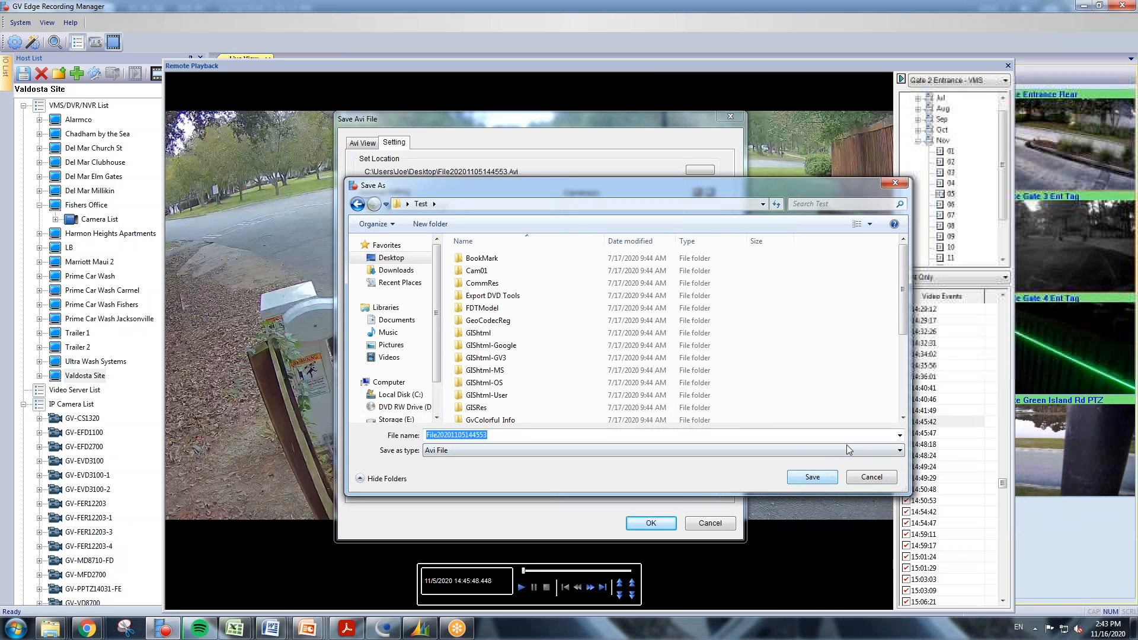
left_click(811, 477)
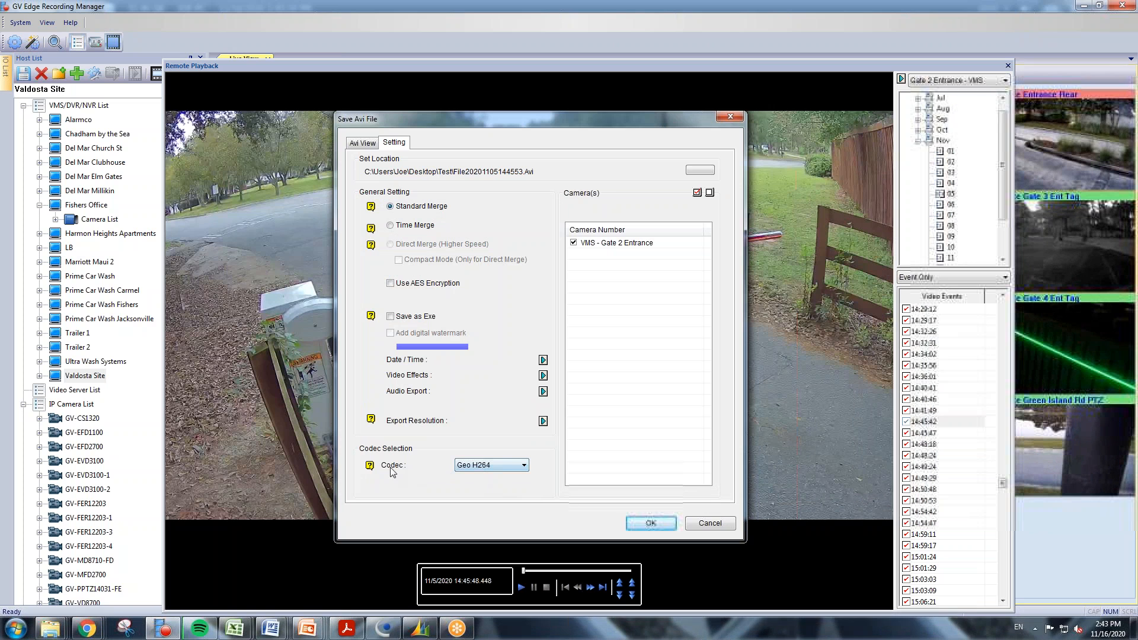
Change the export codec from Geo H264 to WMV9 and begin merging the clip.
left_click(523, 464)
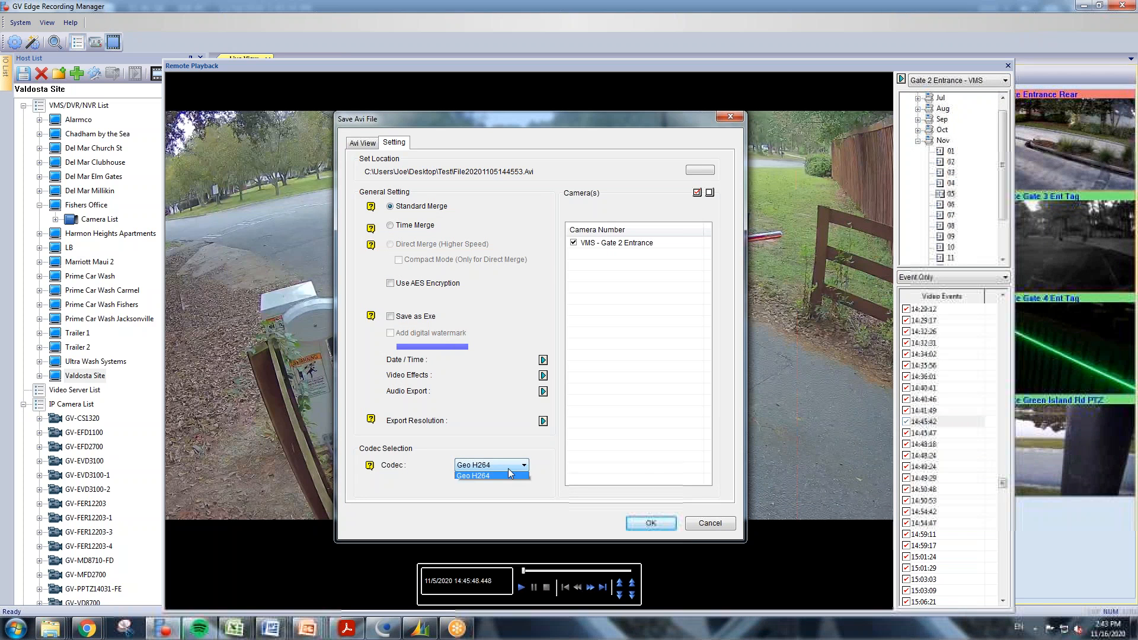
left_click(523, 465)
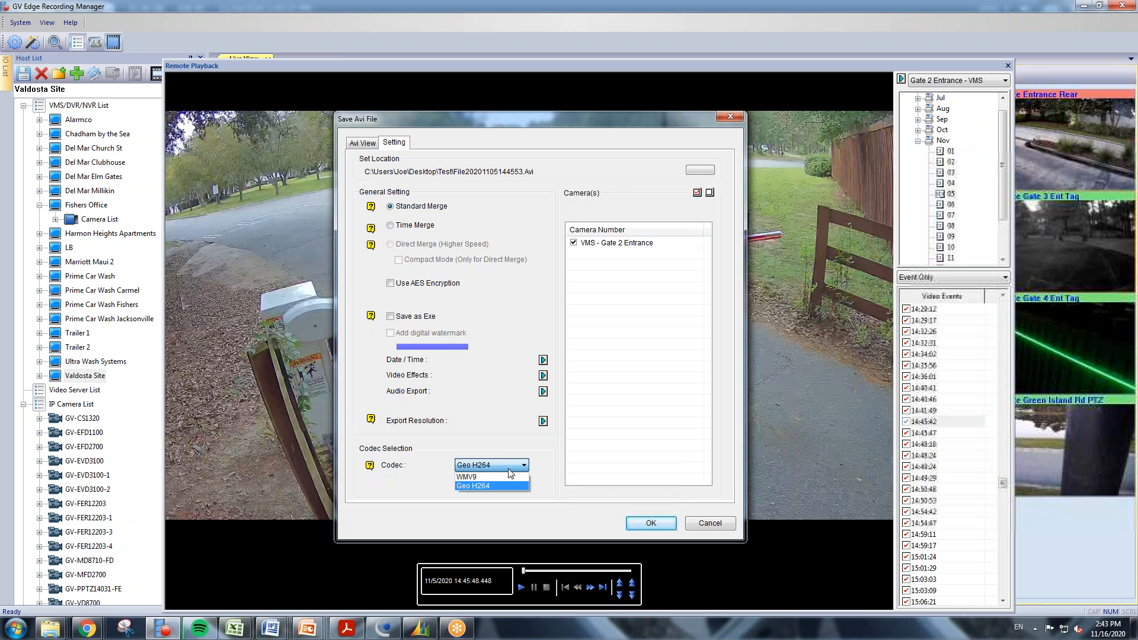
left_click(651, 523)
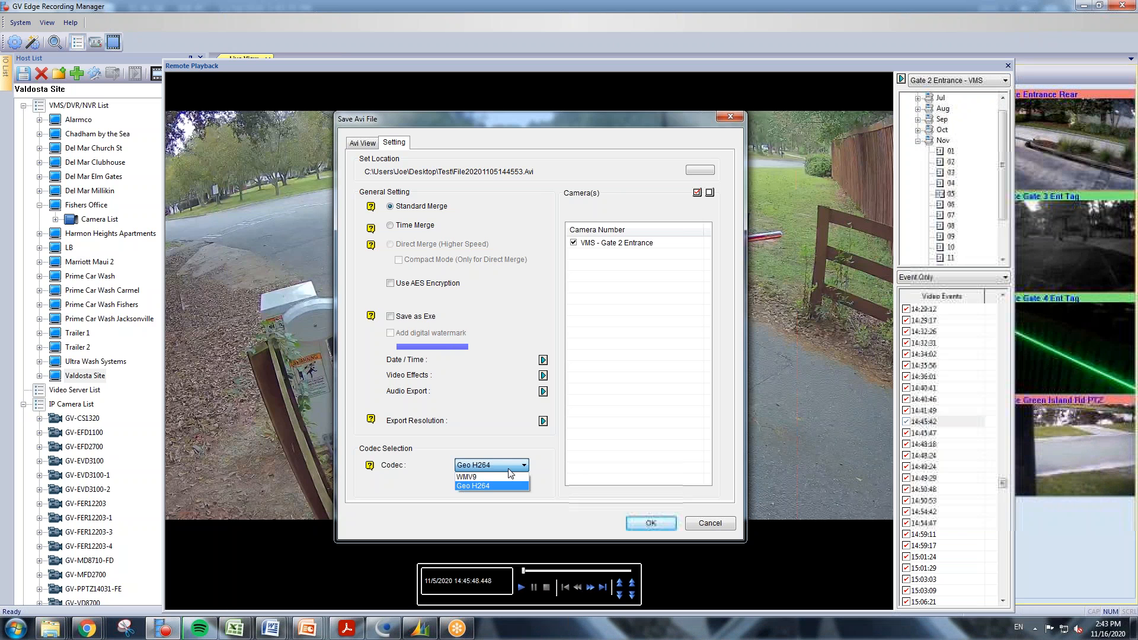
mouse_move(467, 477)
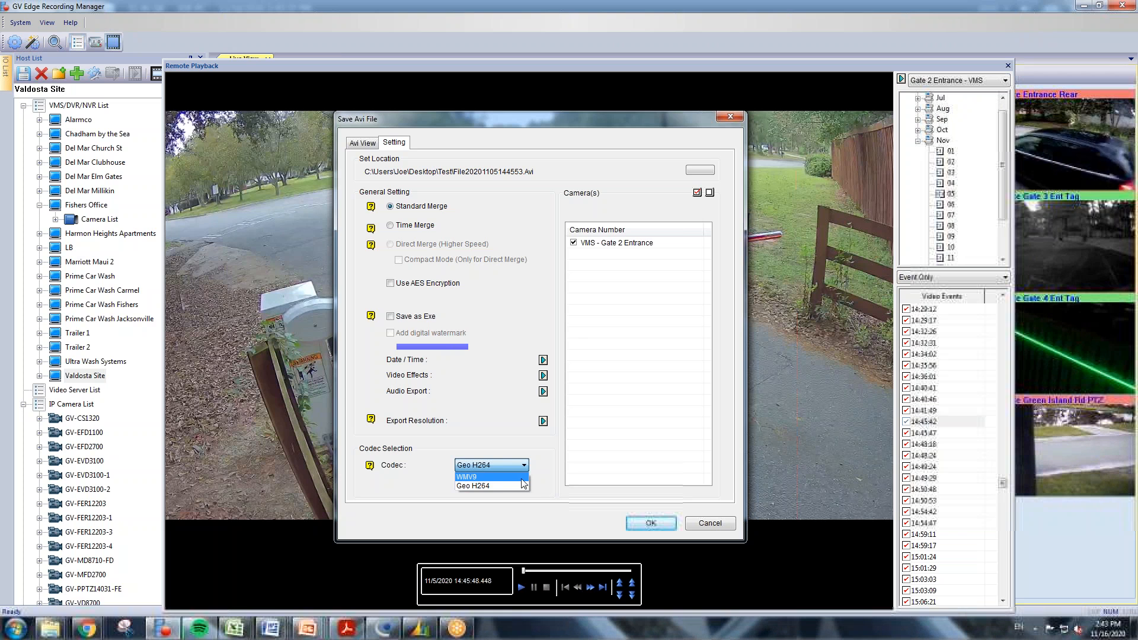
left_click(465, 476)
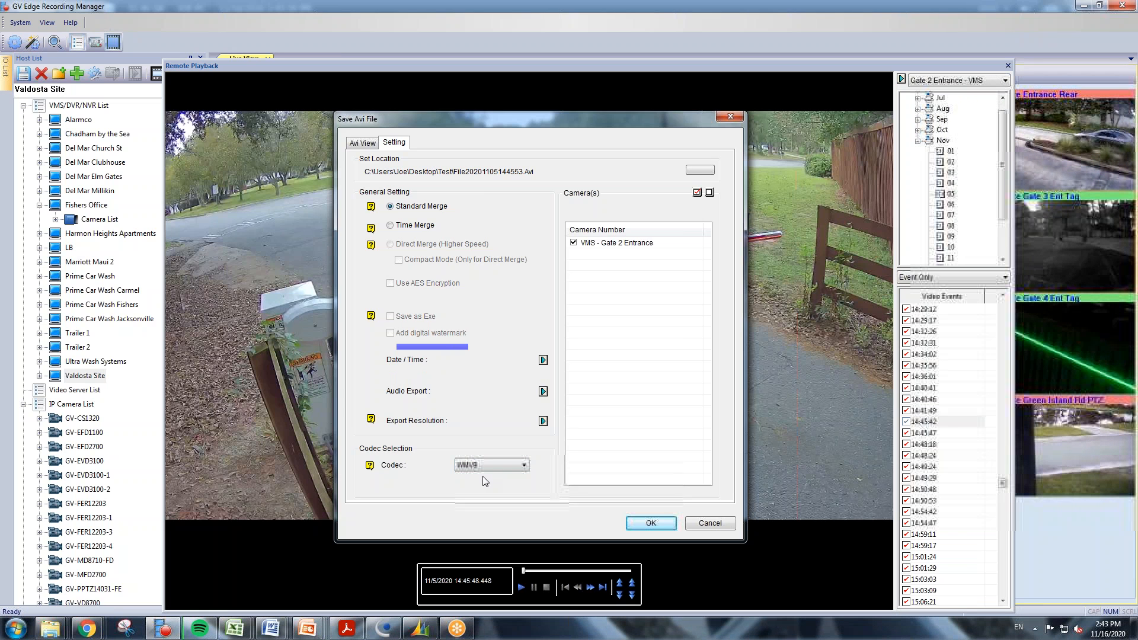
left_click(649, 523)
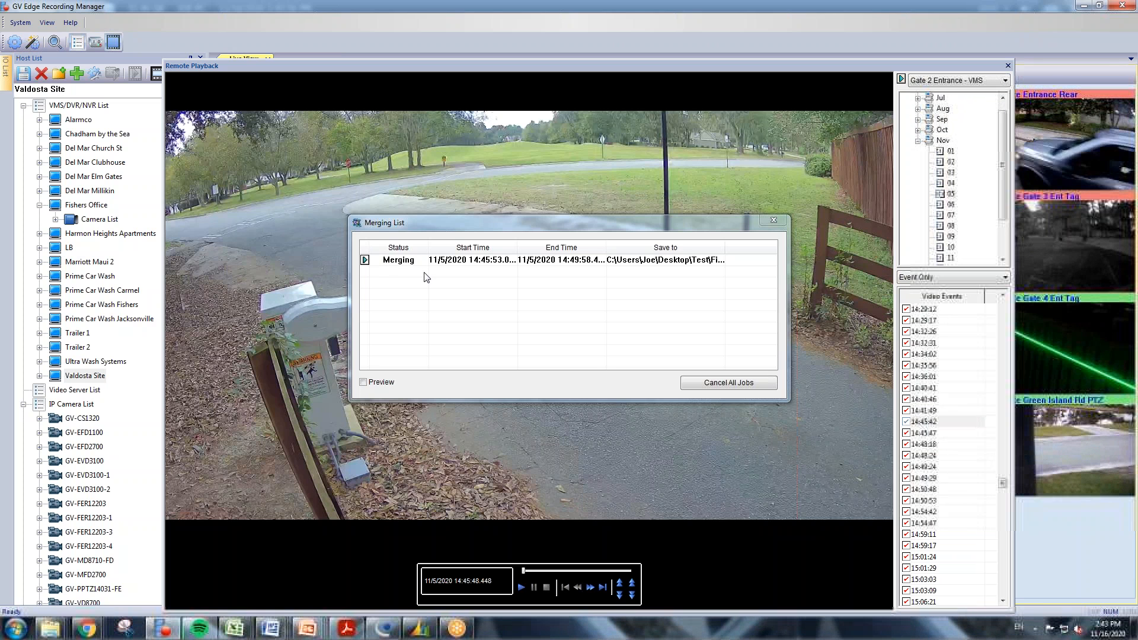
mouse_move(651, 361)
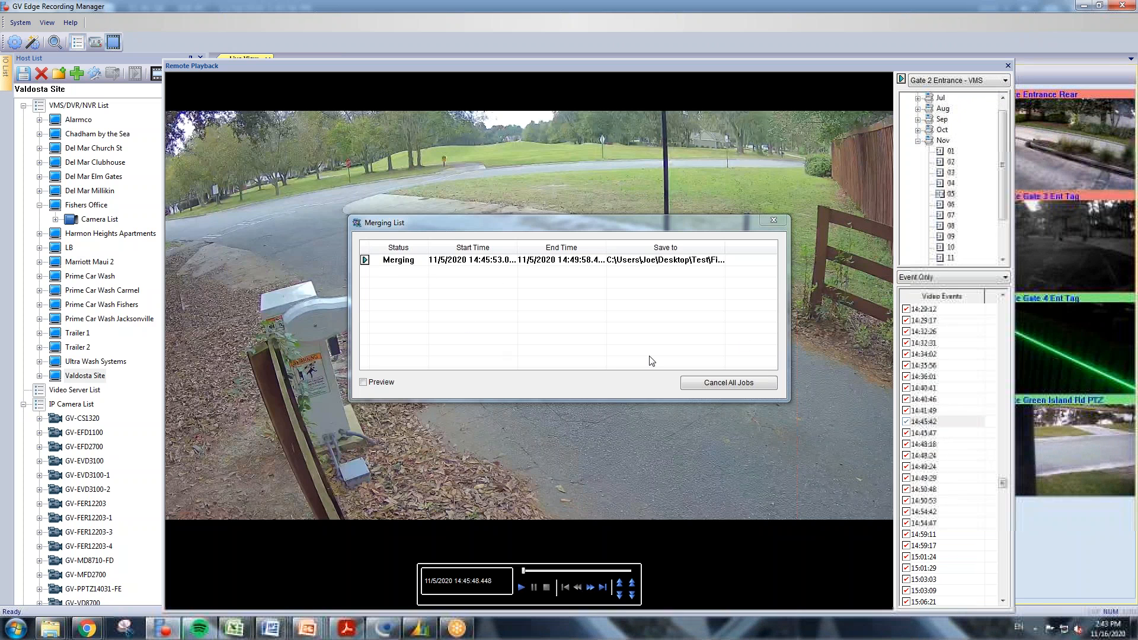
mouse_move(764, 239)
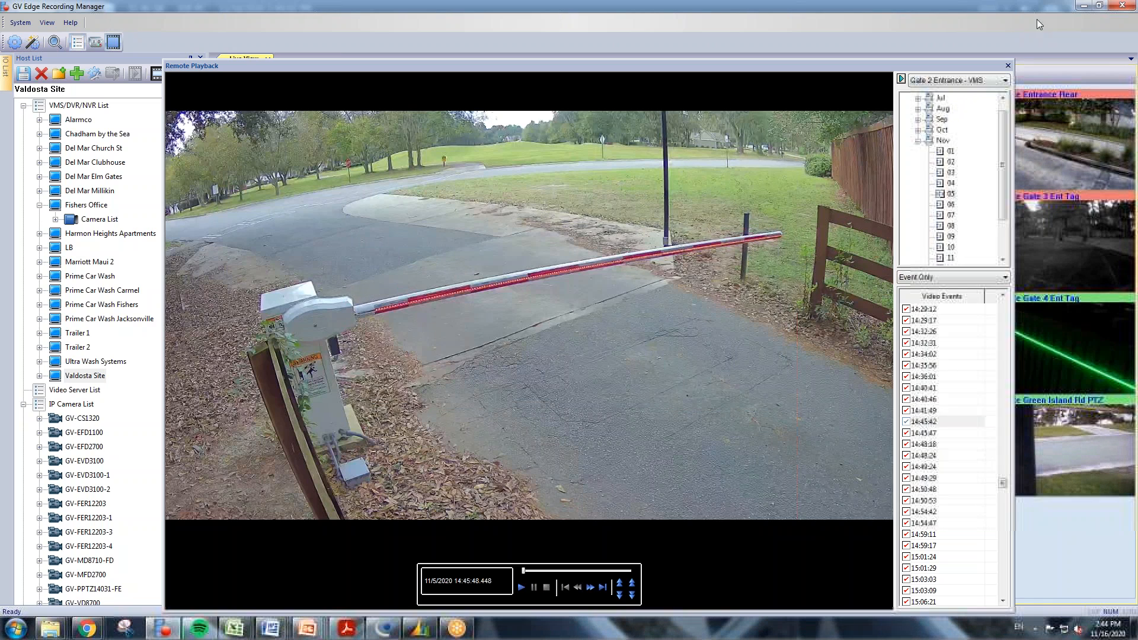
Close the Remote Playback window to return to the twenty-camera Valdosta Site live grid.
left_click(246, 59)
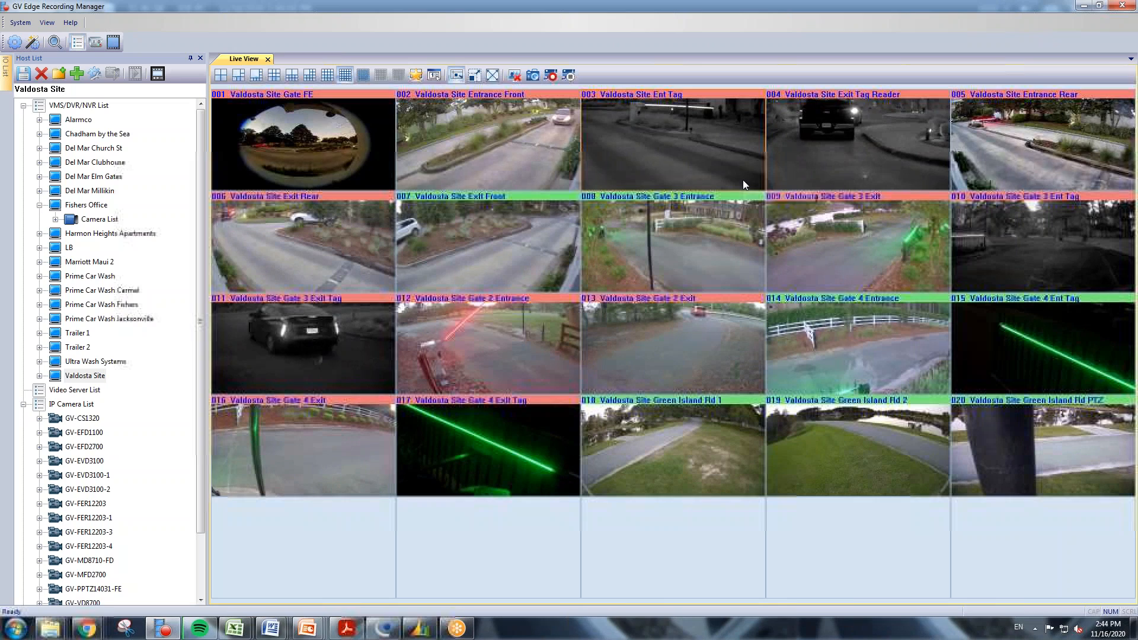